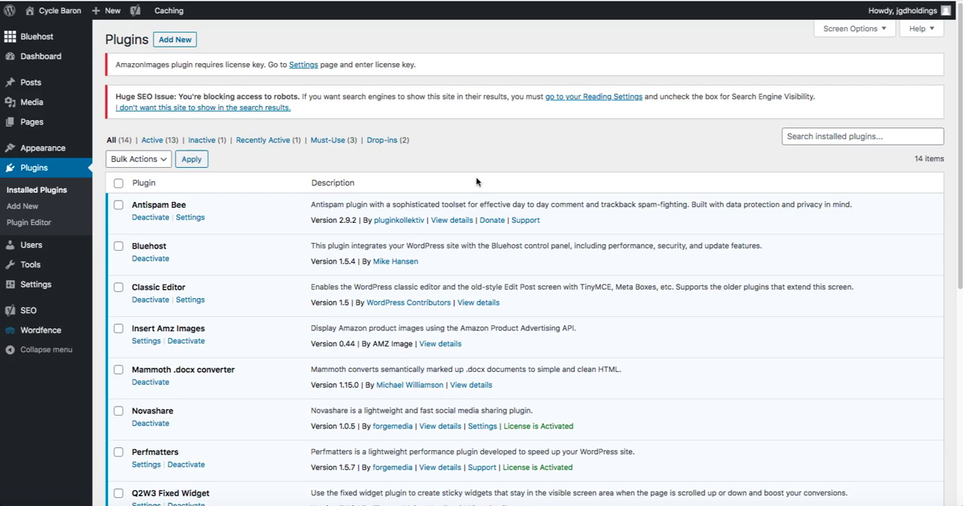
pyautogui.moveTo(447, 203)
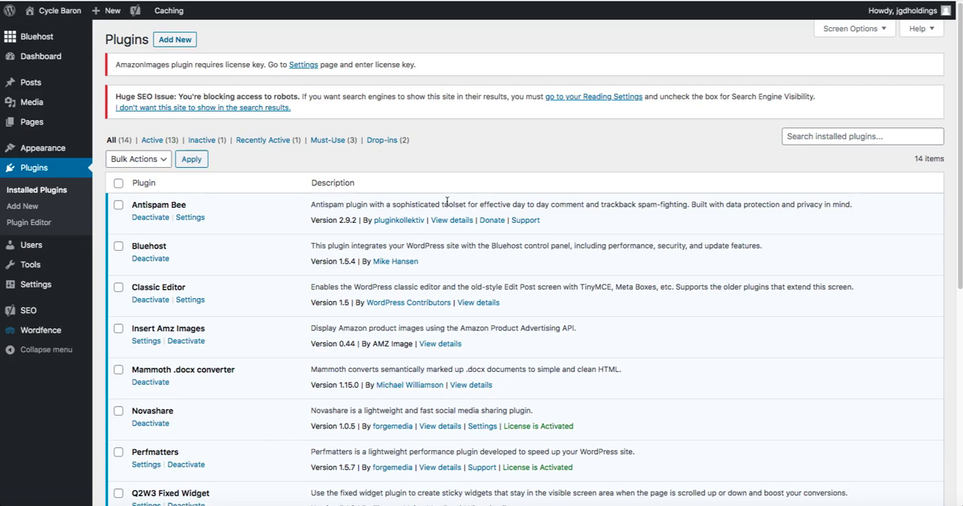
pyautogui.moveTo(31, 102)
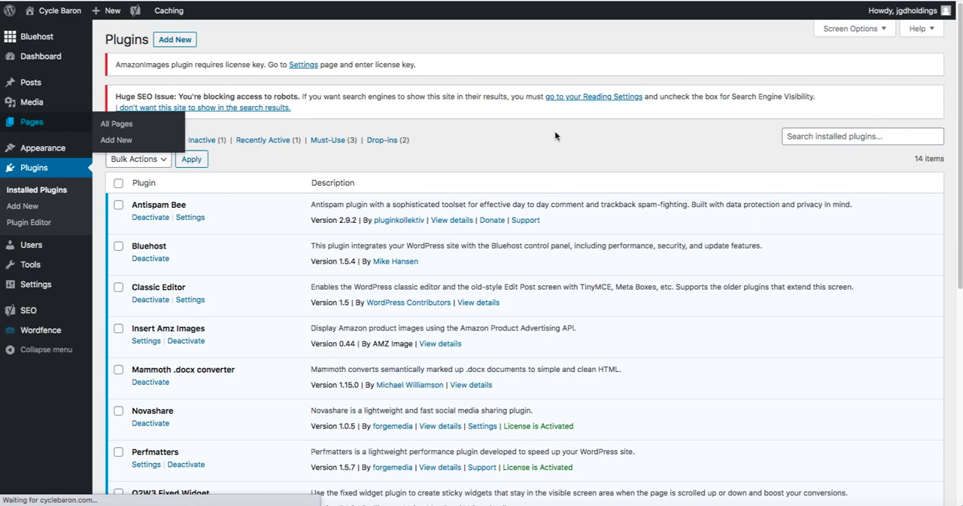
# Step: Open All Pages to see the Contact and Privacy Policy pages
pyautogui.click(117, 123)
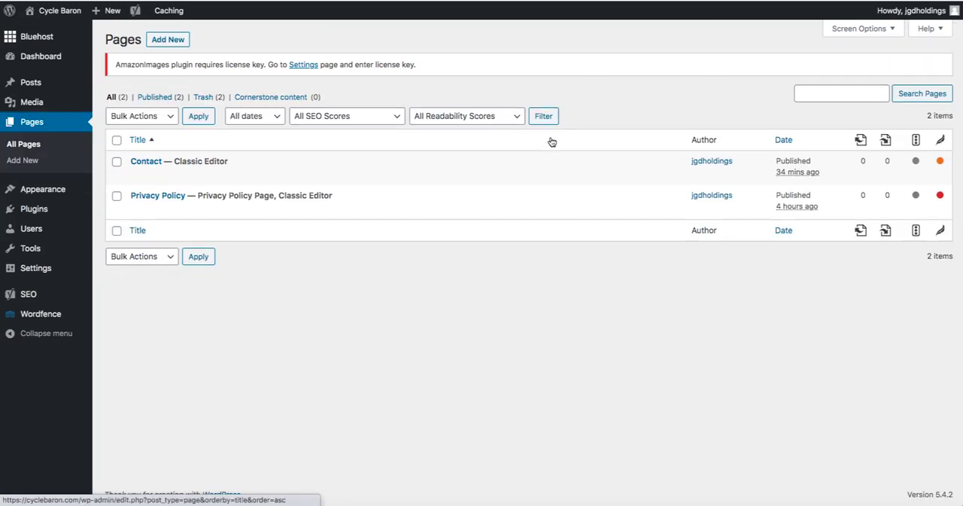
pyautogui.moveTo(146, 161)
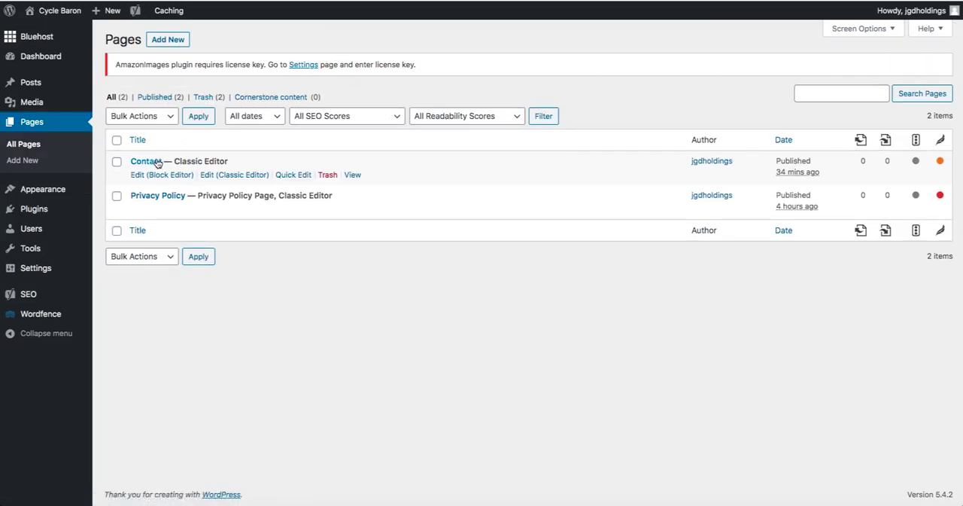
pyautogui.moveTo(158, 195)
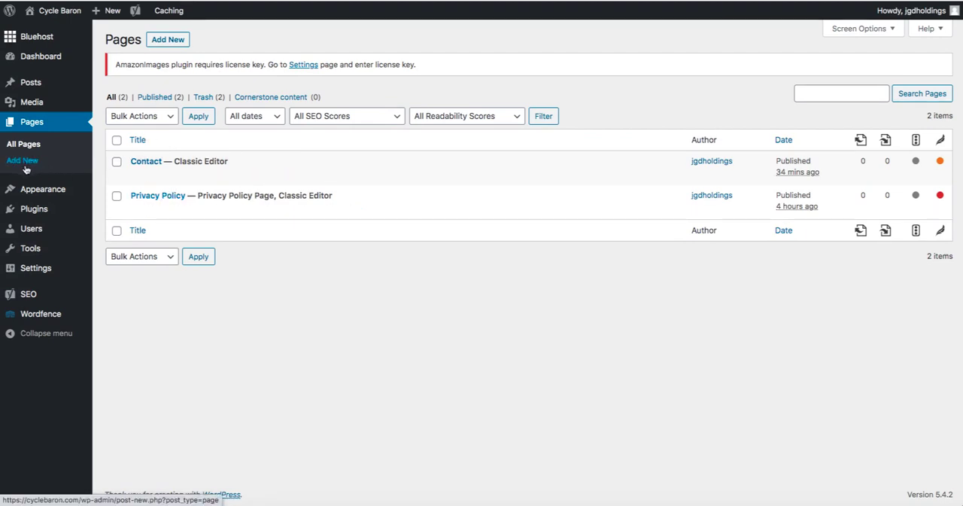
pyautogui.moveTo(33, 208)
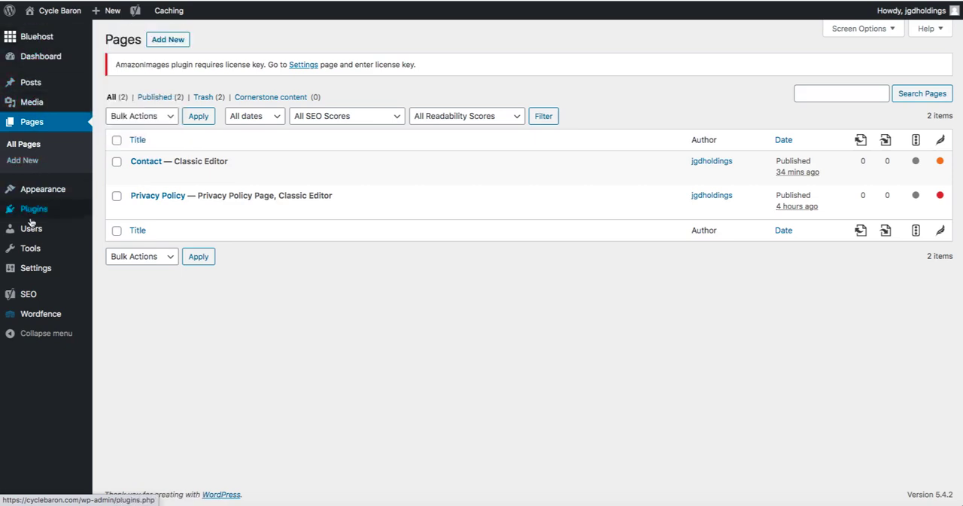
# Step: Return to Installed Plugins and scroll through all 14 plugins, including inactive WP AutoTerms
pyautogui.click(33, 208)
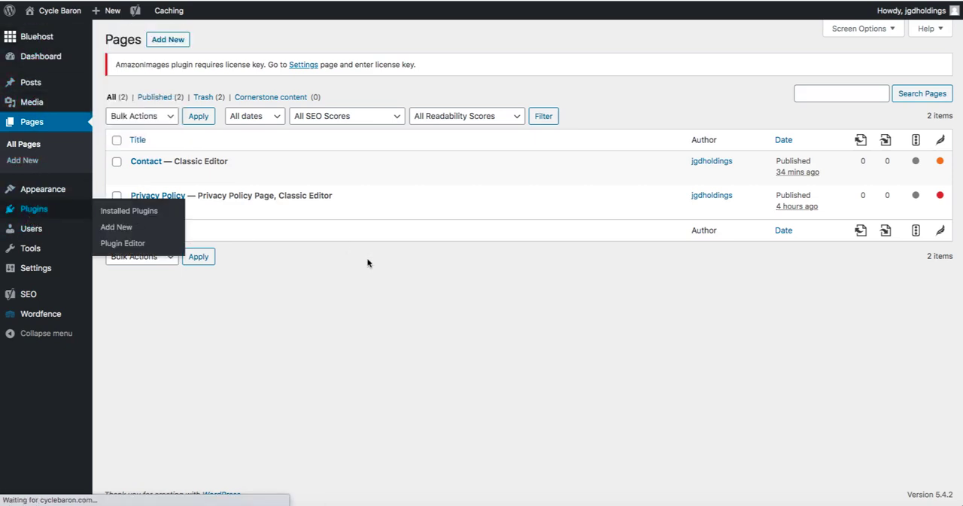
pyautogui.click(128, 210)
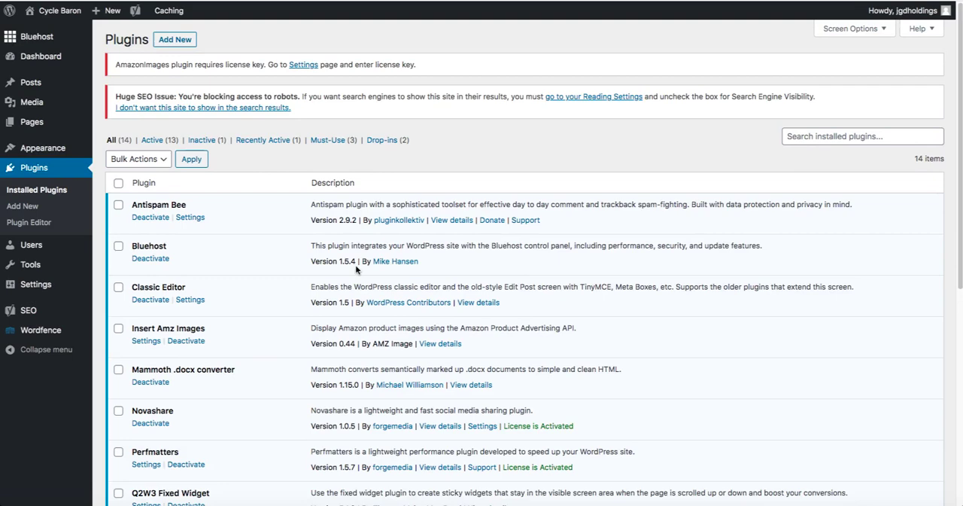
pyautogui.scroll(-3)
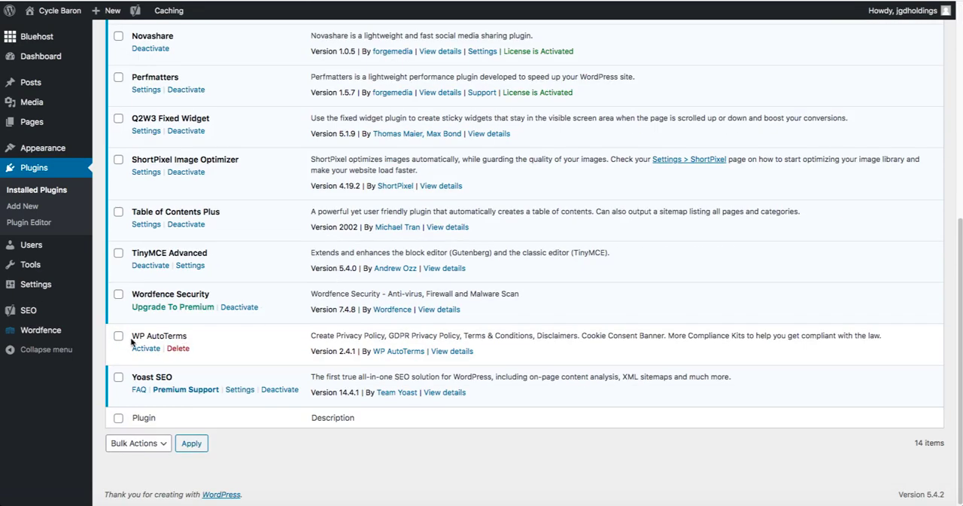
pyautogui.moveTo(177, 335)
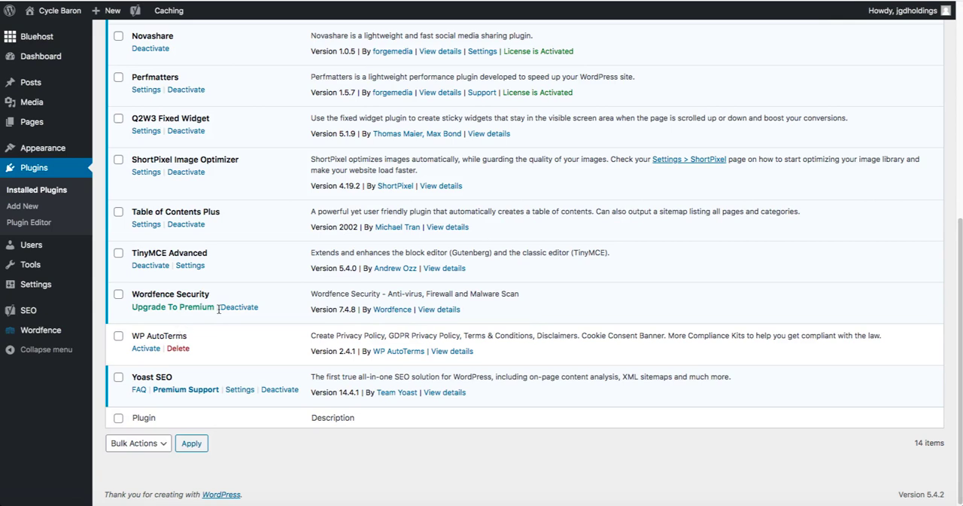
pyautogui.scroll(3)
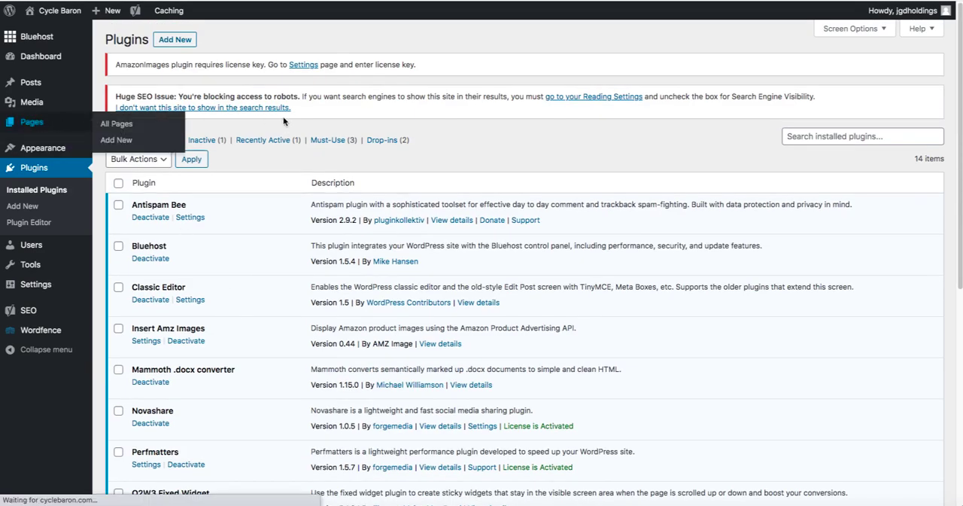
# Step: Open the Contact page from All Pages in the Classic Editor
pyautogui.click(117, 124)
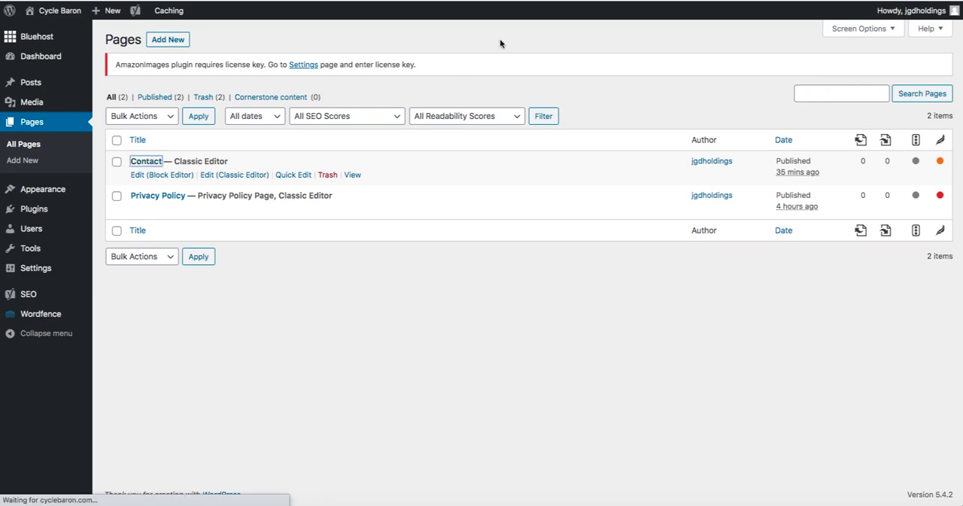
pyautogui.click(234, 174)
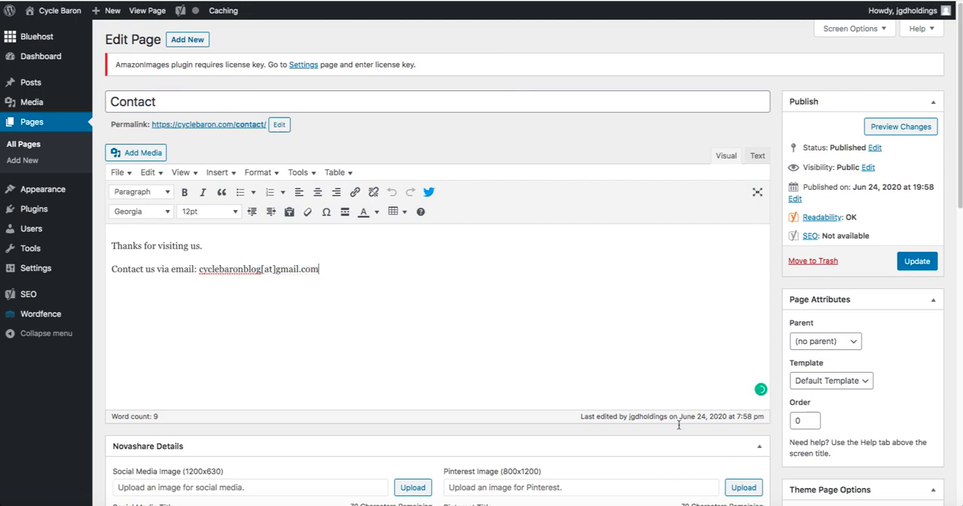
pyautogui.moveTo(694, 395)
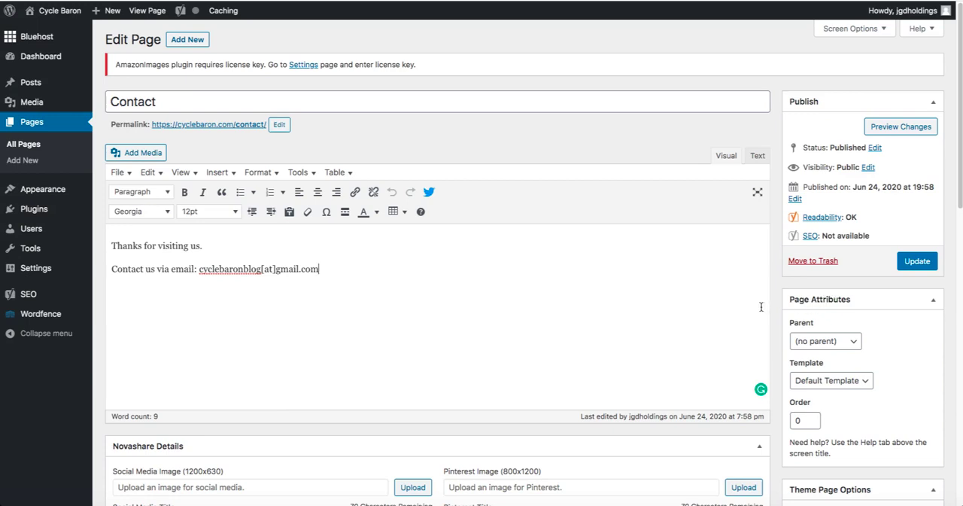
pyautogui.moveTo(278, 181)
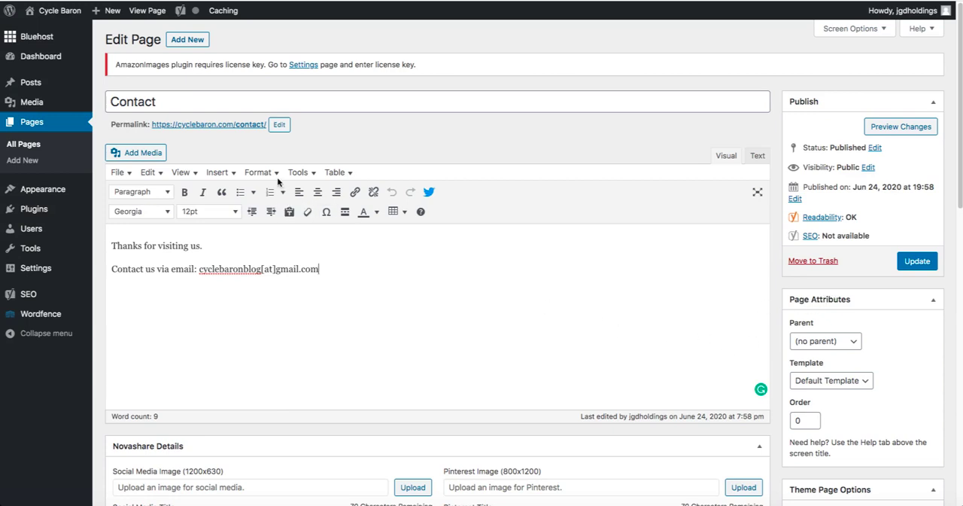
pyautogui.moveTo(71, 143)
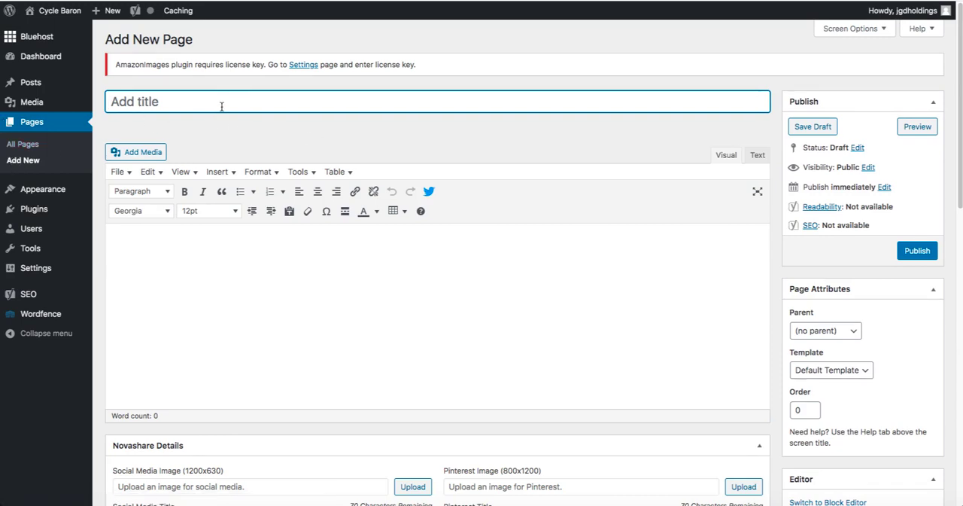
# Step: Add a page titled 'About', save it as a draft, and go back to All Pages
pyautogui.write('Ab')
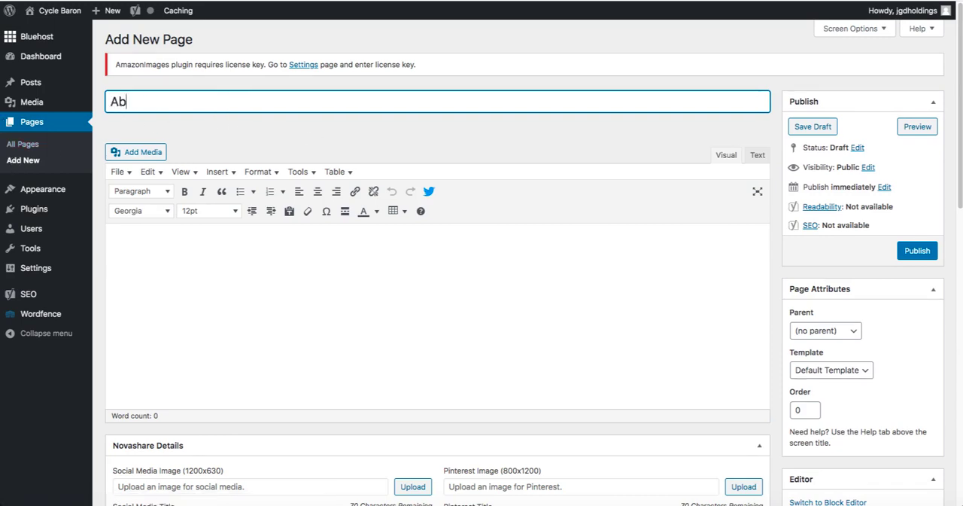
pyautogui.write('out')
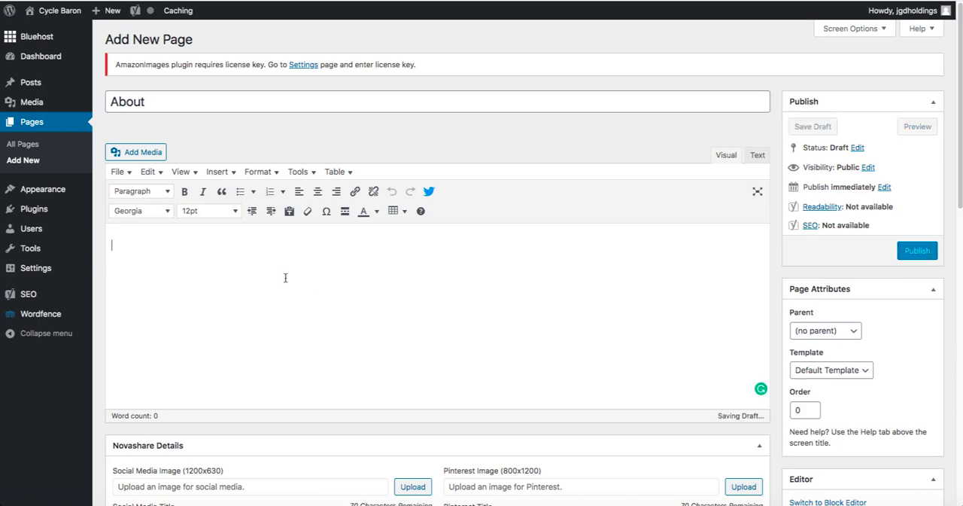
pyautogui.click(812, 126)
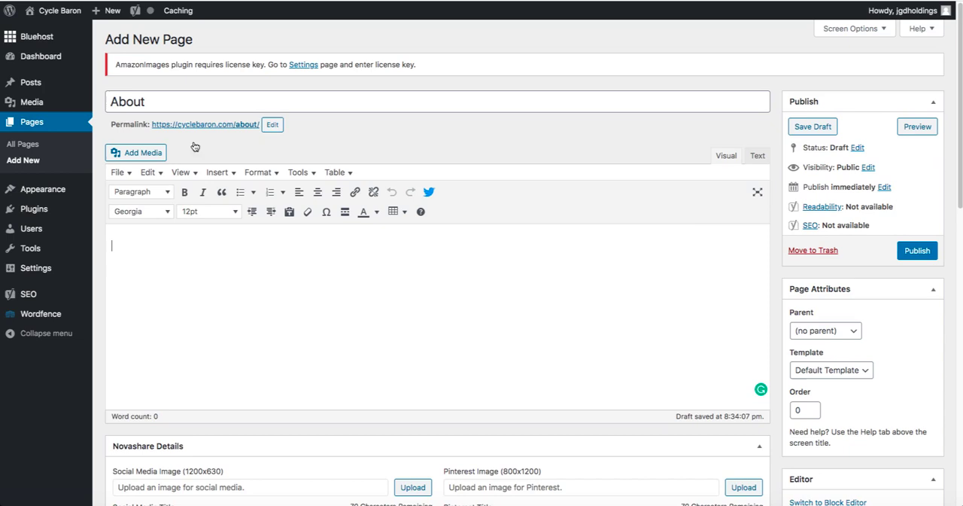
pyautogui.moveTo(231, 303)
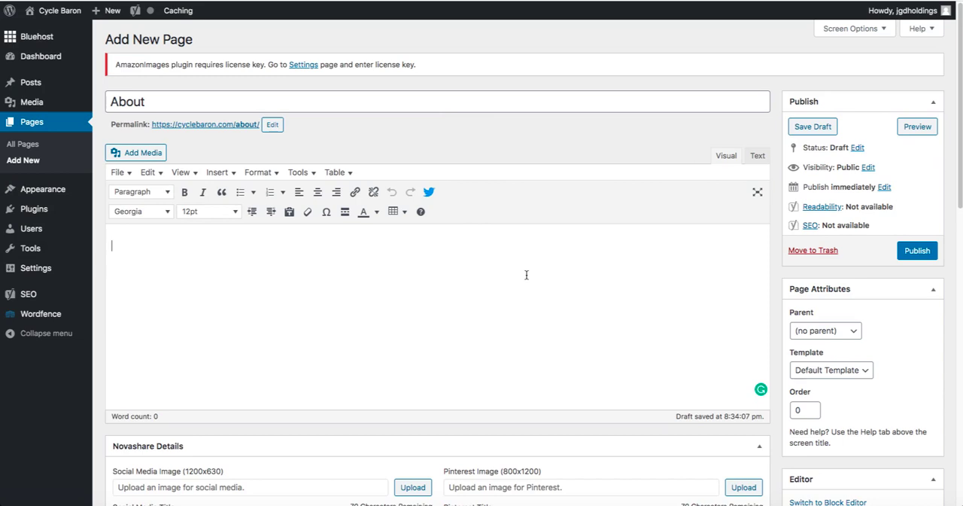
pyautogui.moveTo(642, 408)
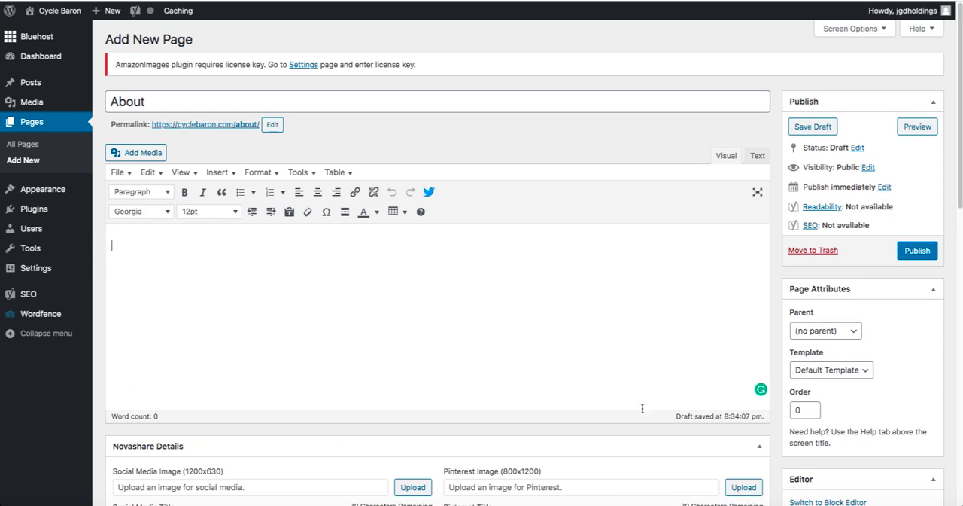
pyautogui.moveTo(433, 307)
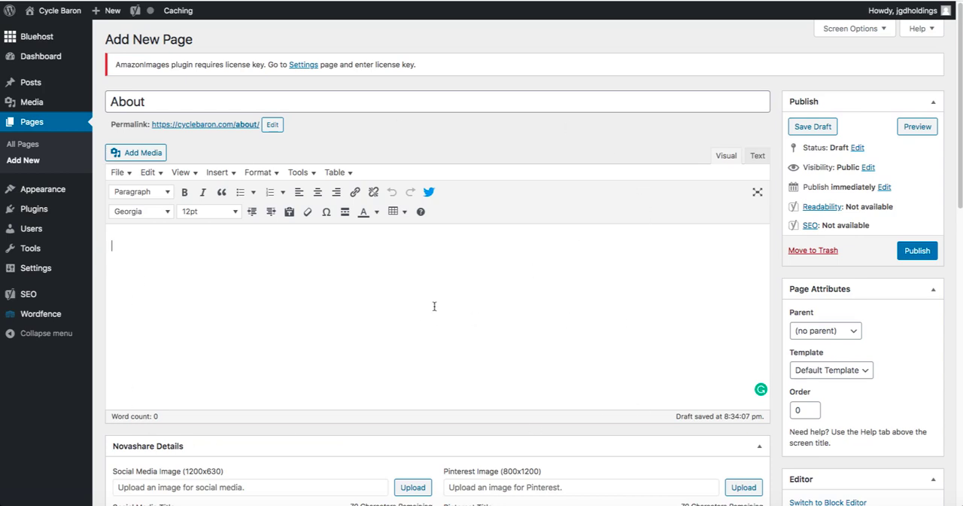
pyautogui.moveTo(246, 286)
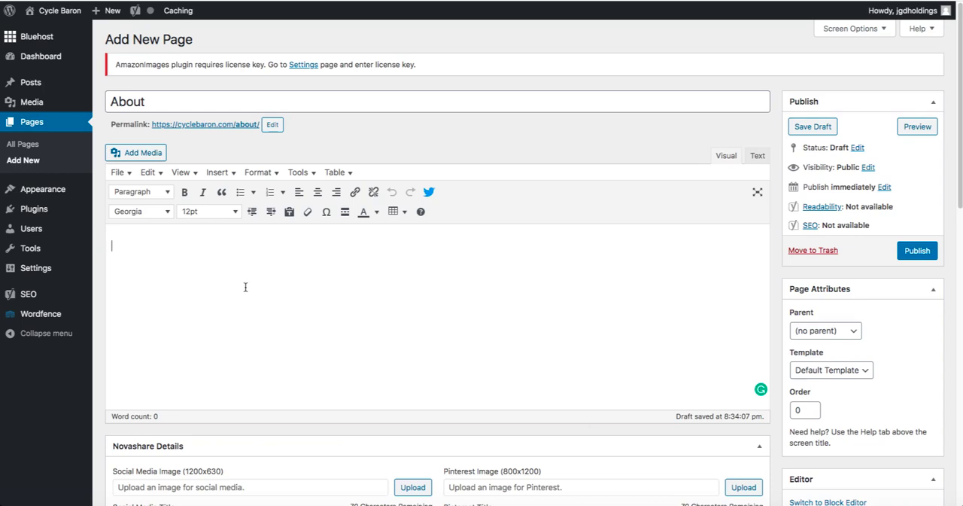
pyautogui.moveTo(240, 78)
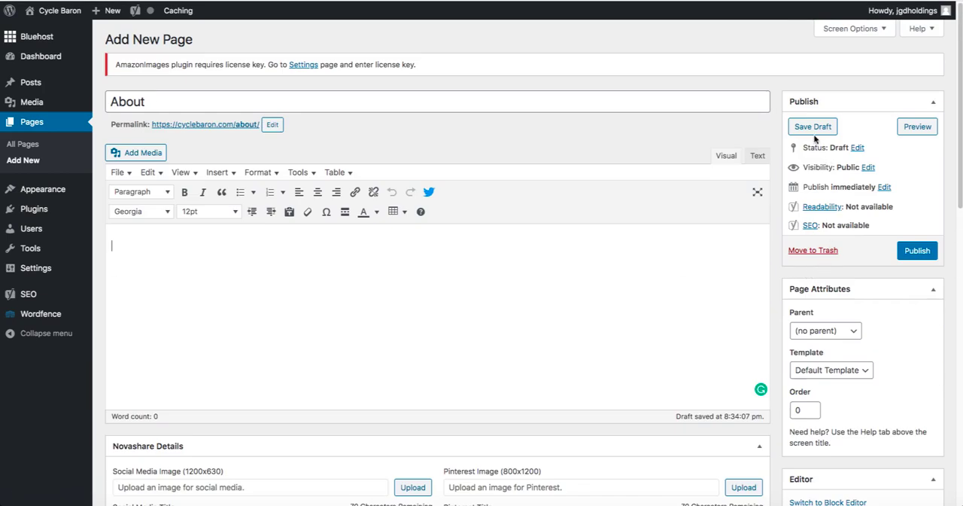
pyautogui.moveTo(873, 235)
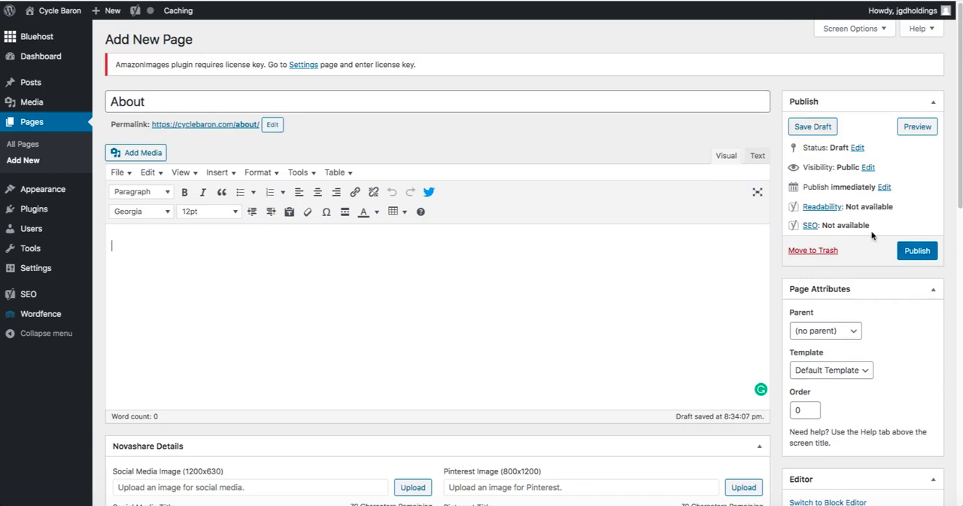
pyautogui.moveTo(884, 189)
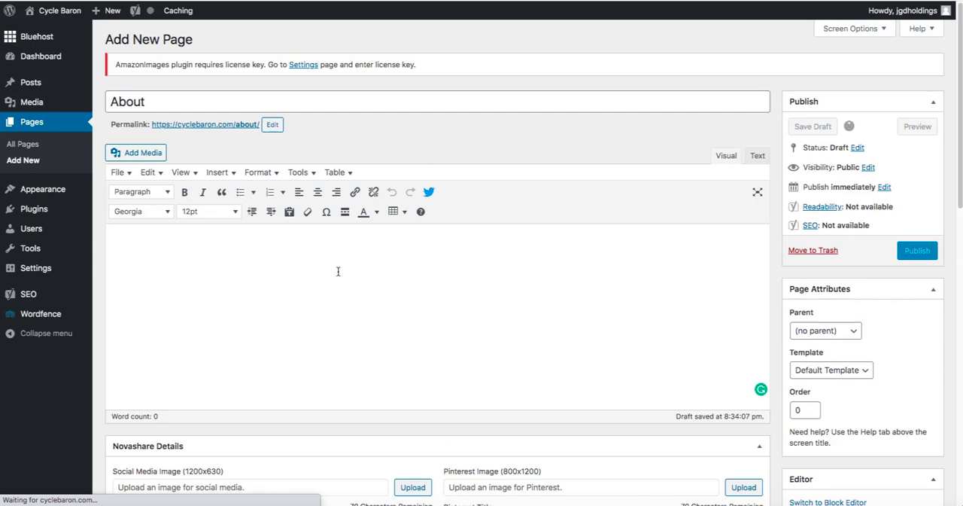
pyautogui.click(812, 126)
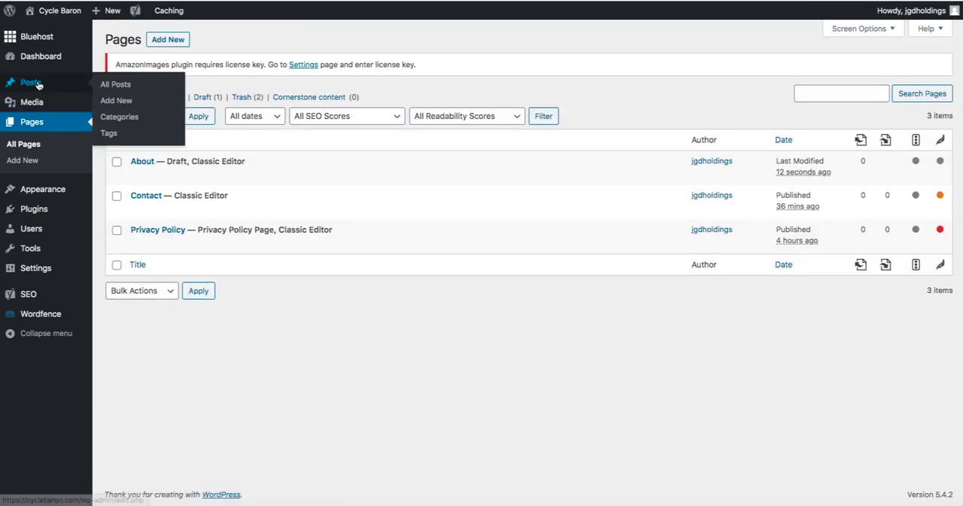
pyautogui.moveTo(119, 116)
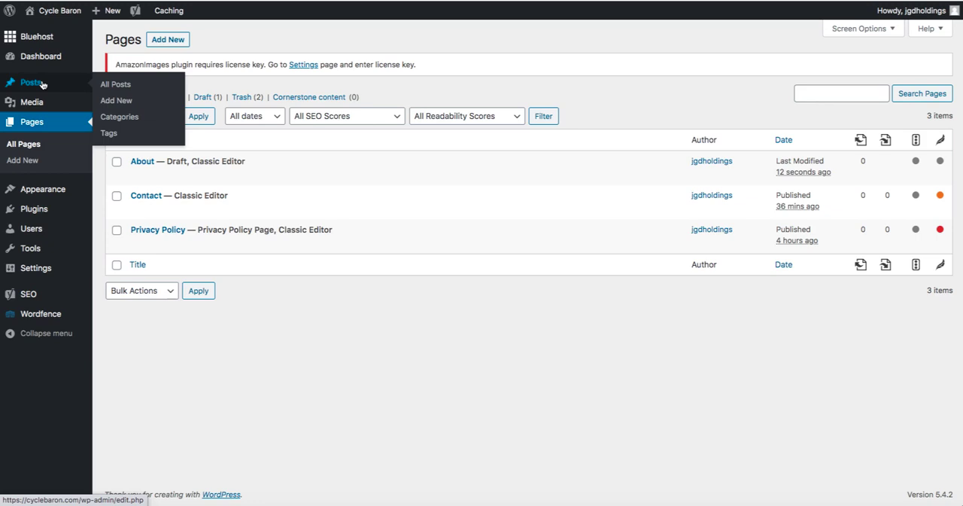
pyautogui.moveTo(115, 83)
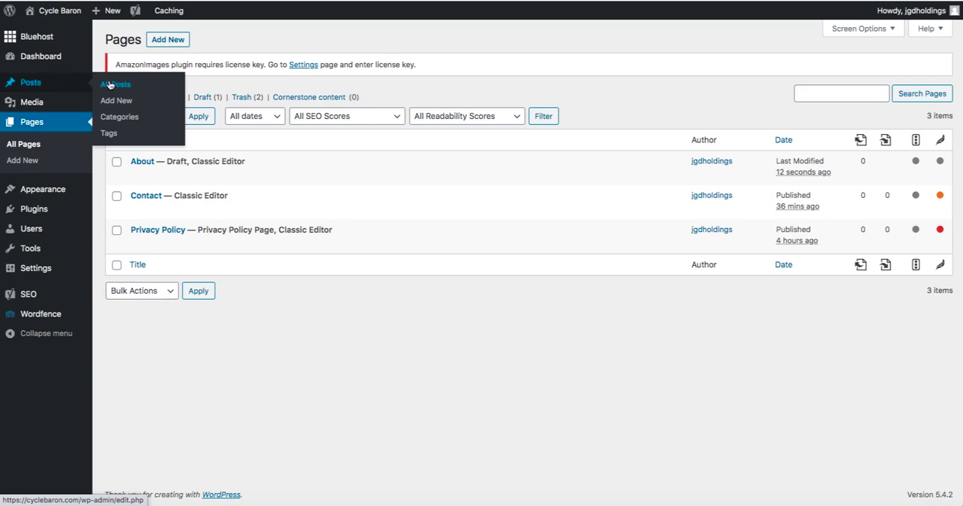
pyautogui.moveTo(116, 100)
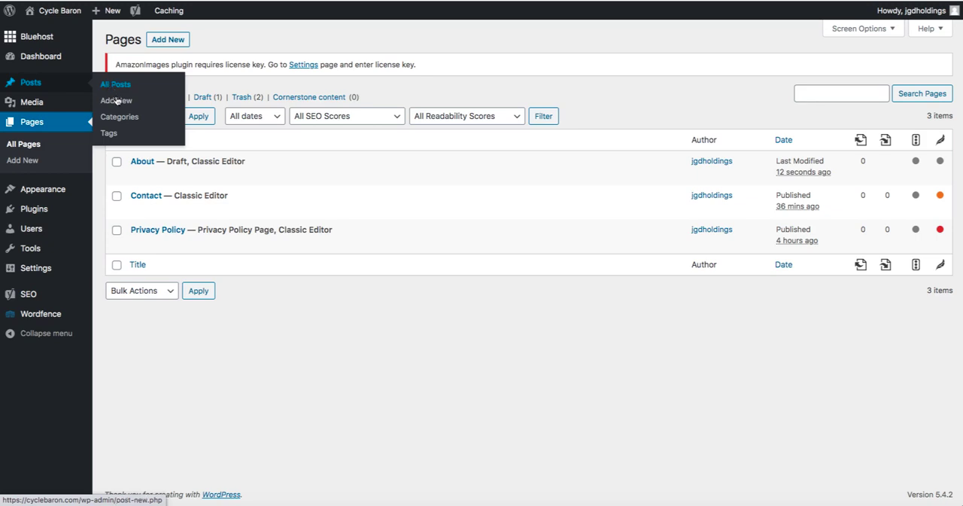
pyautogui.moveTo(120, 117)
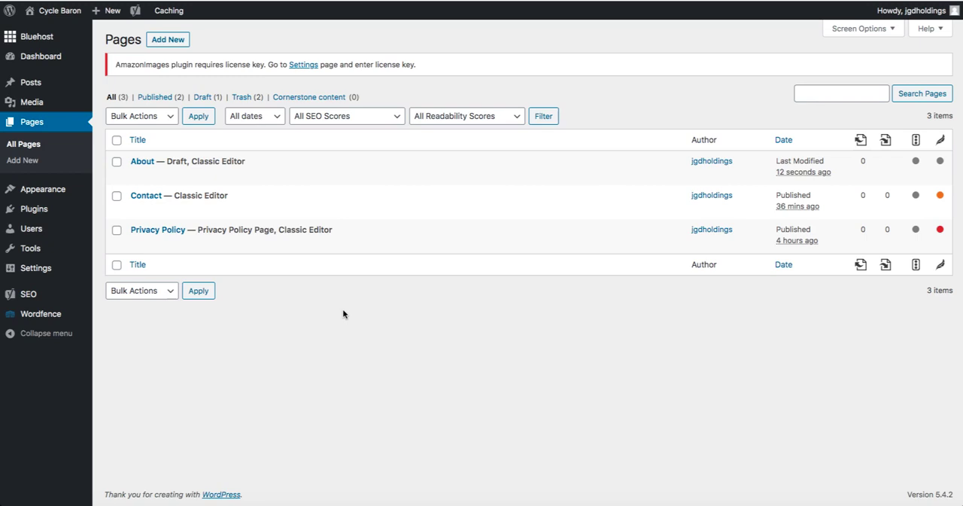
pyautogui.moveTo(142, 161)
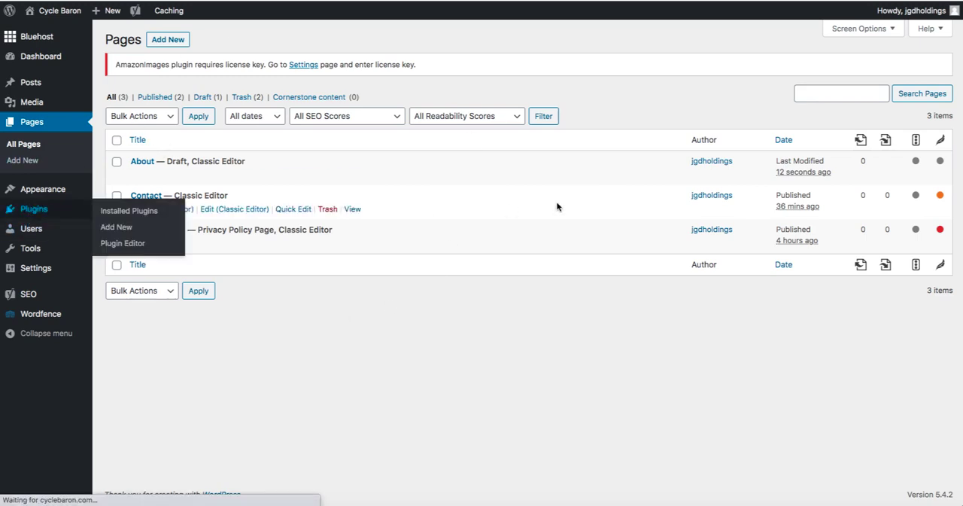
pyautogui.moveTo(514, 99)
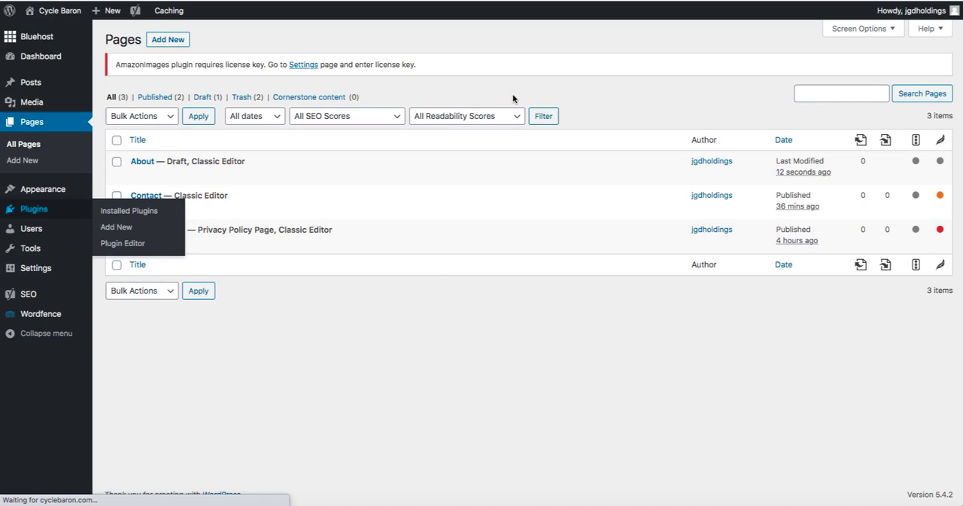
pyautogui.moveTo(500, 96)
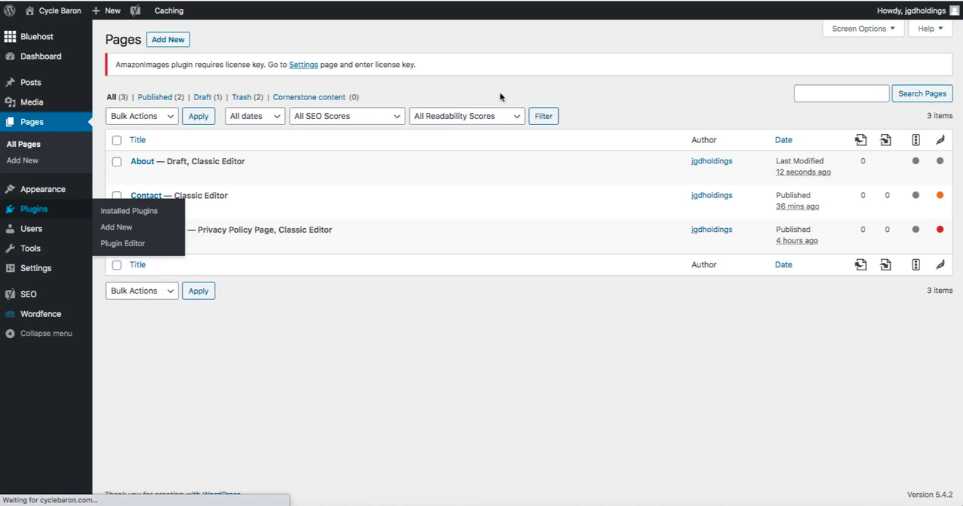
pyautogui.moveTo(480, 89)
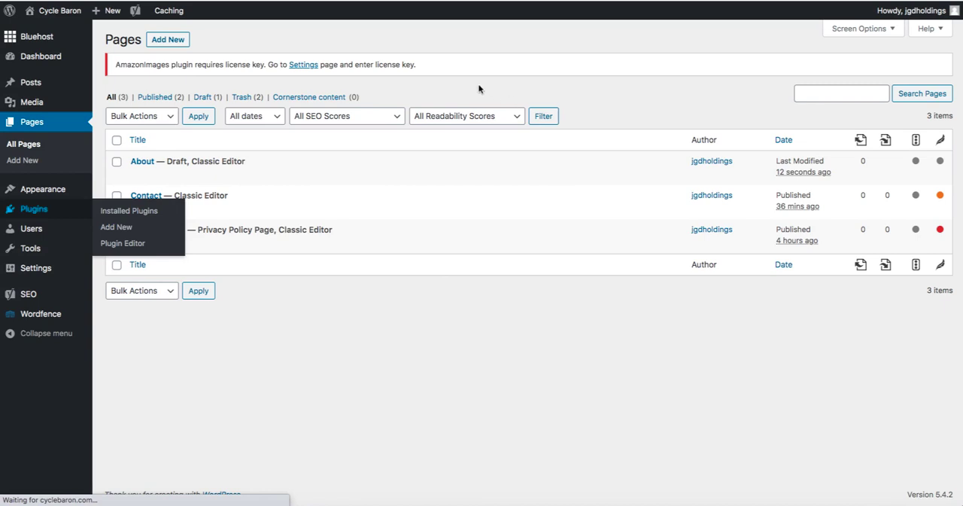
# Step: Browse the installed plugins and deactivate the Mammoth .docx converter plugin
pyautogui.click(128, 210)
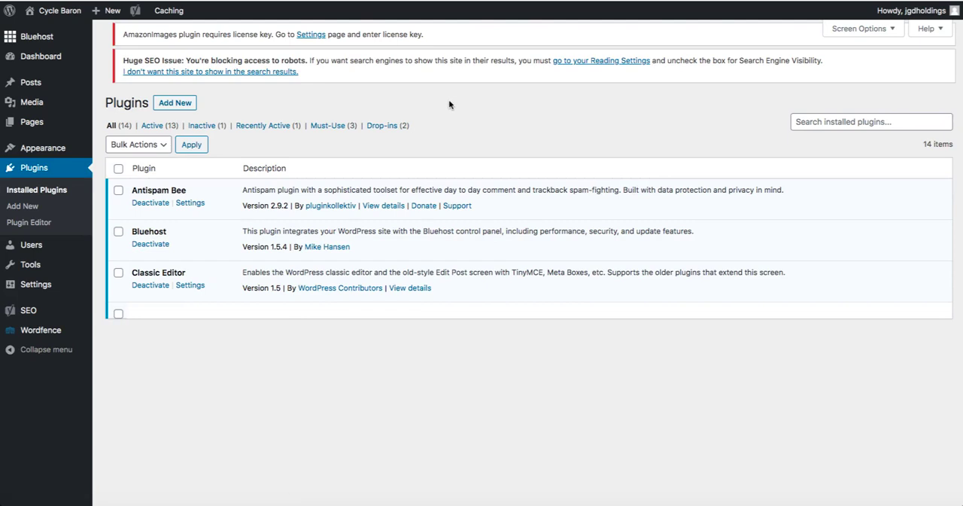
pyautogui.scroll(-3)
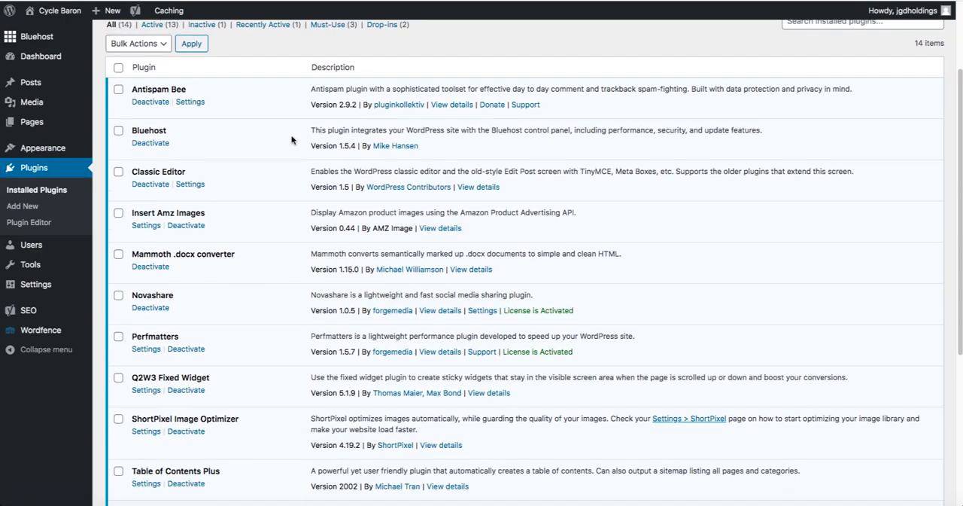
pyautogui.scroll(-3)
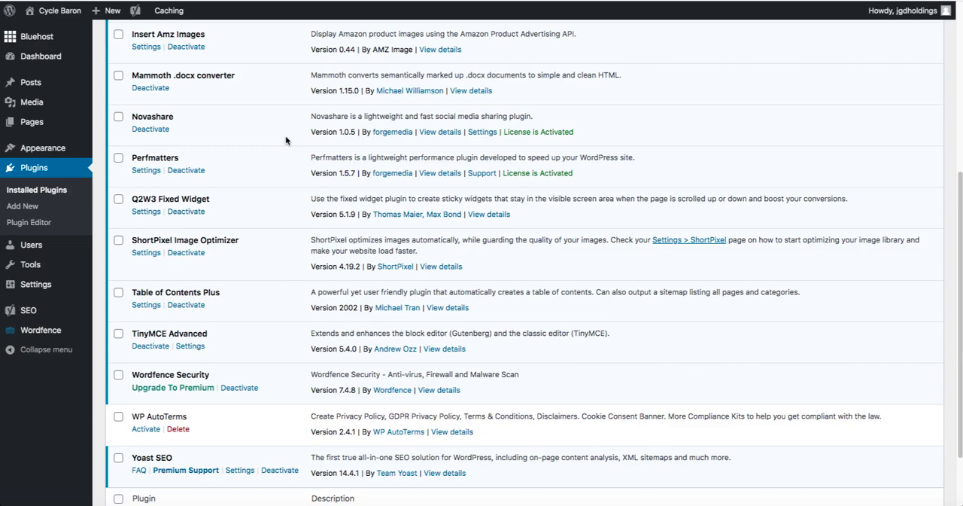
pyautogui.scroll(3)
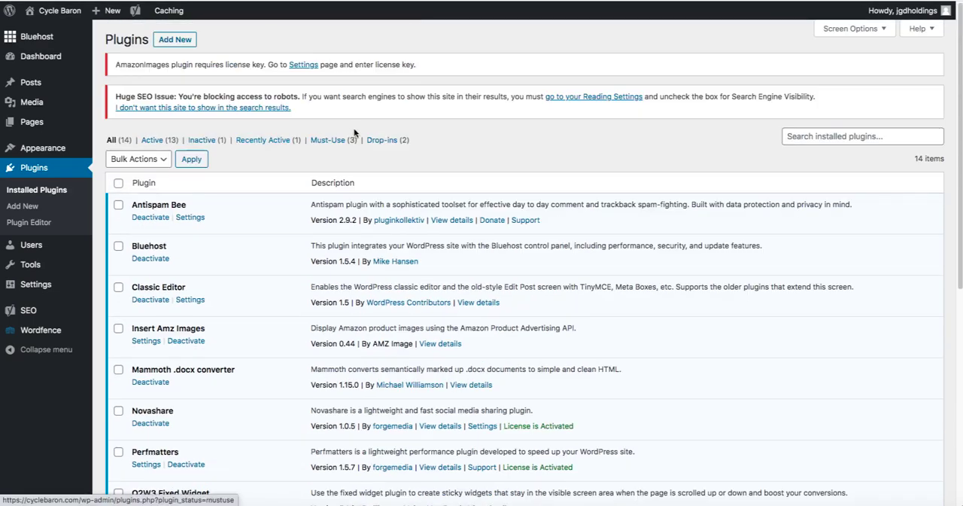
pyautogui.moveTo(560, 147)
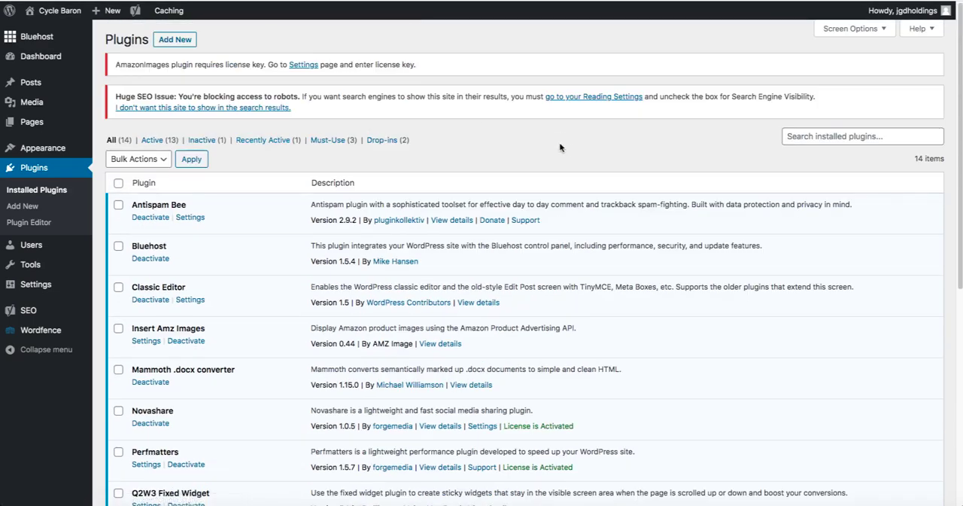
pyautogui.moveTo(222, 189)
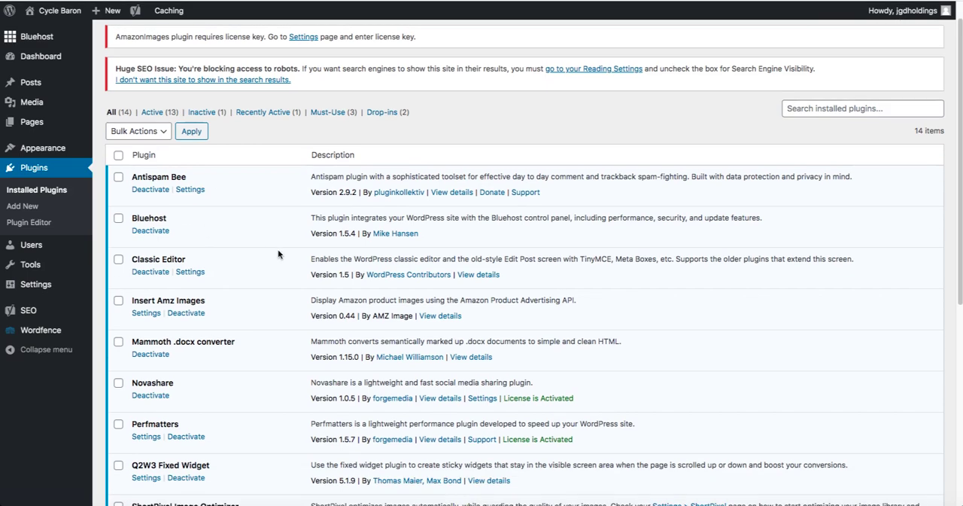
pyautogui.moveTo(270, 223)
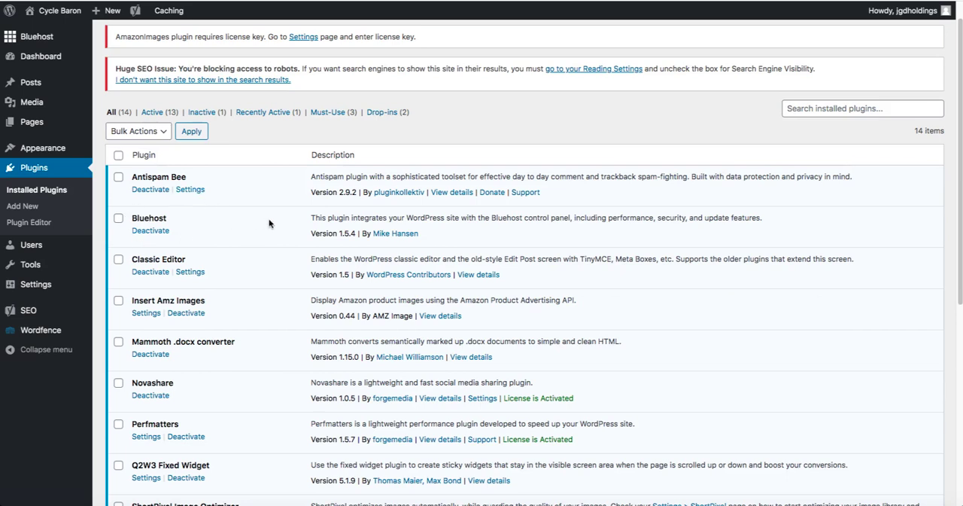
pyautogui.scroll(3)
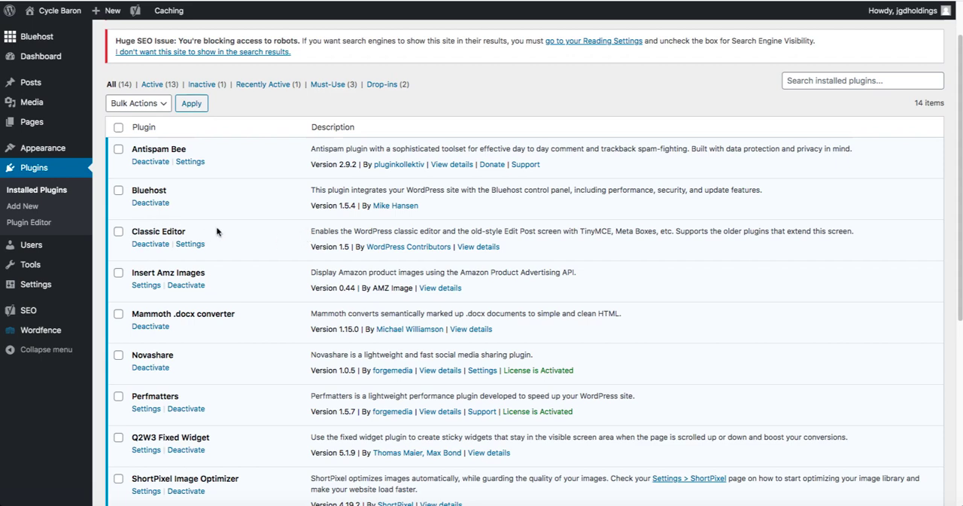
pyautogui.scroll(-3)
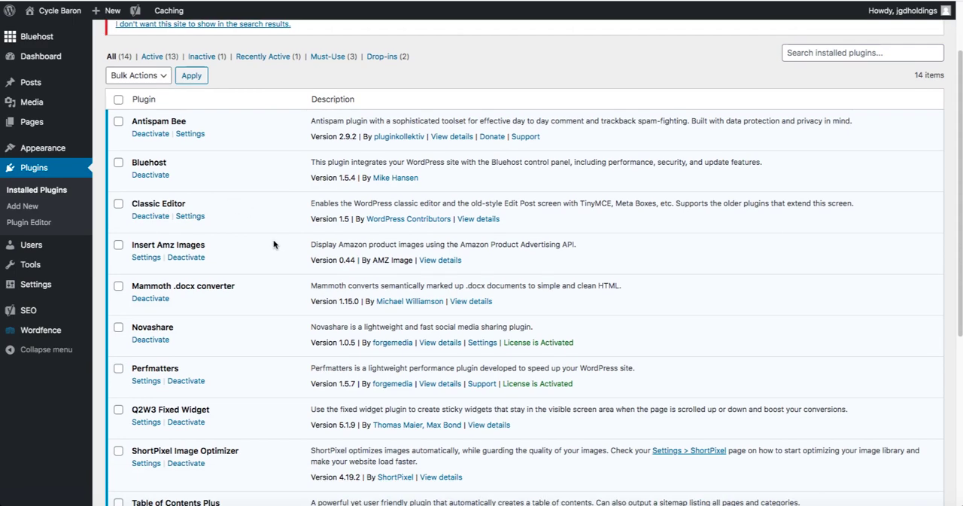
pyautogui.scroll(3)
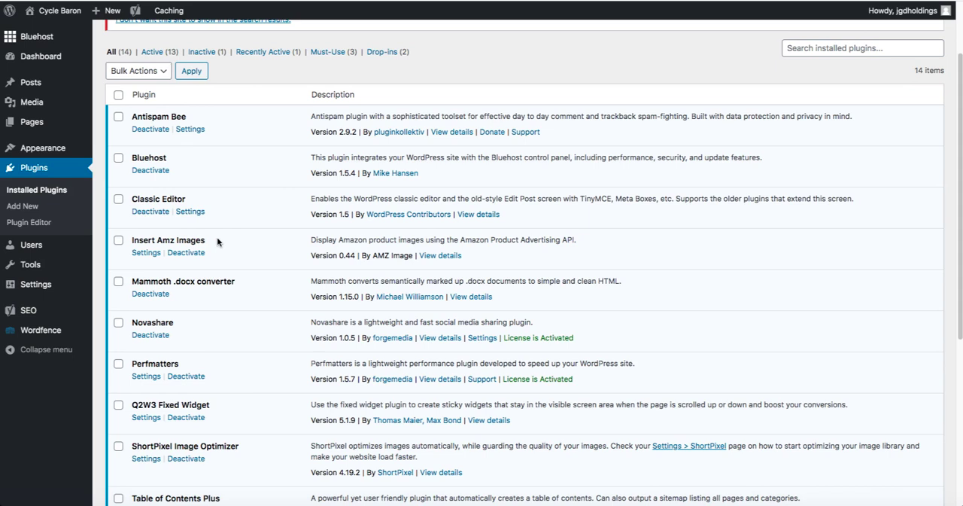
pyautogui.moveTo(315, 252)
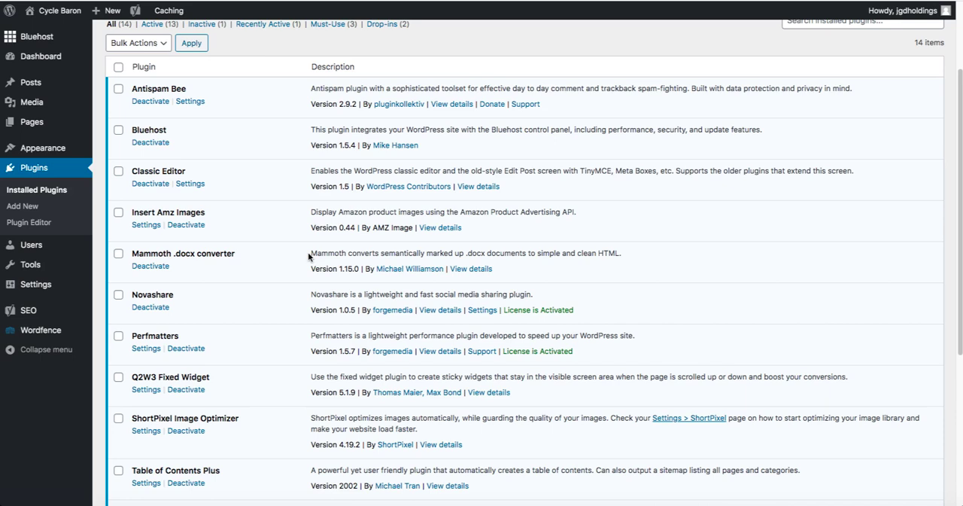
pyautogui.moveTo(301, 252)
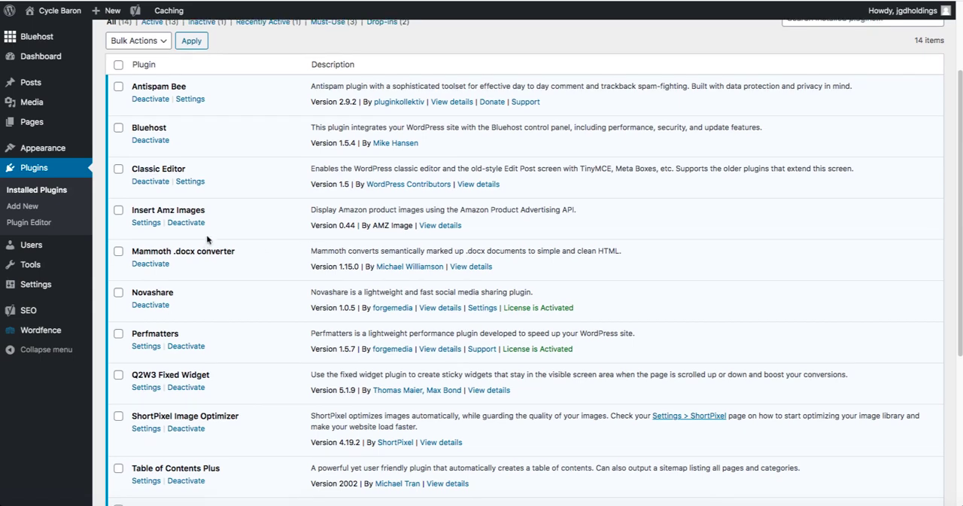
pyautogui.moveTo(288, 245)
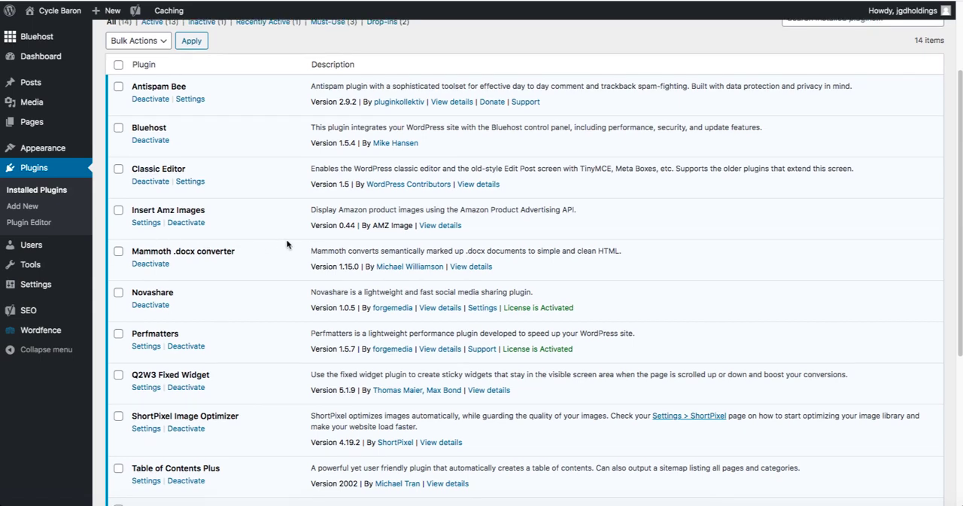
pyautogui.moveTo(260, 254)
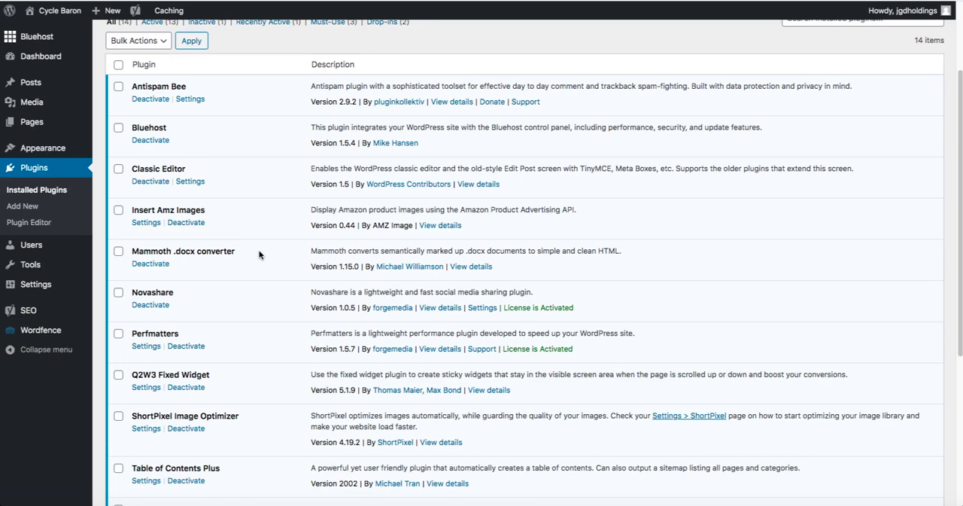
pyautogui.moveTo(247, 261)
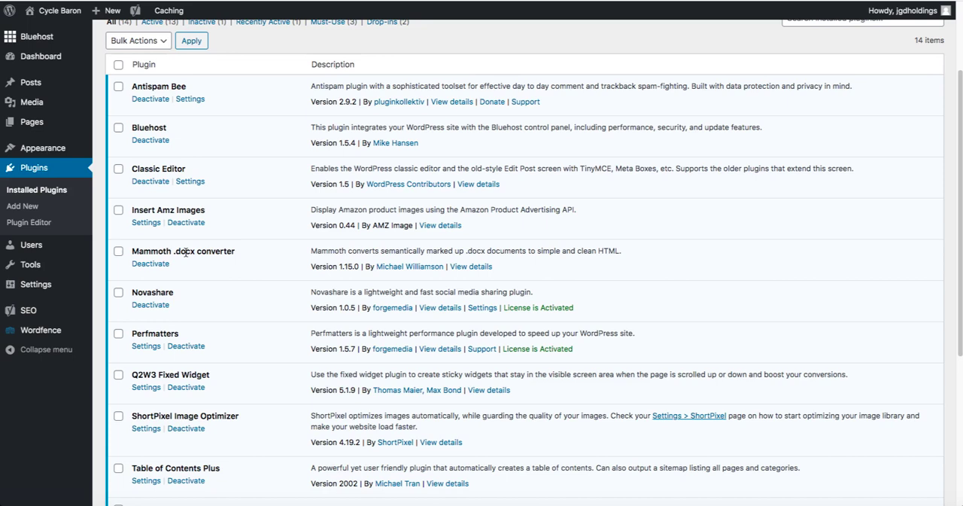
pyautogui.click(150, 264)
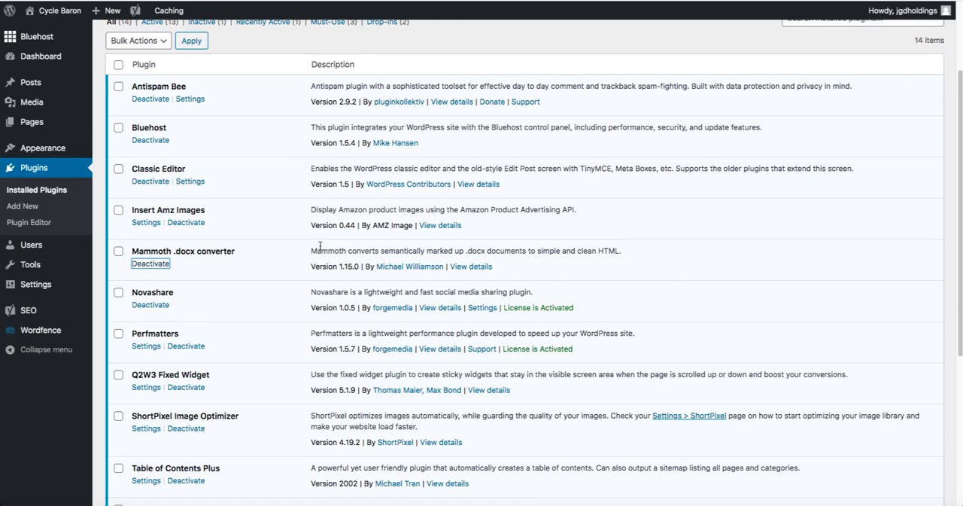
# Step: Scroll the plugin list past Novashare and open the Perfmatters settings
pyautogui.scroll(-3)
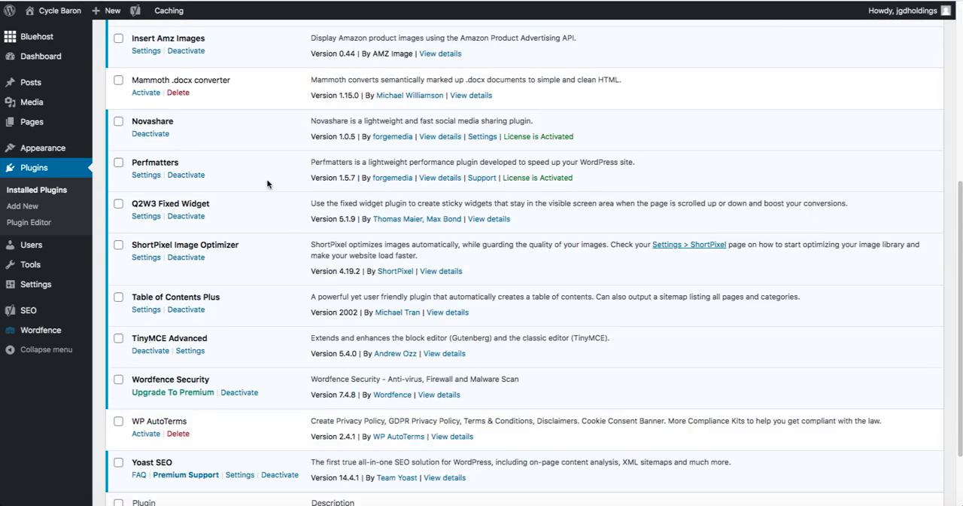
pyautogui.moveTo(252, 144)
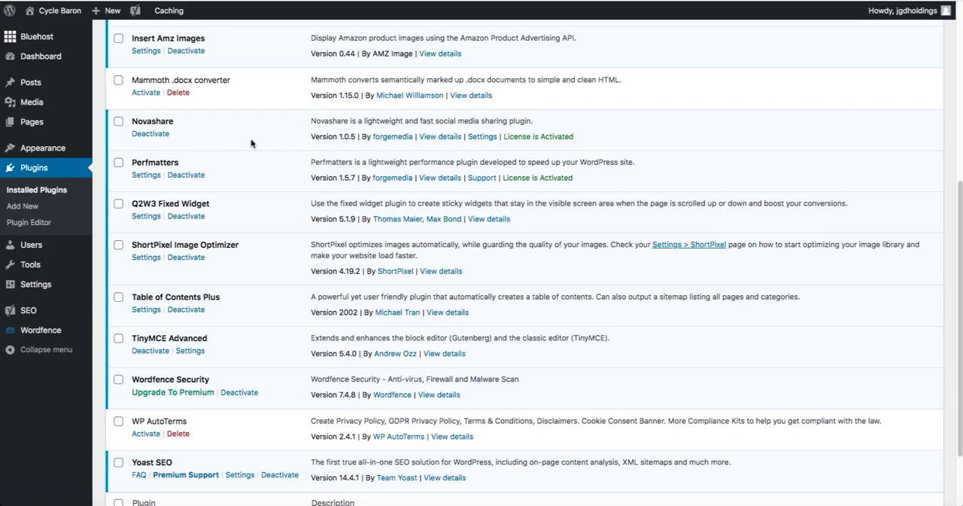
pyautogui.moveTo(209, 124)
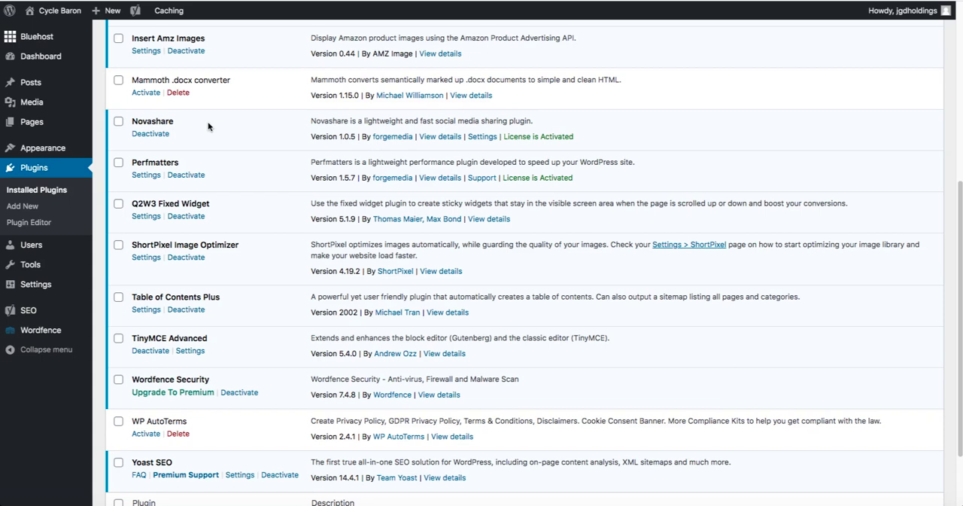
pyautogui.moveTo(181, 123)
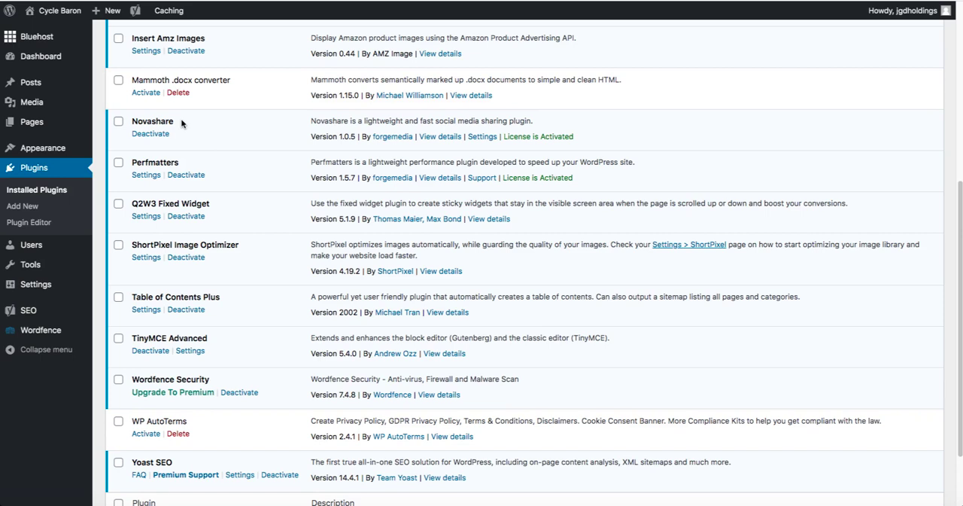
pyautogui.moveTo(365, 121)
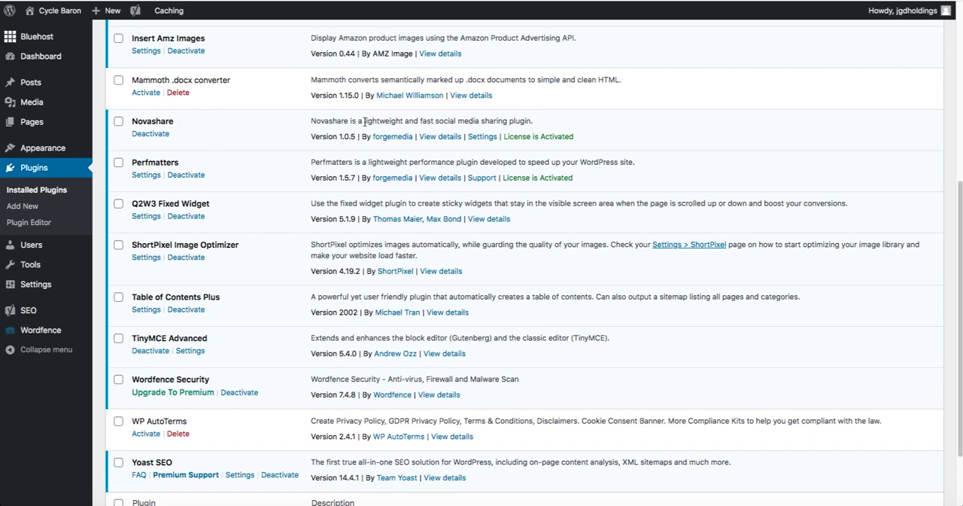
pyautogui.doubleClick(383, 120)
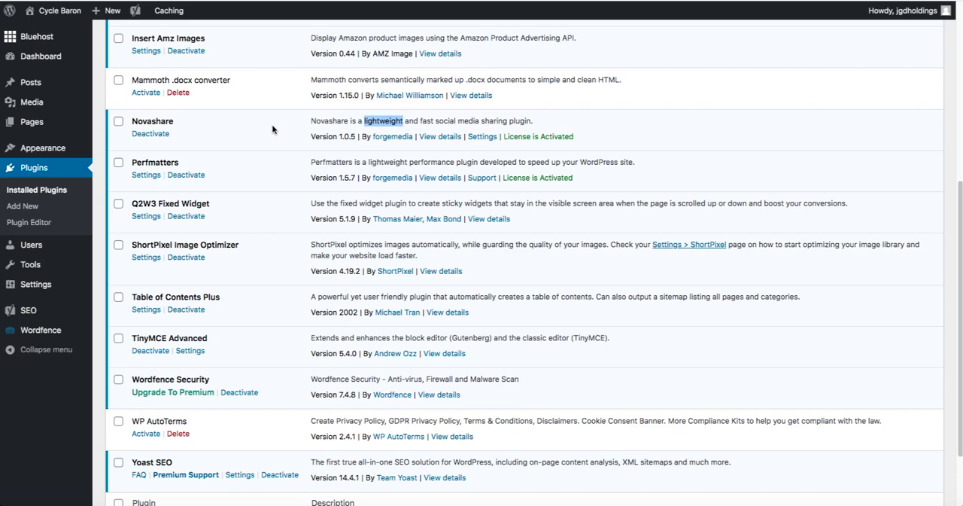
pyautogui.moveTo(218, 125)
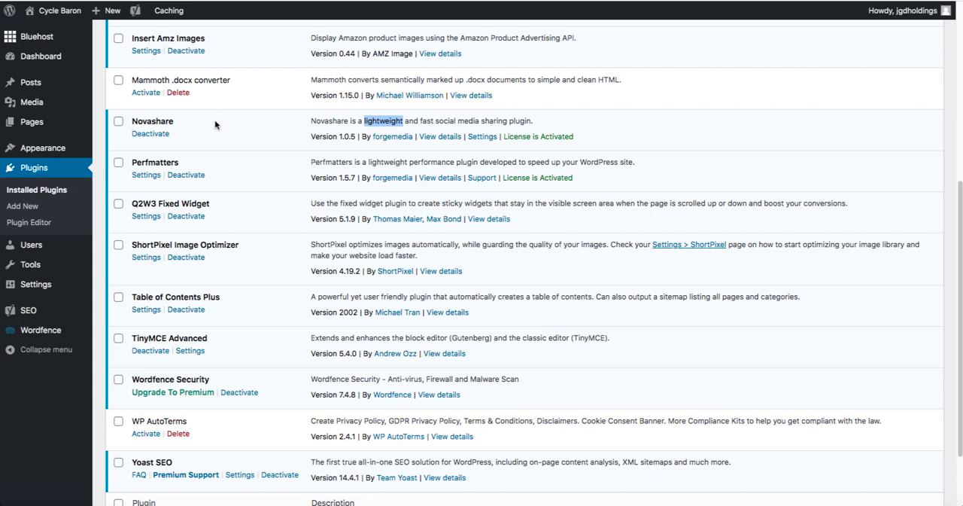
pyautogui.moveTo(253, 134)
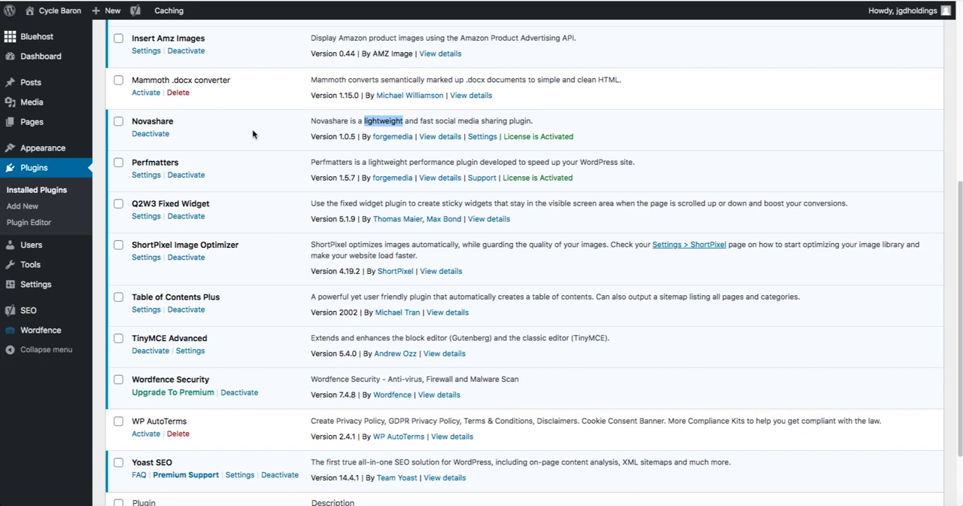
pyautogui.moveTo(174, 164)
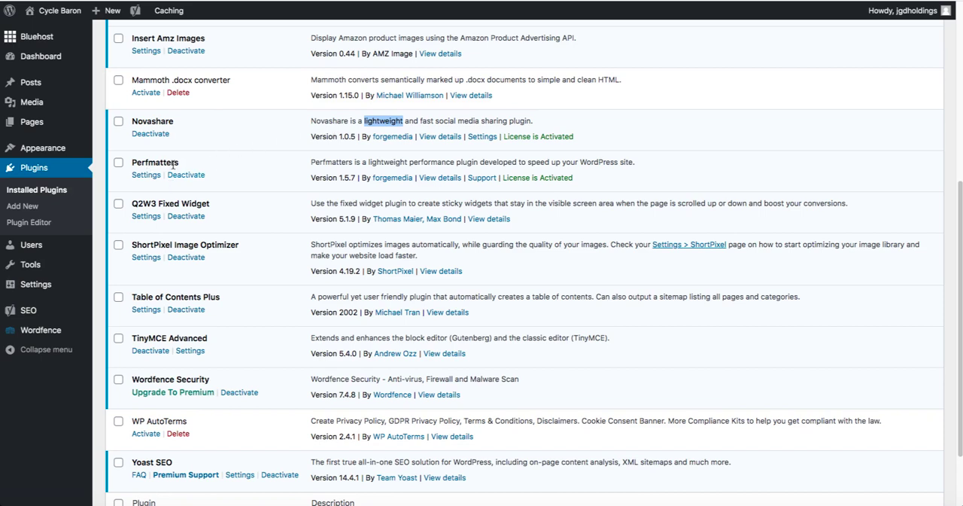
pyautogui.moveTo(211, 167)
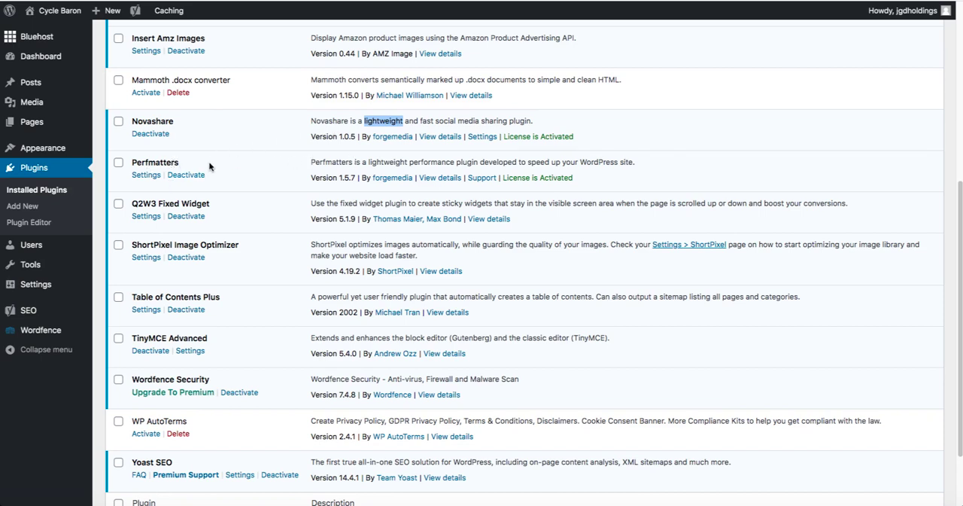
pyautogui.click(146, 174)
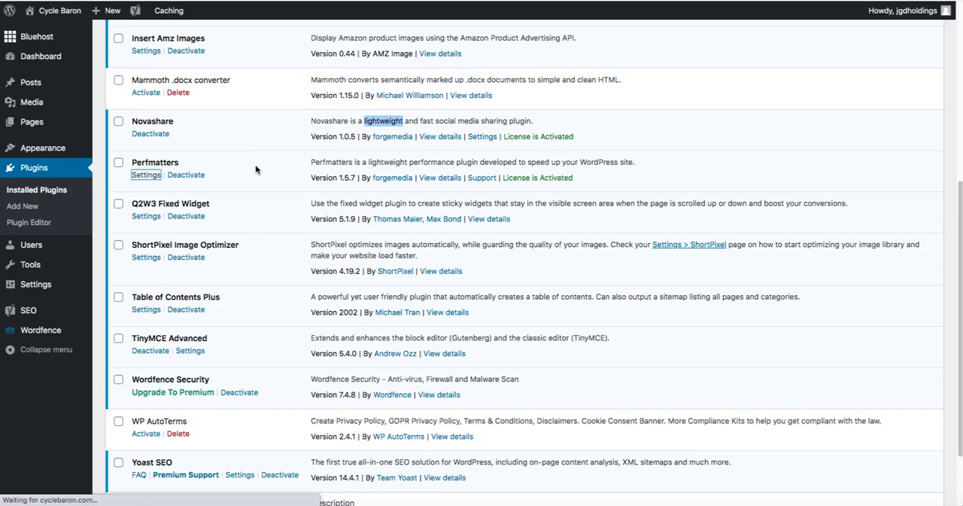
# Step: Review the Perfmatters options and keep Limit Post Revisions on Default
pyautogui.click(146, 175)
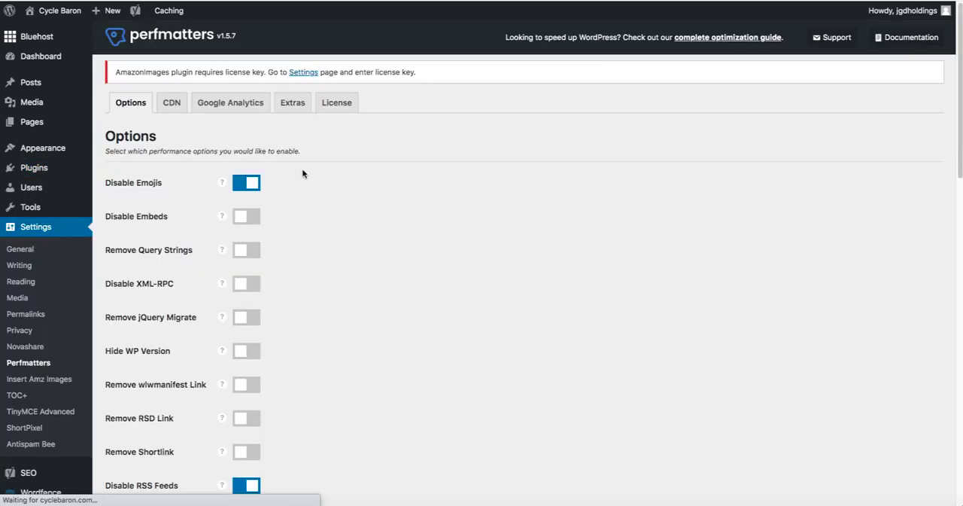
pyautogui.moveTo(349, 188)
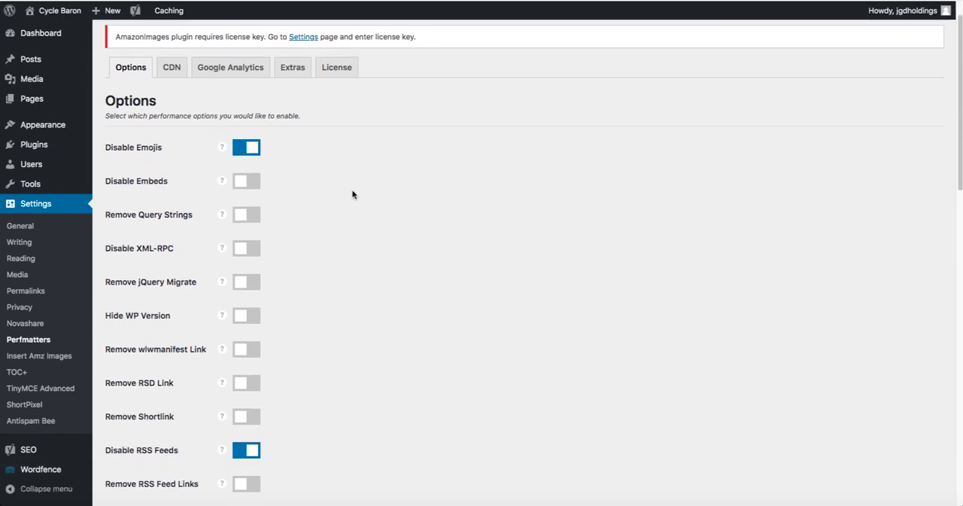
pyautogui.scroll(3)
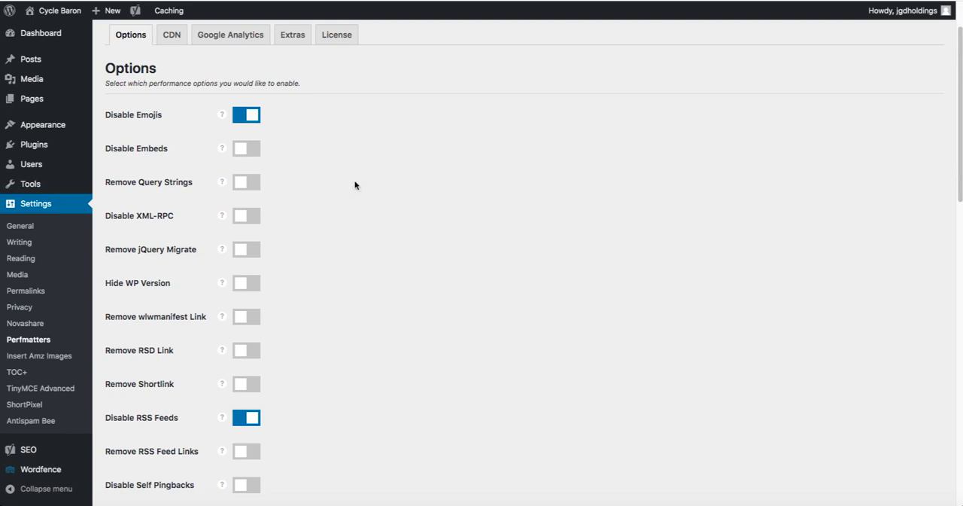
pyautogui.scroll(-3)
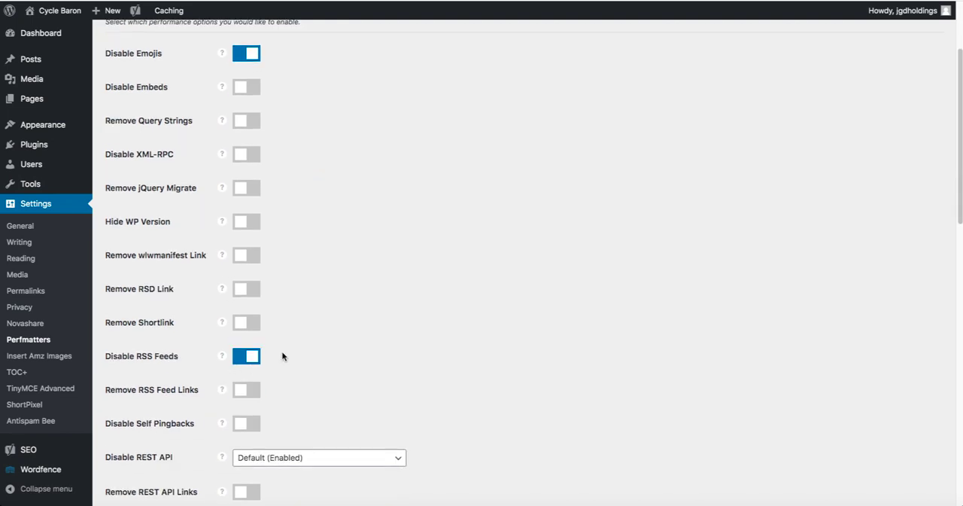
pyautogui.scroll(-3)
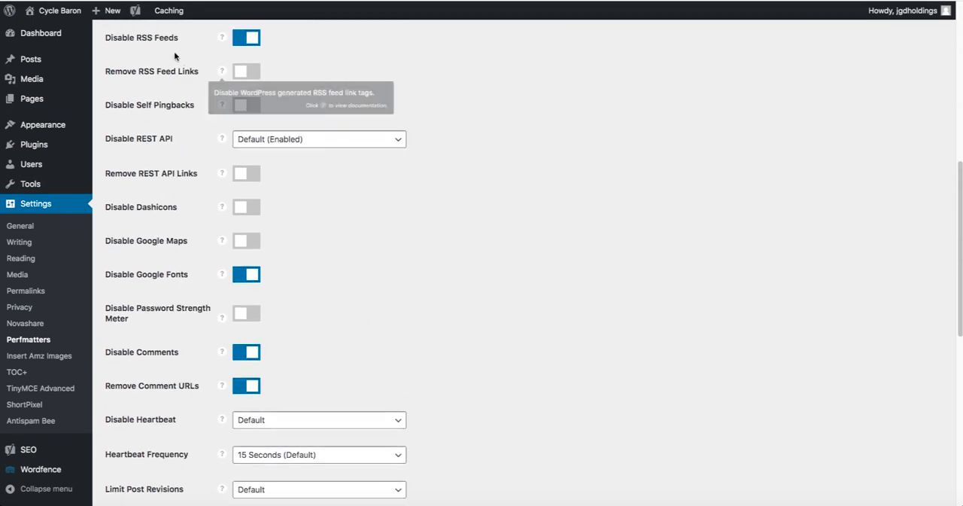
pyautogui.moveTo(348, 186)
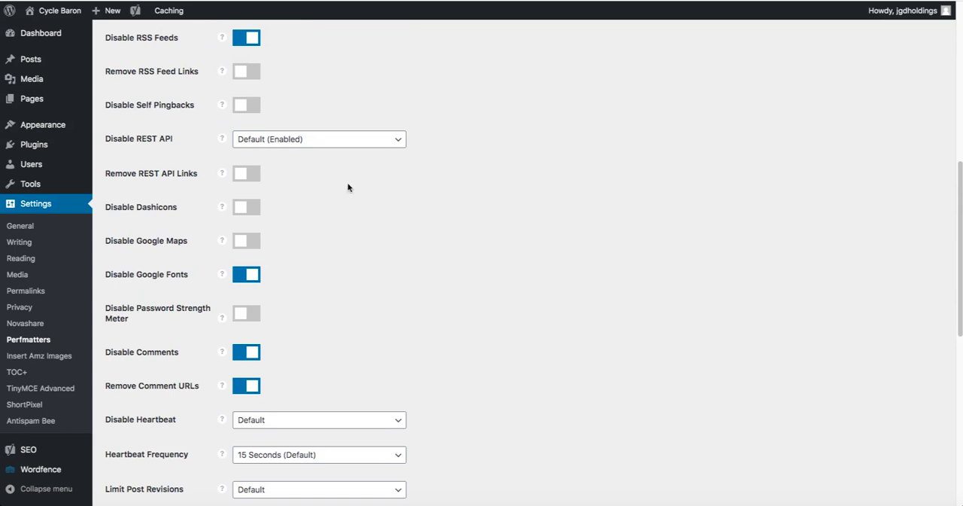
pyautogui.scroll(-3)
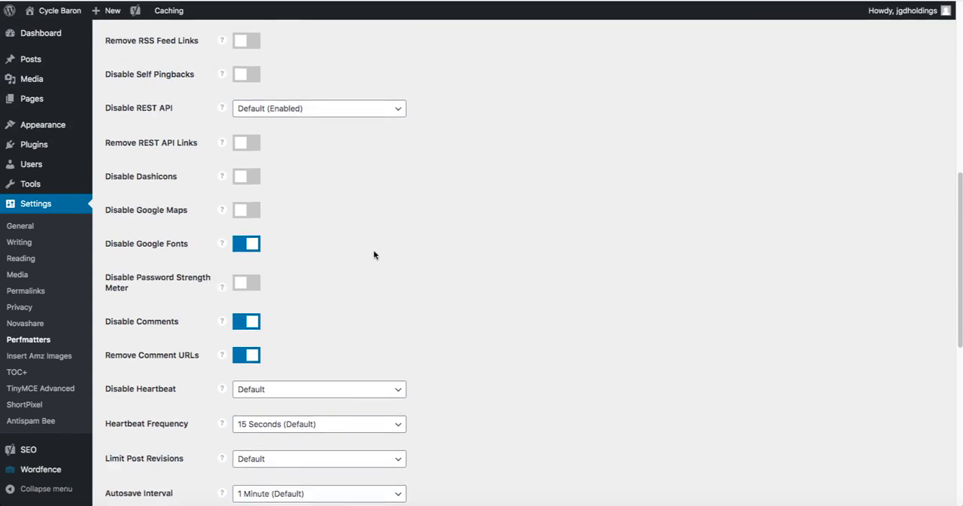
pyautogui.scroll(-3)
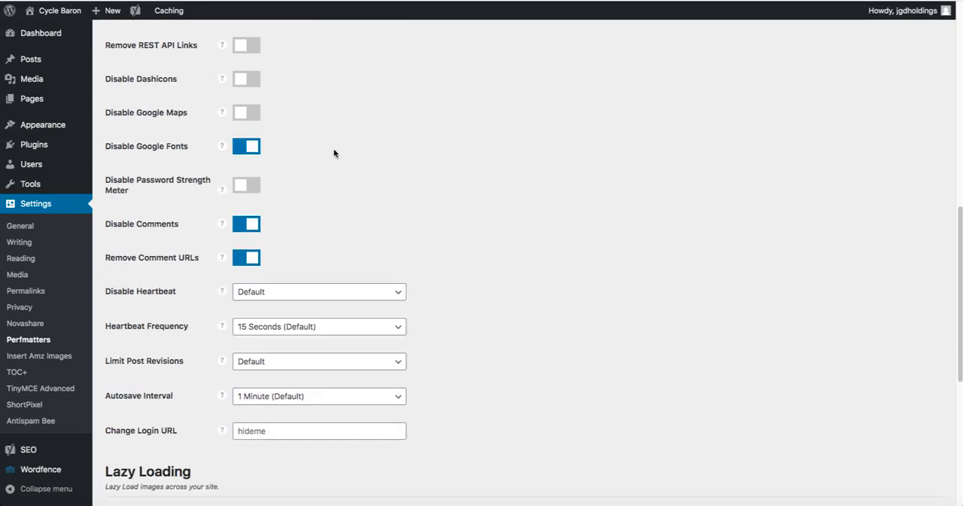
pyautogui.moveTo(273, 249)
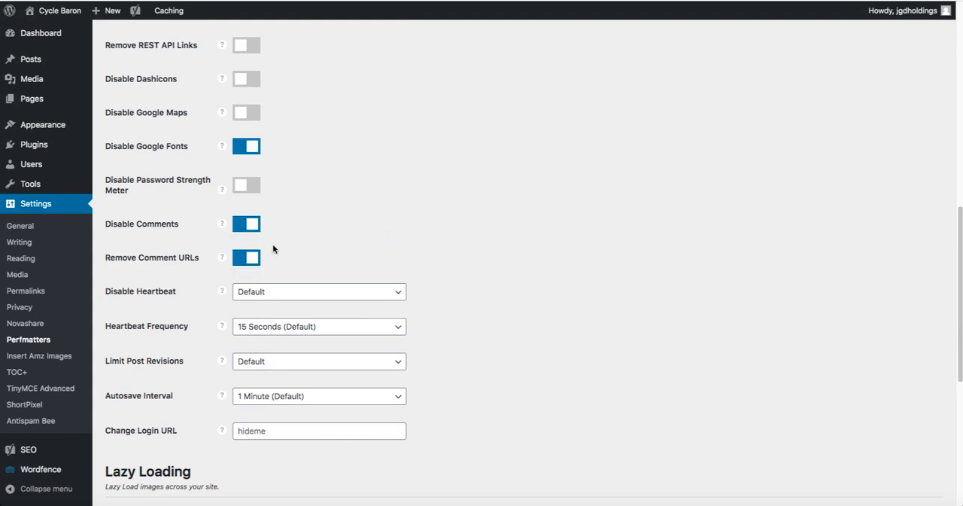
pyautogui.scroll(-3)
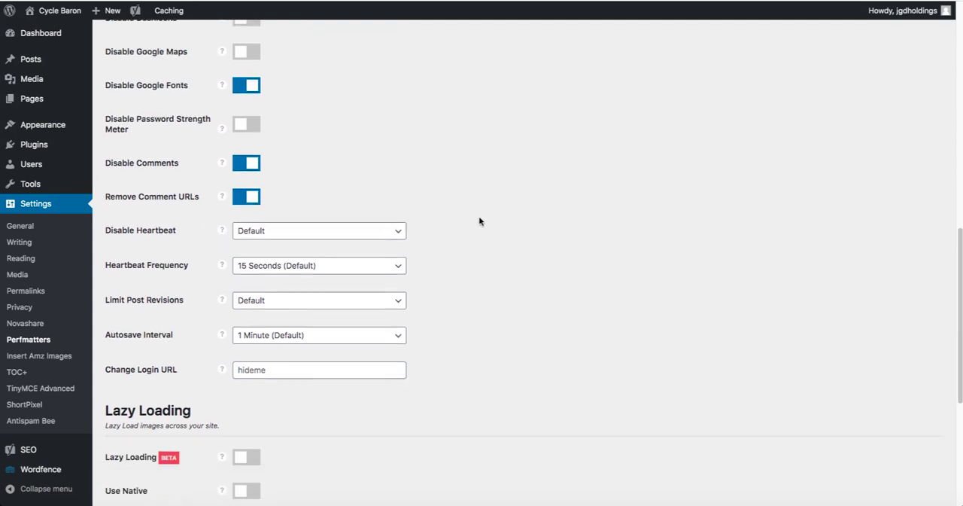
pyautogui.click(319, 299)
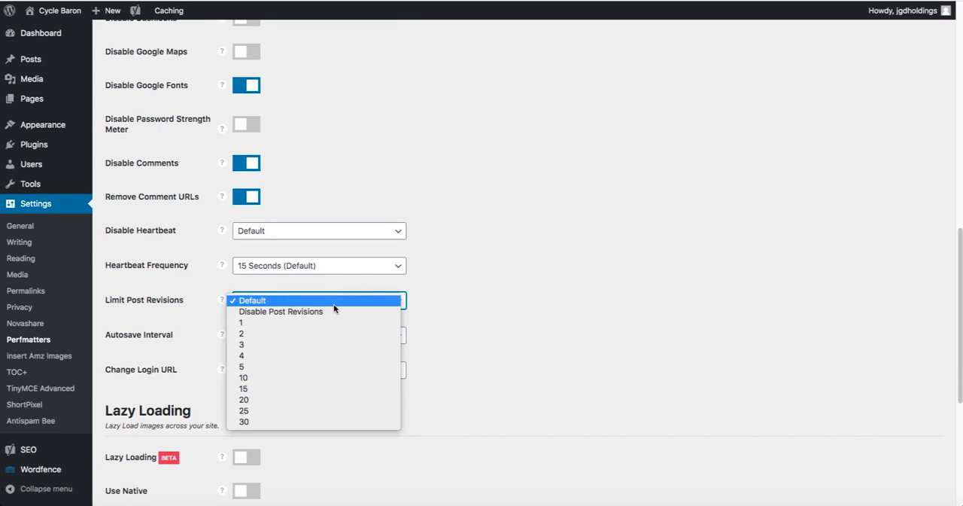
pyautogui.click(251, 300)
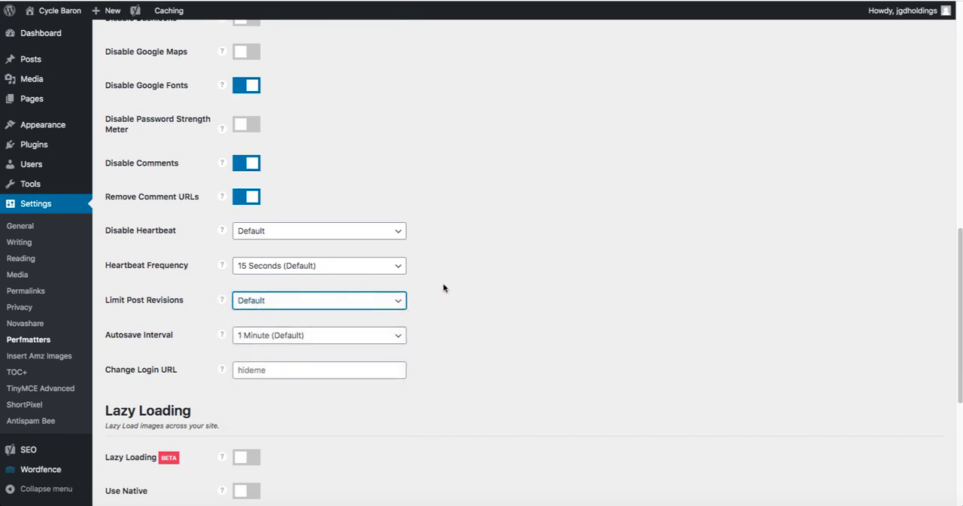
pyautogui.moveTo(495, 254)
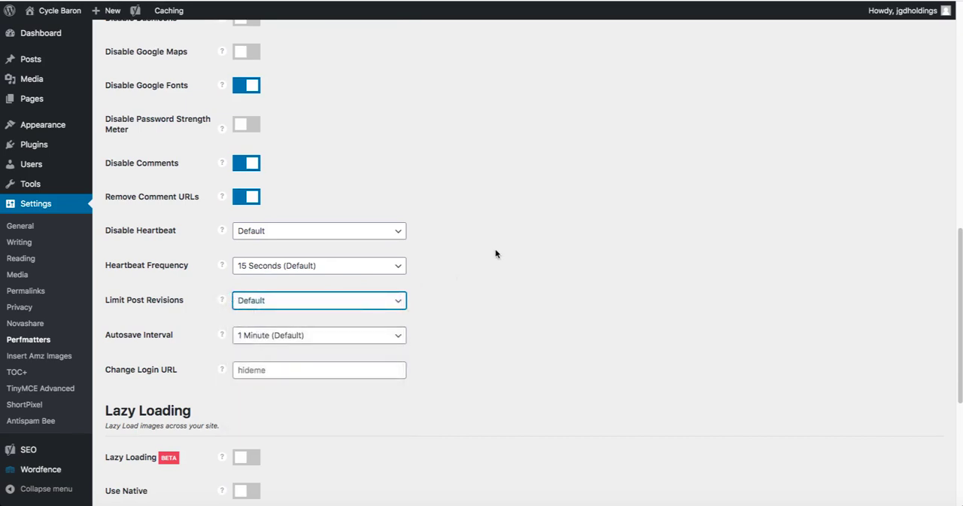
# Step: Scroll to the bottom and save the Perfmatters settings
pyautogui.scroll(-3)
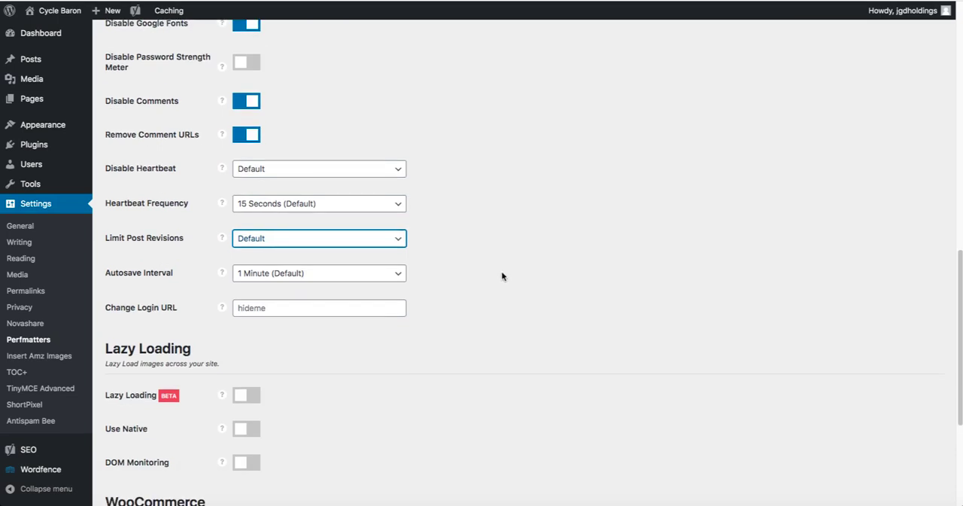
pyautogui.scroll(-3)
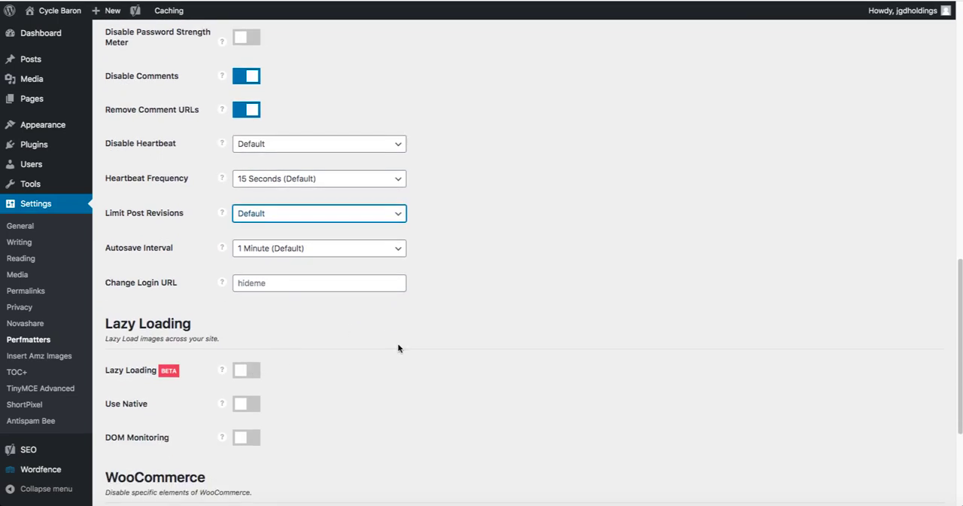
pyautogui.scroll(-3)
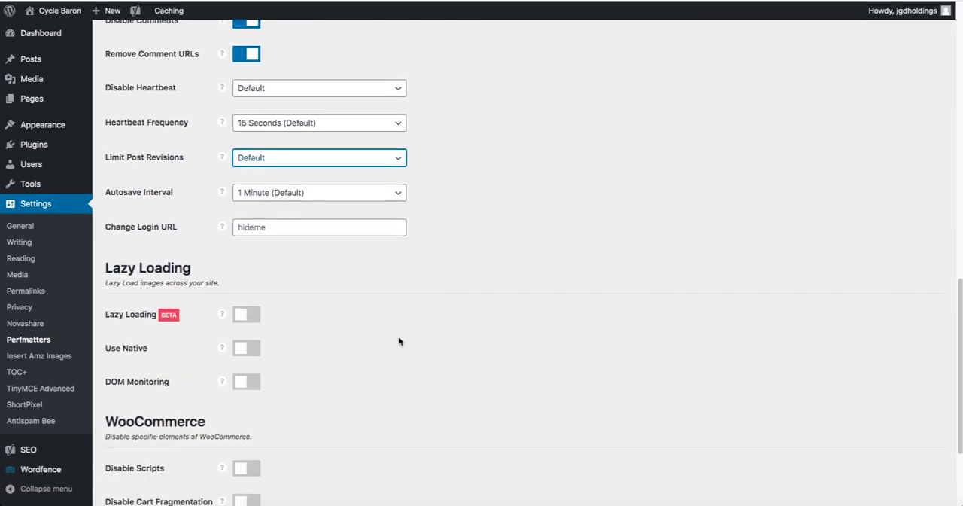
pyautogui.scroll(-3)
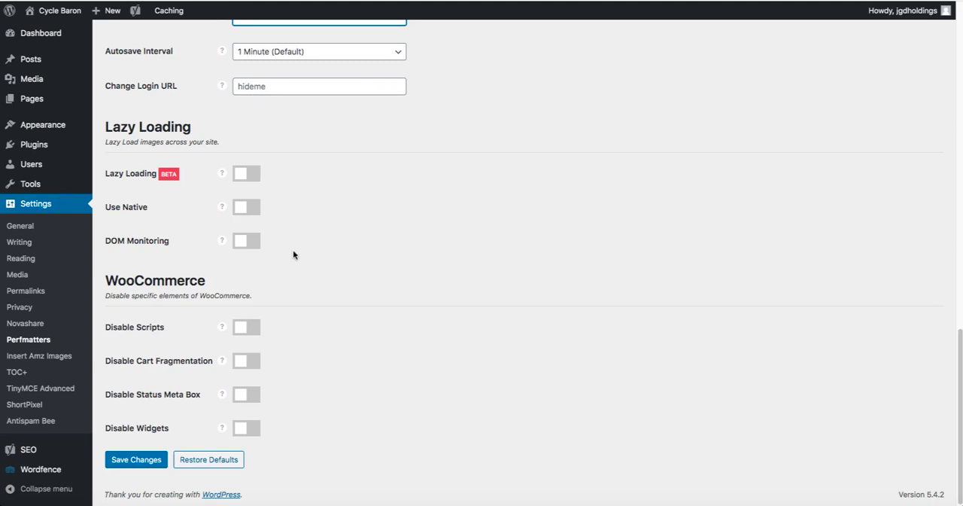
pyautogui.moveTo(108, 174)
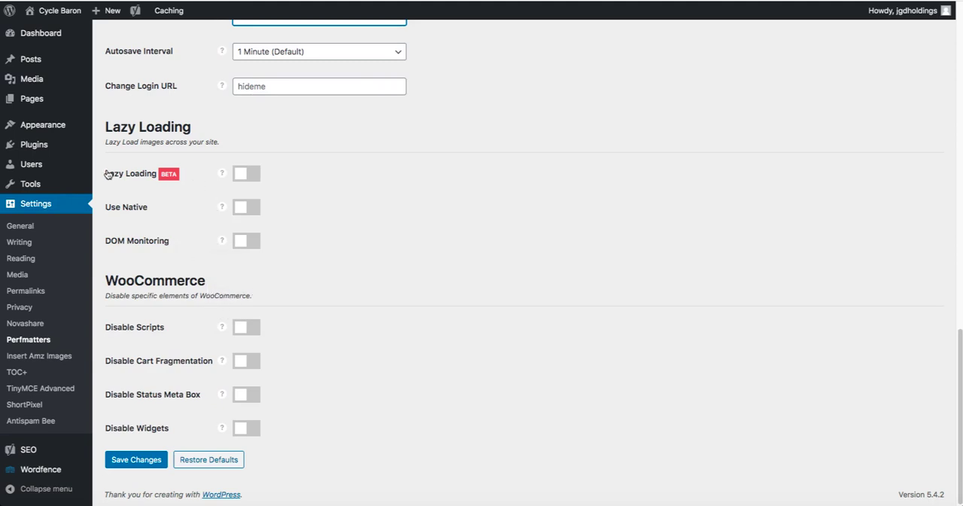
pyautogui.moveTo(365, 220)
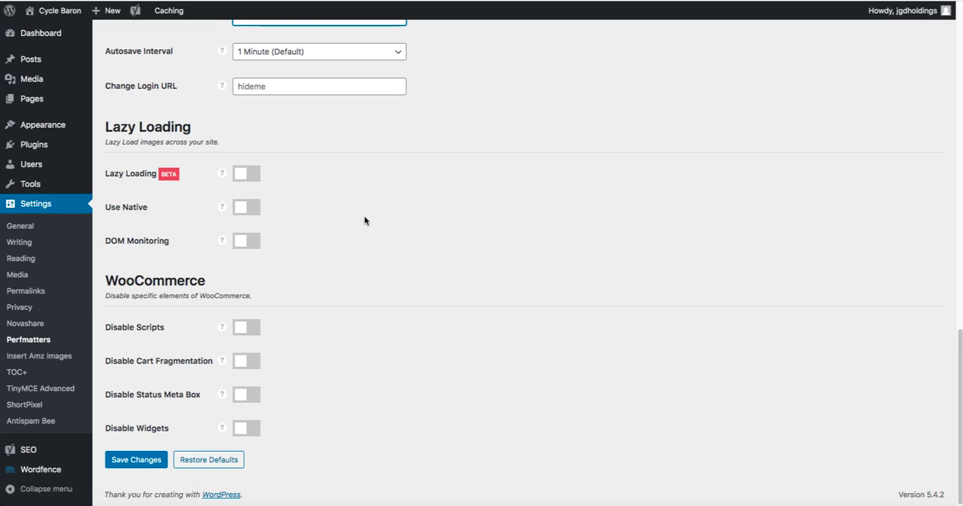
pyautogui.moveTo(140, 345)
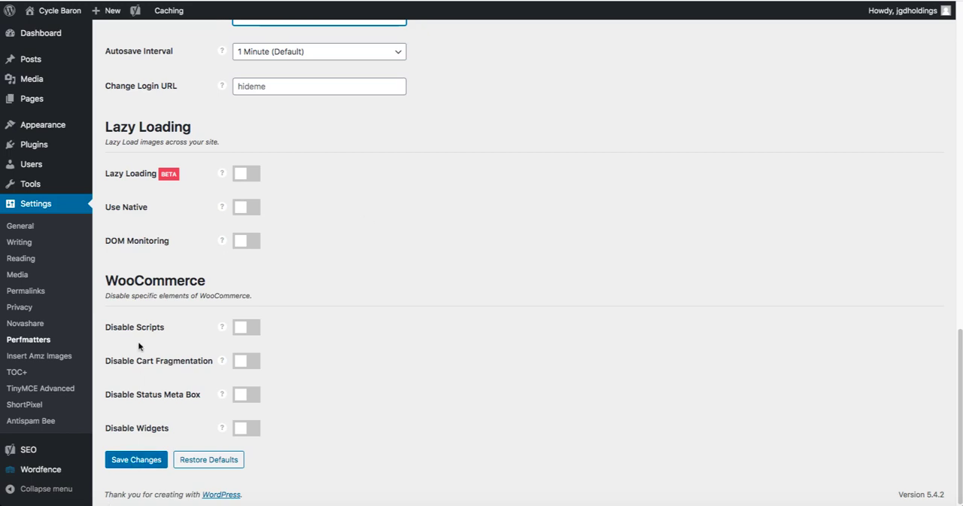
pyautogui.click(136, 459)
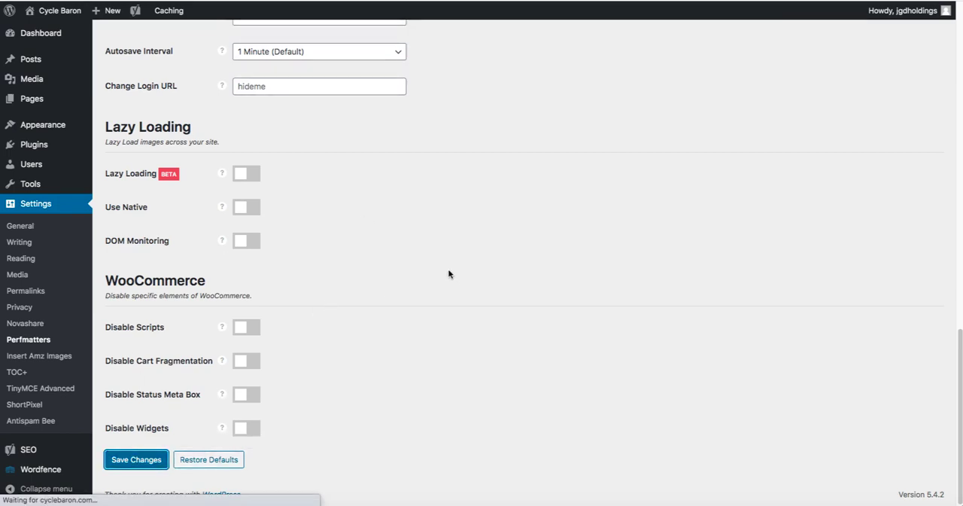
# Step: Turn on Remove Query Strings in the Perfmatters options
pyautogui.scroll(3)
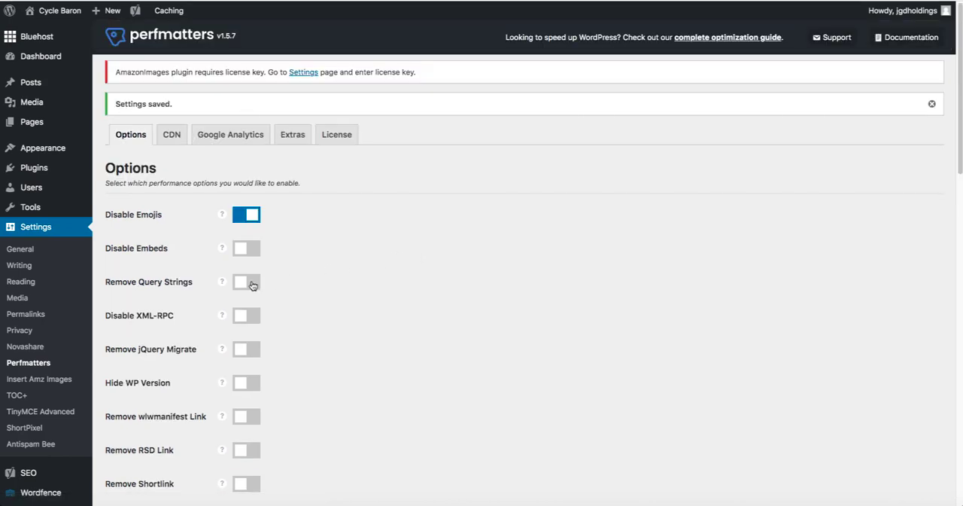
pyautogui.click(246, 281)
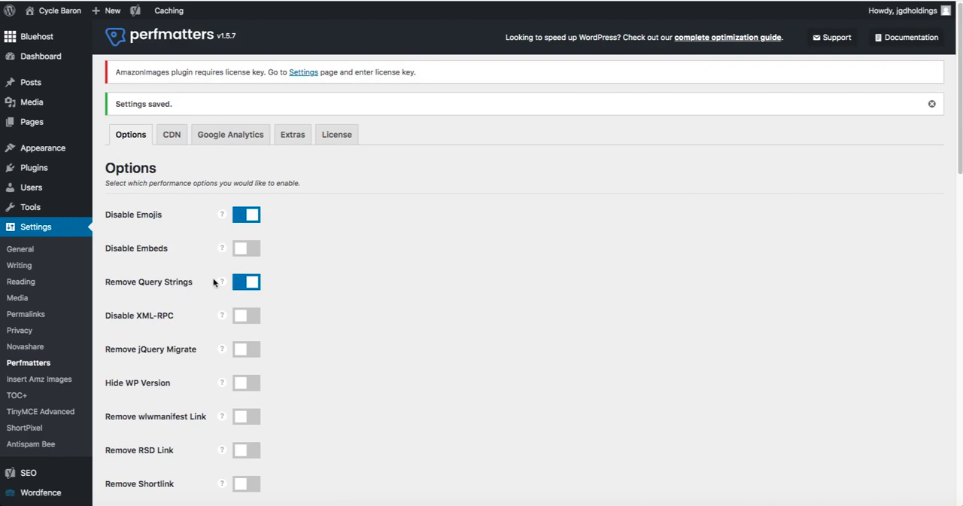
pyautogui.moveTo(198, 286)
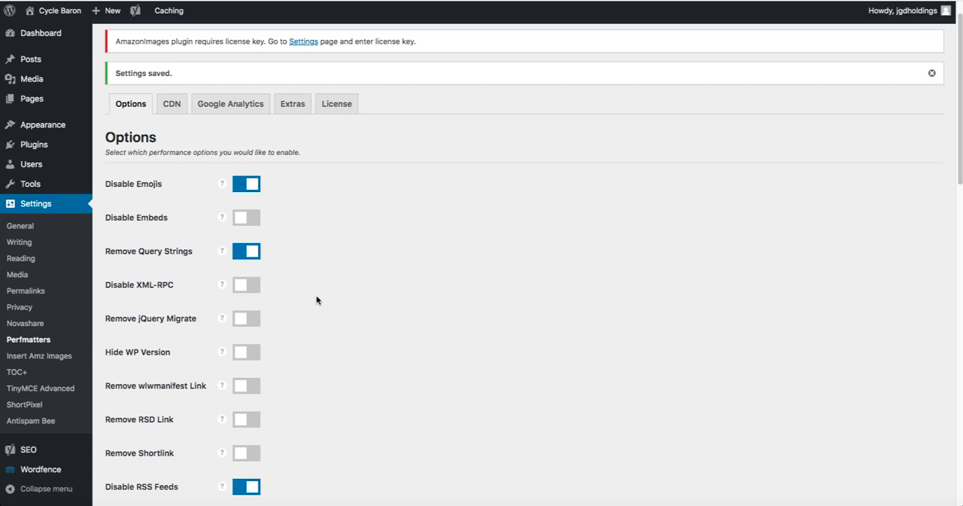
pyautogui.moveTo(326, 254)
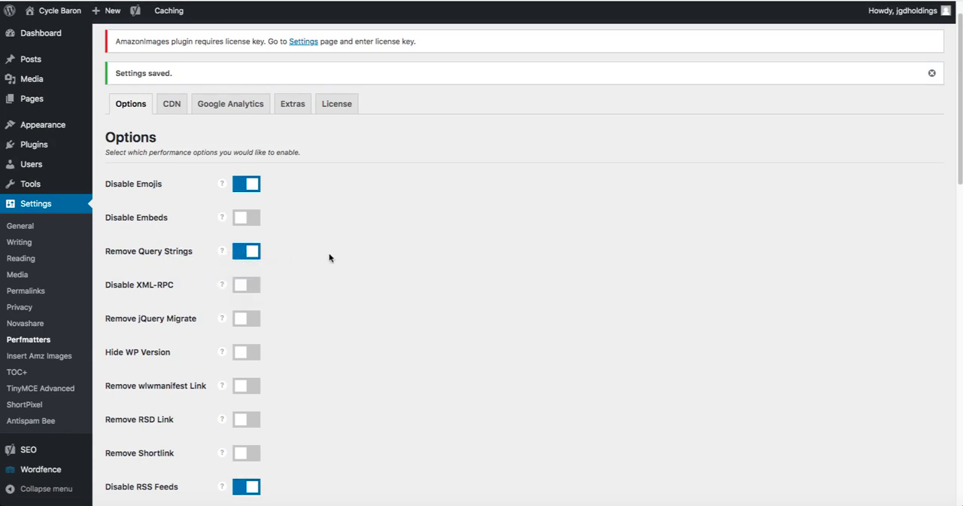
pyautogui.scroll(-3)
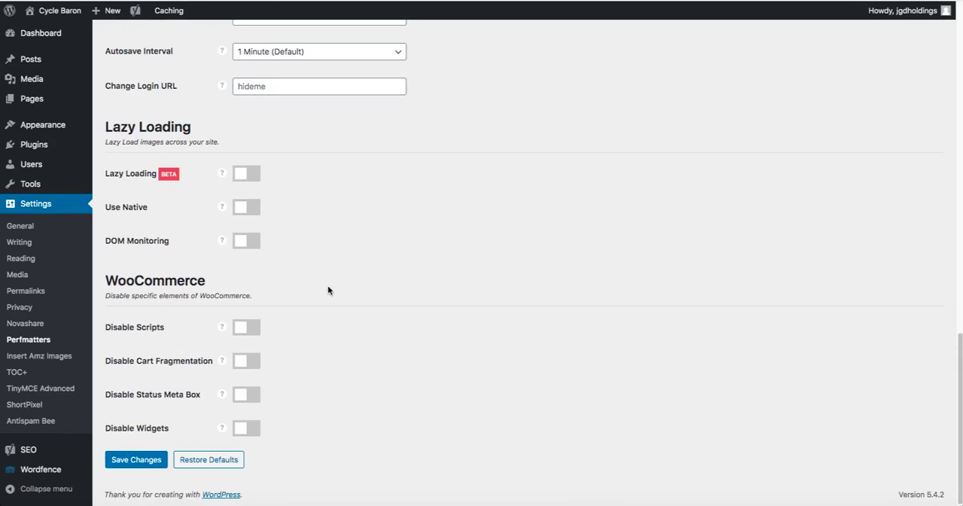
pyautogui.scroll(3)
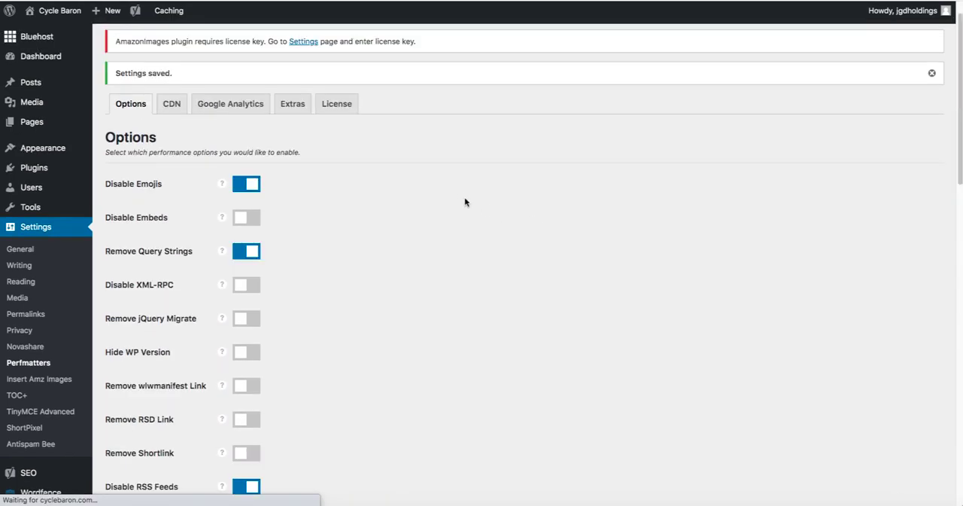
pyautogui.moveTo(452, 186)
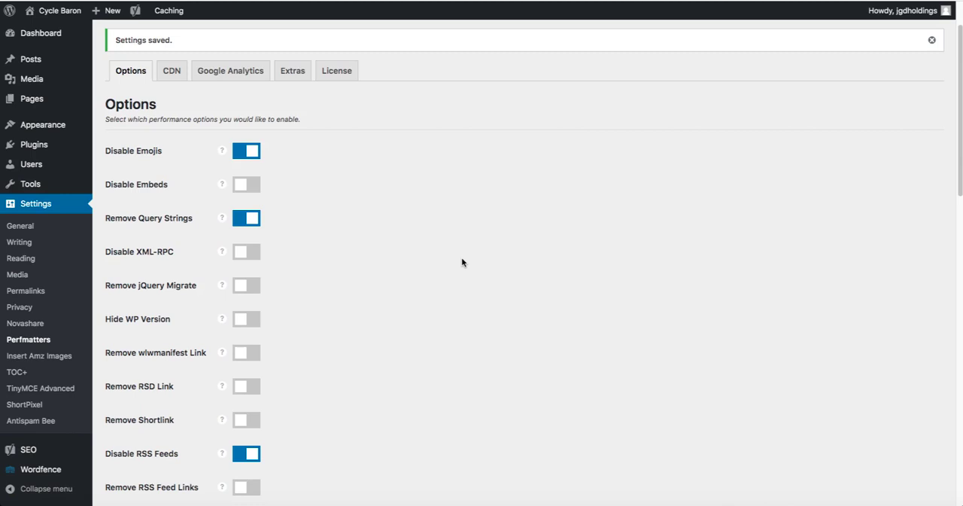
# Step: Look over the saved options, then return to the Installed Plugins list
pyautogui.click(932, 40)
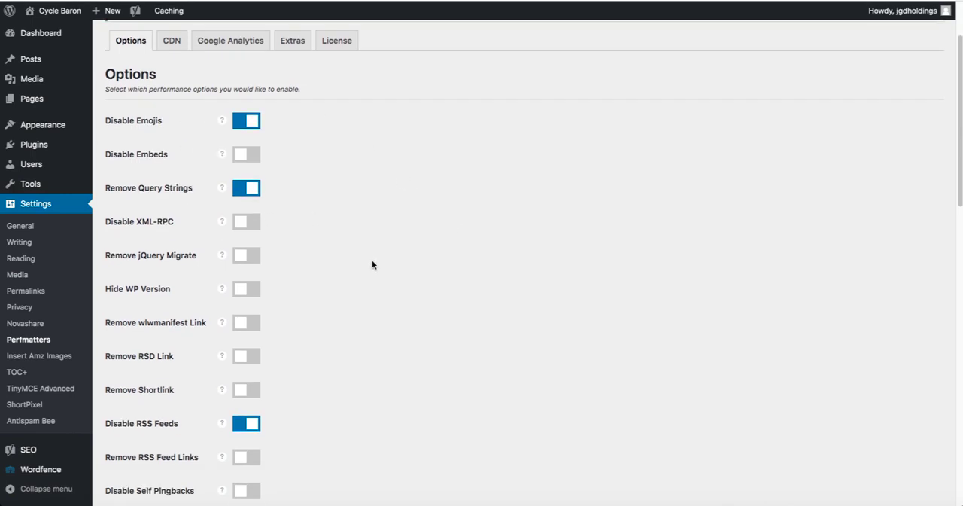
pyautogui.scroll(-3)
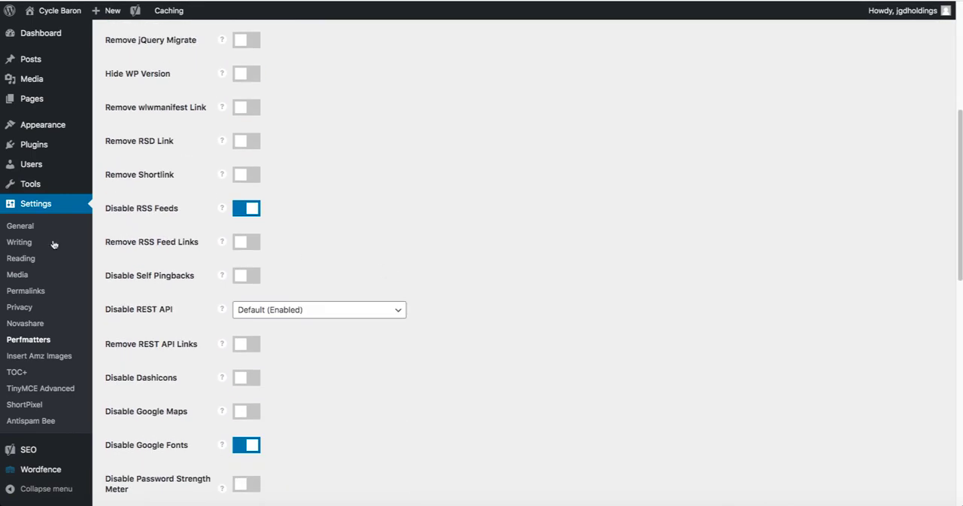
pyautogui.moveTo(186, 215)
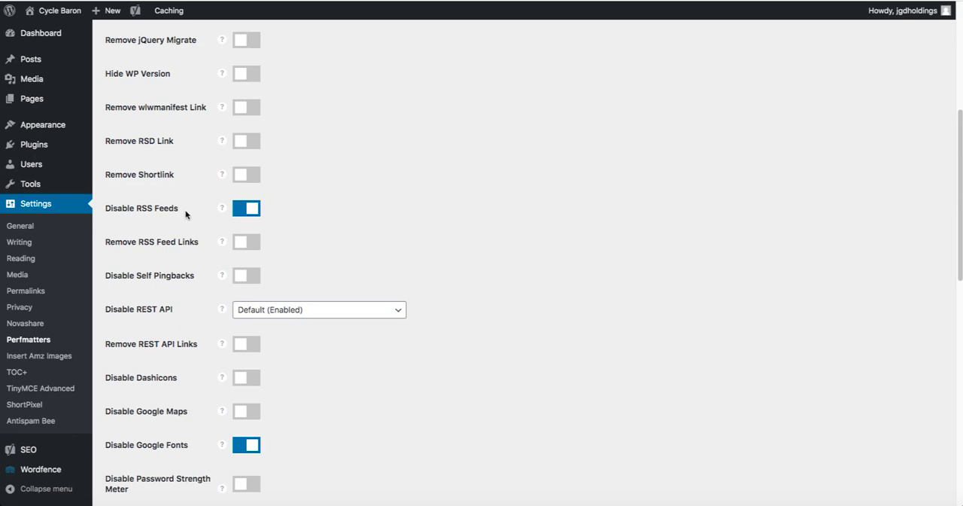
pyautogui.scroll(3)
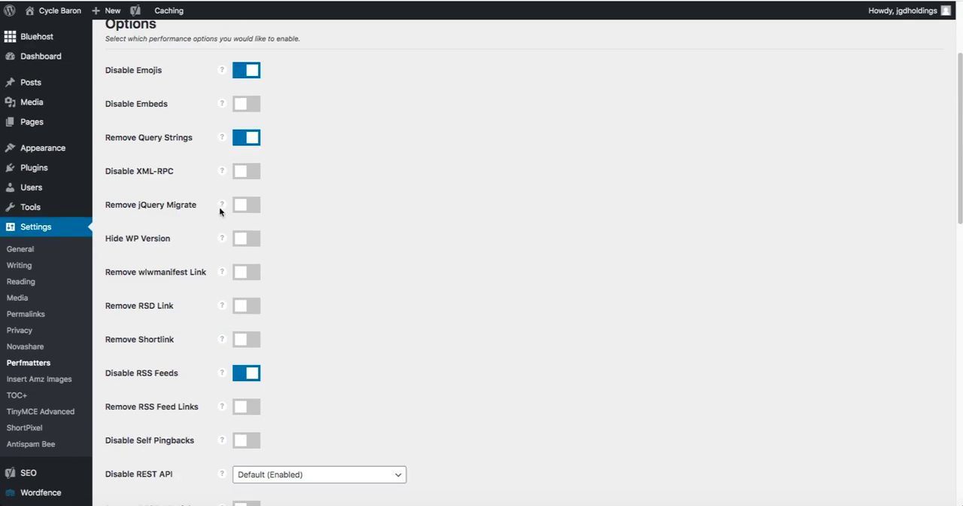
pyautogui.moveTo(59, 171)
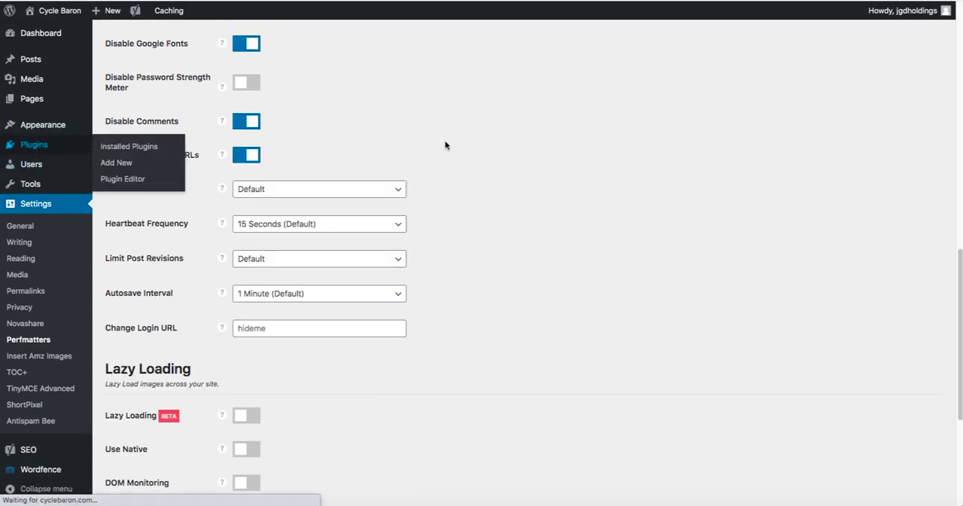
pyautogui.moveTo(546, 188)
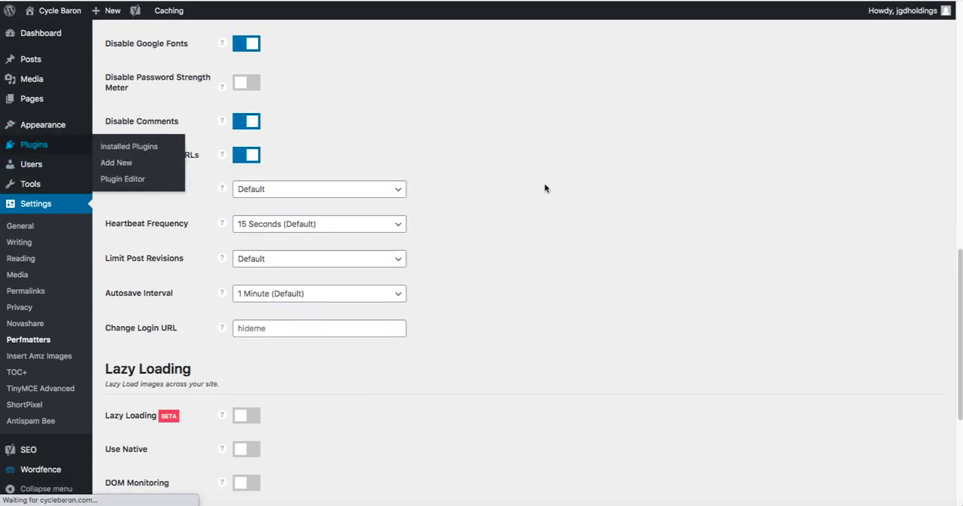
pyautogui.click(129, 146)
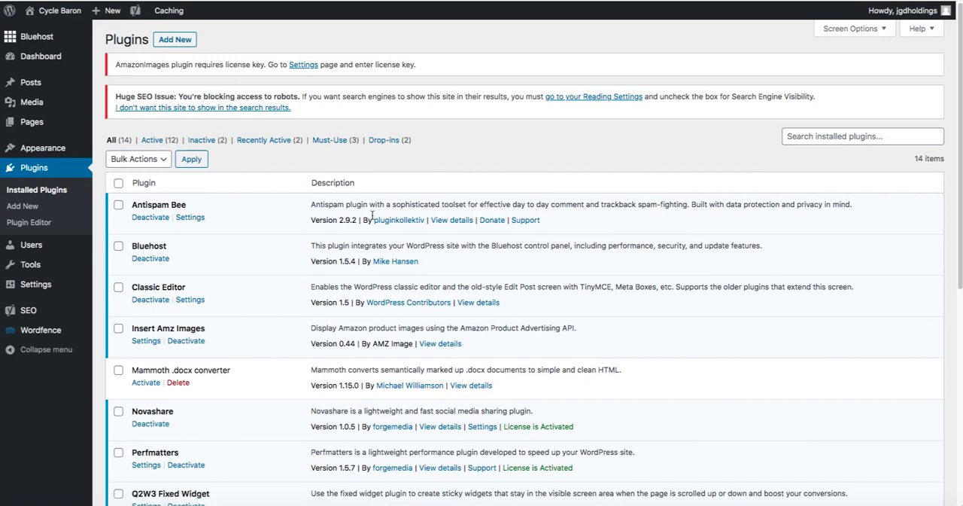
# Step: Scroll down the plugins list and open the Q2W3 Fixed Widget settings
pyautogui.scroll(-3)
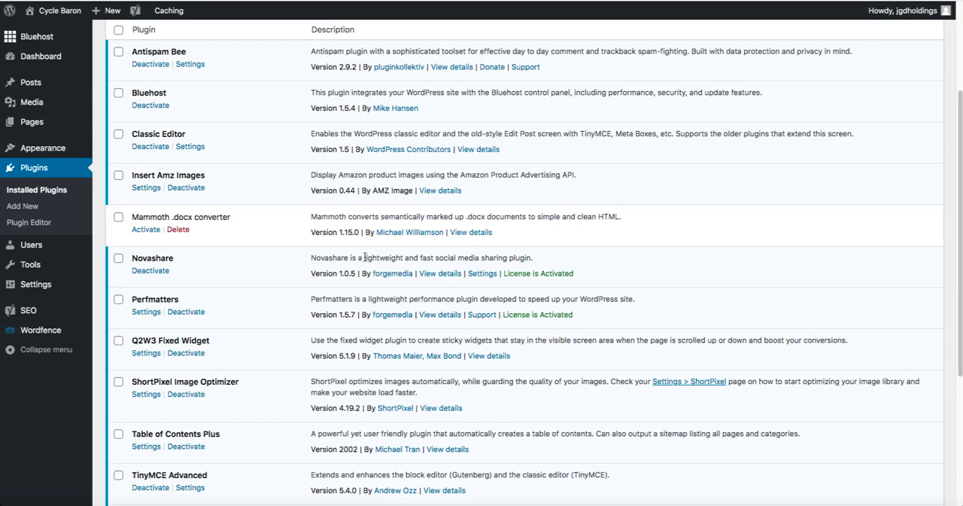
pyautogui.moveTo(128, 295)
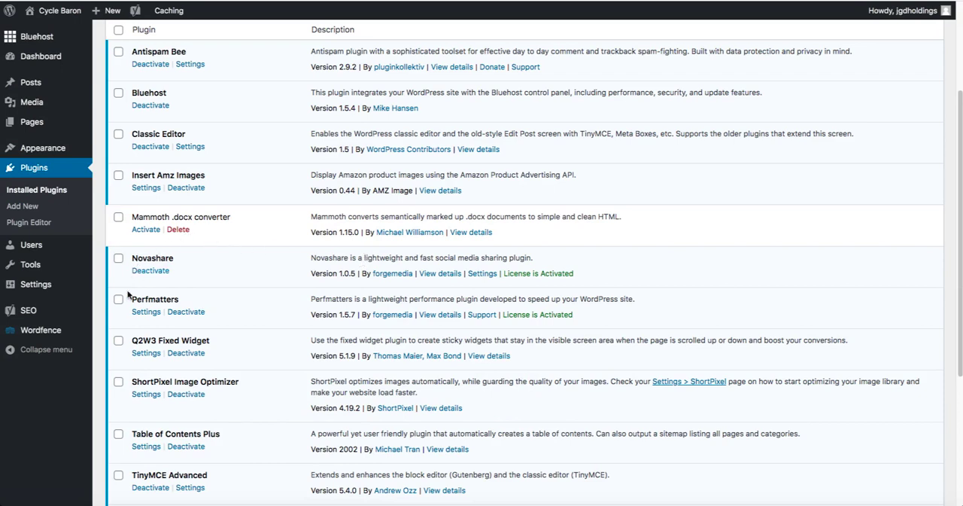
pyautogui.moveTo(187, 280)
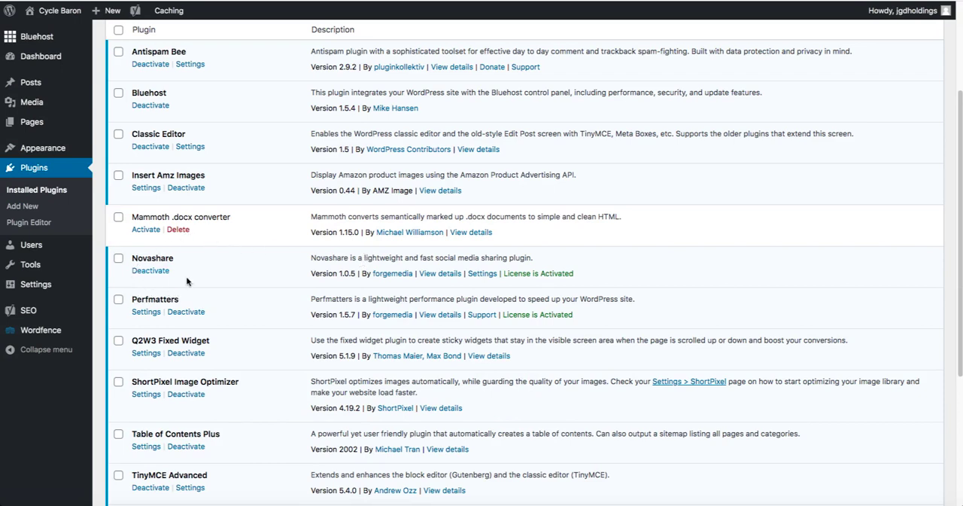
pyautogui.moveTo(474, 293)
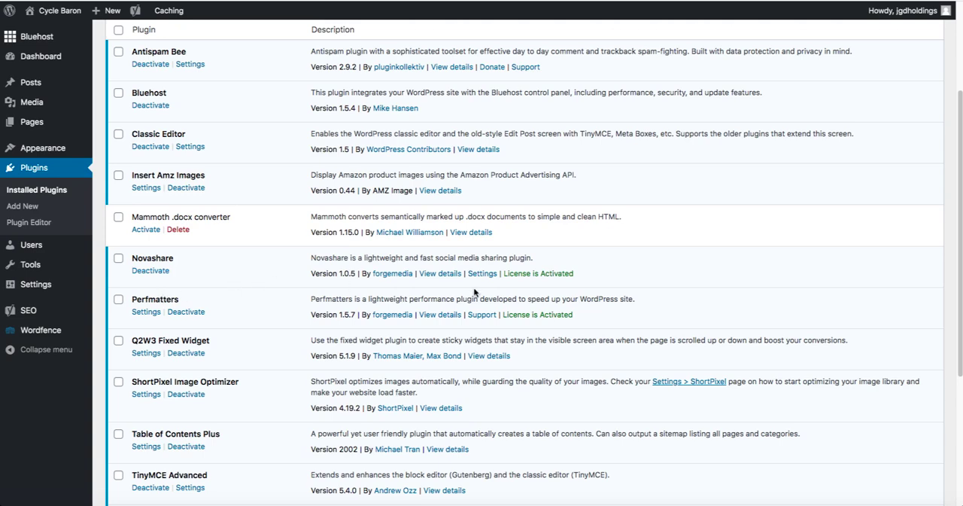
pyautogui.scroll(-3)
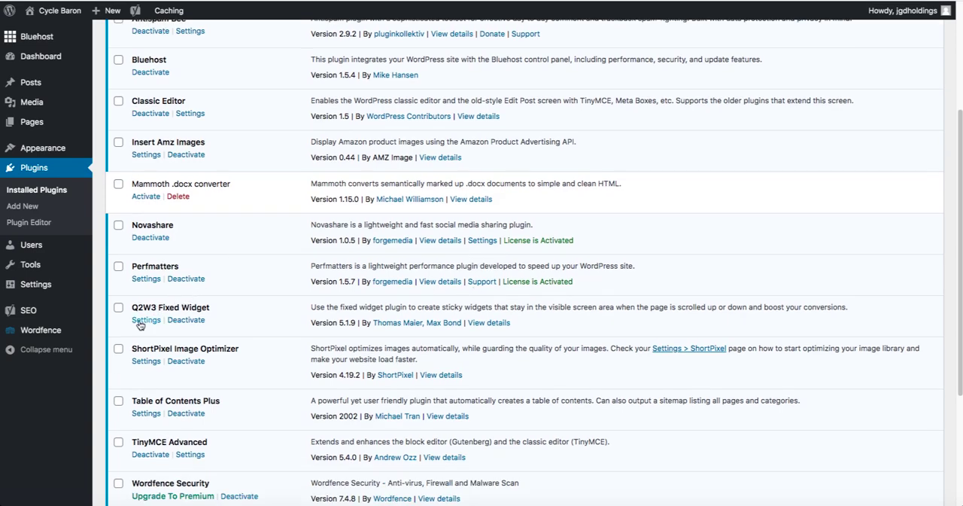
pyautogui.click(146, 320)
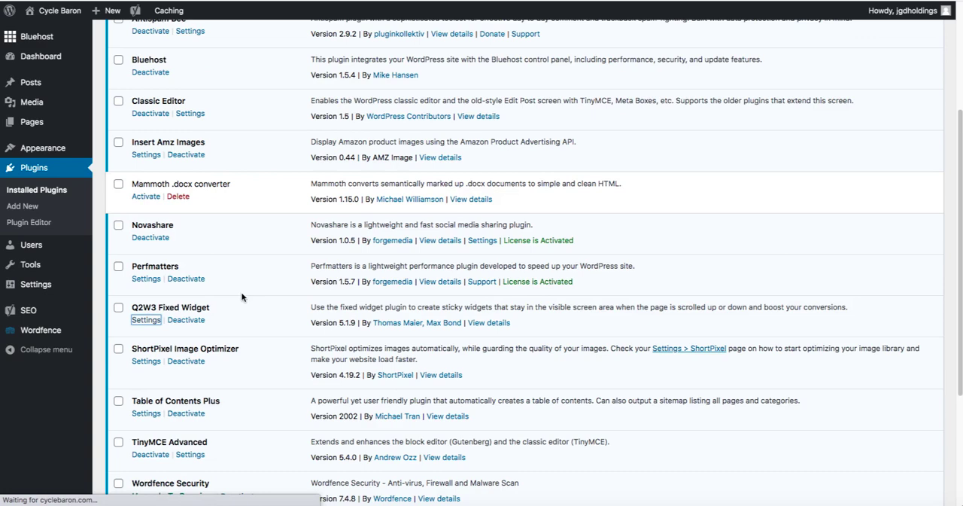
pyautogui.moveTo(242, 296)
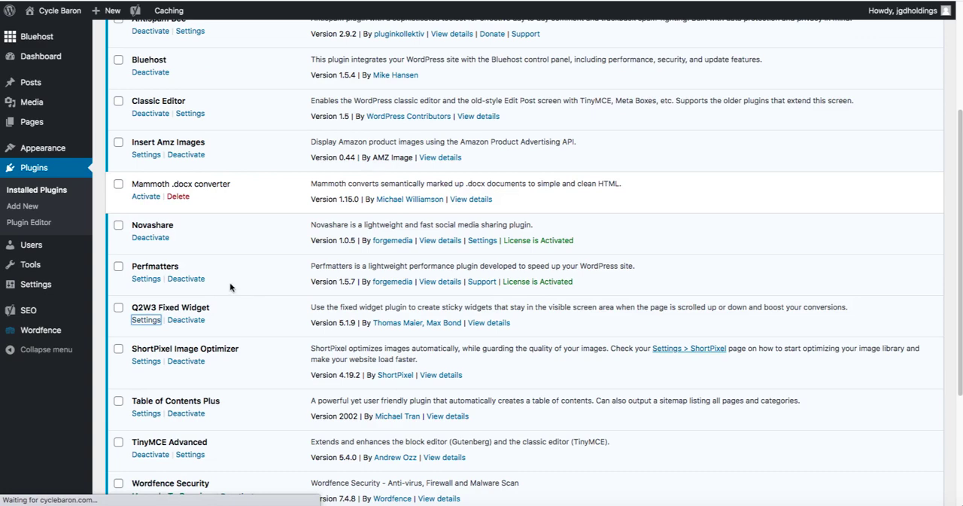
pyautogui.click(146, 320)
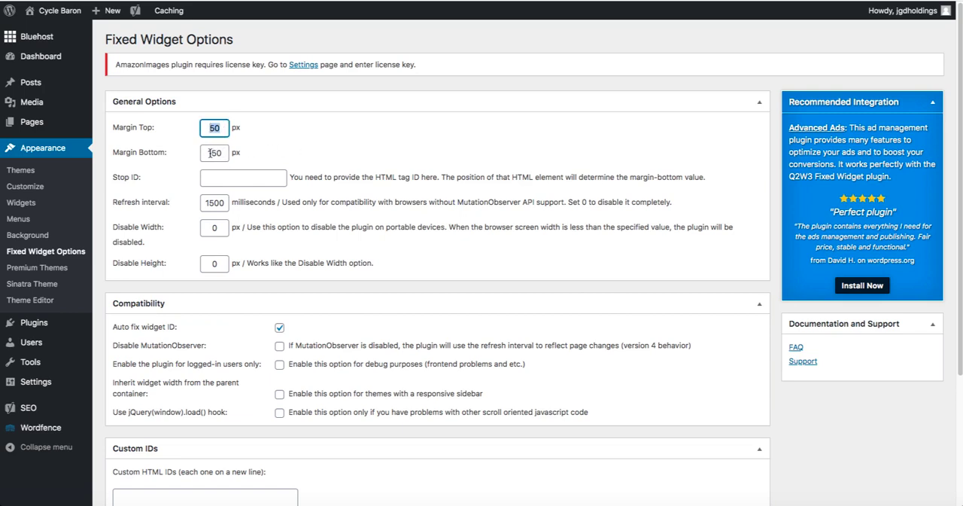
# Step: Save Fixed Widget Options (top 50 px, bottom 150 px), then return to Installed Plugins
pyautogui.scroll(-3)
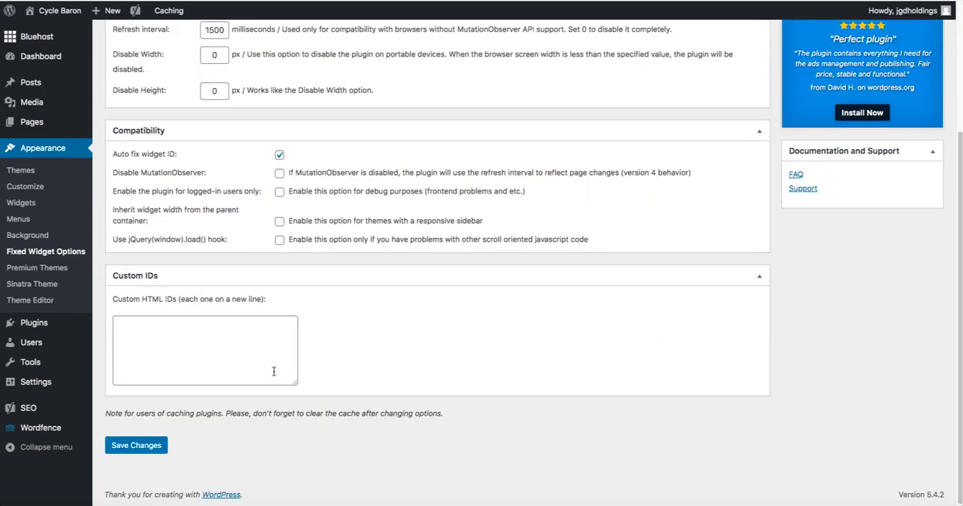
pyautogui.click(136, 445)
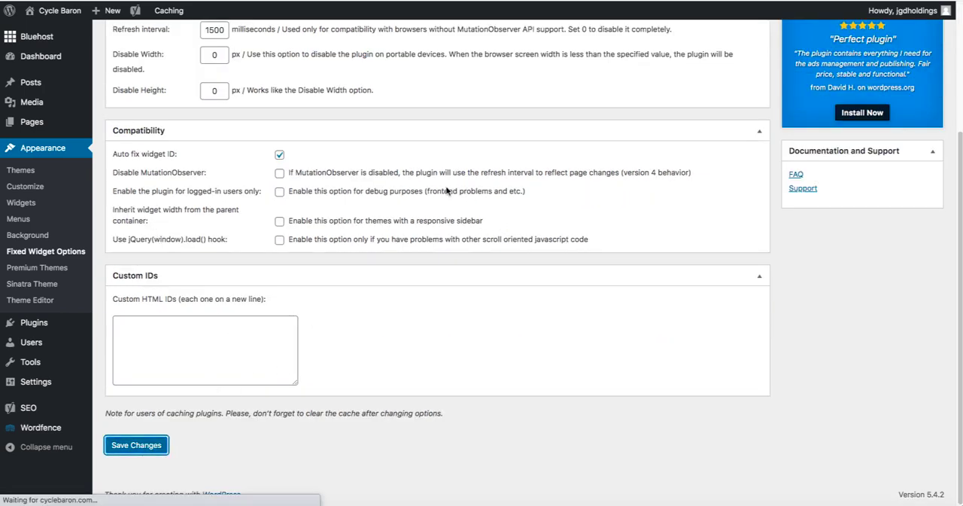
pyautogui.moveTo(418, 186)
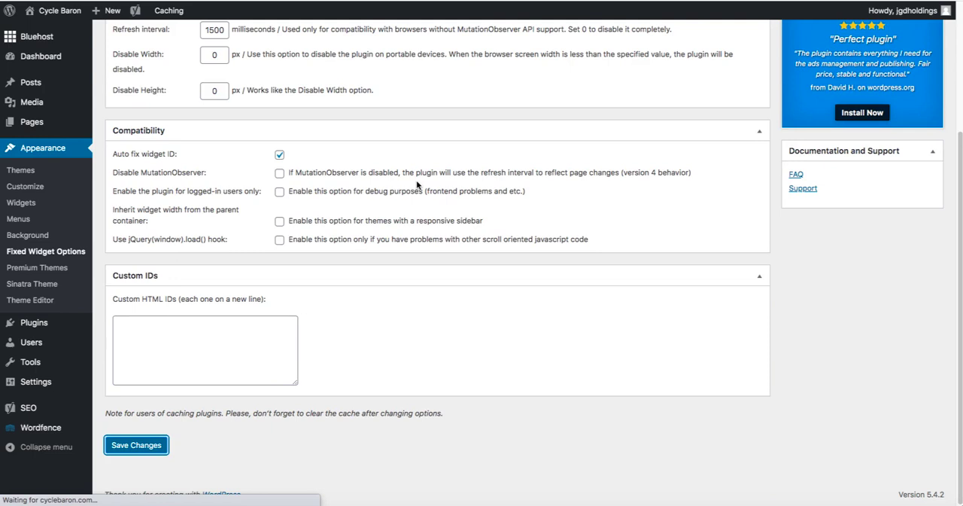
pyautogui.moveTo(380, 184)
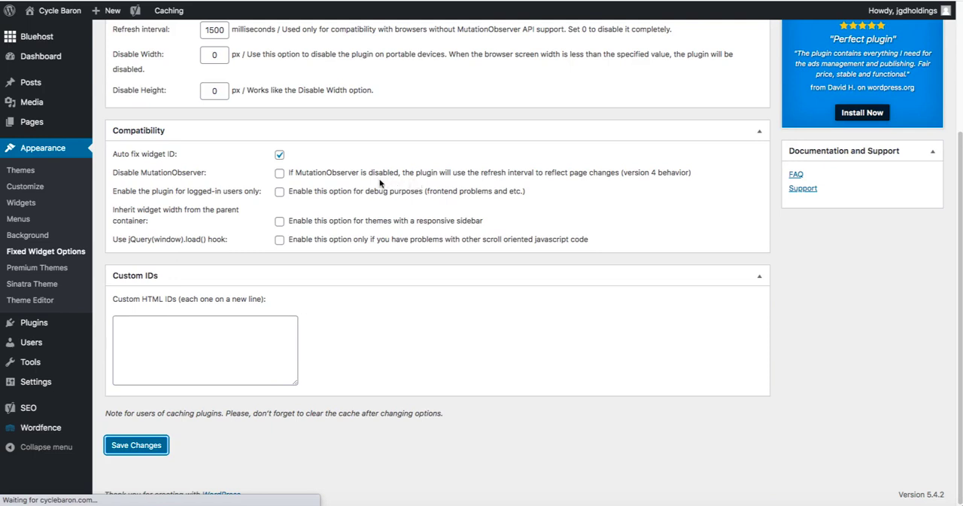
pyautogui.moveTo(143, 230)
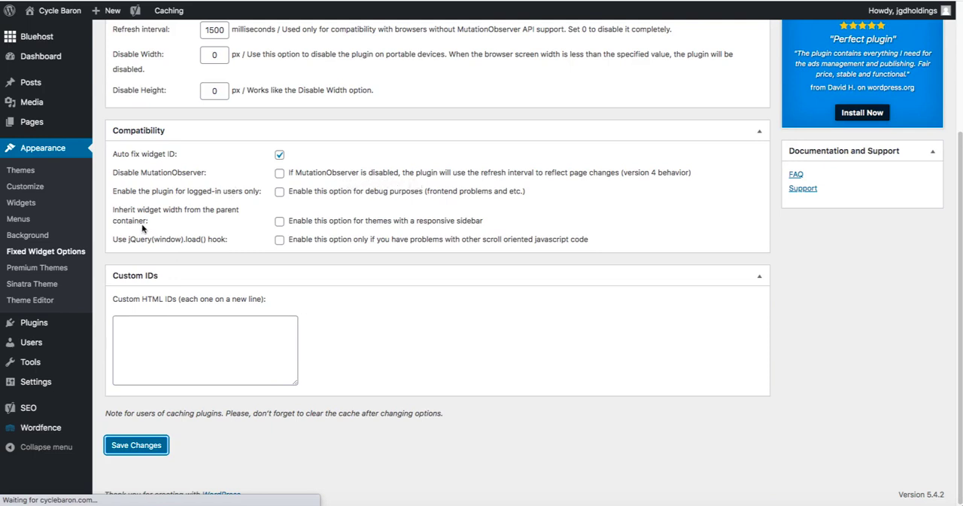
pyautogui.click(136, 445)
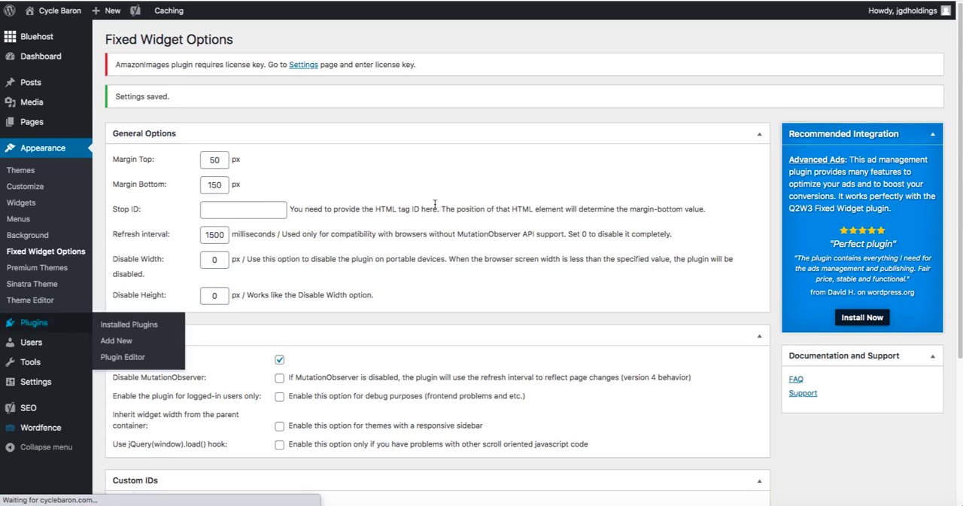
pyautogui.click(129, 324)
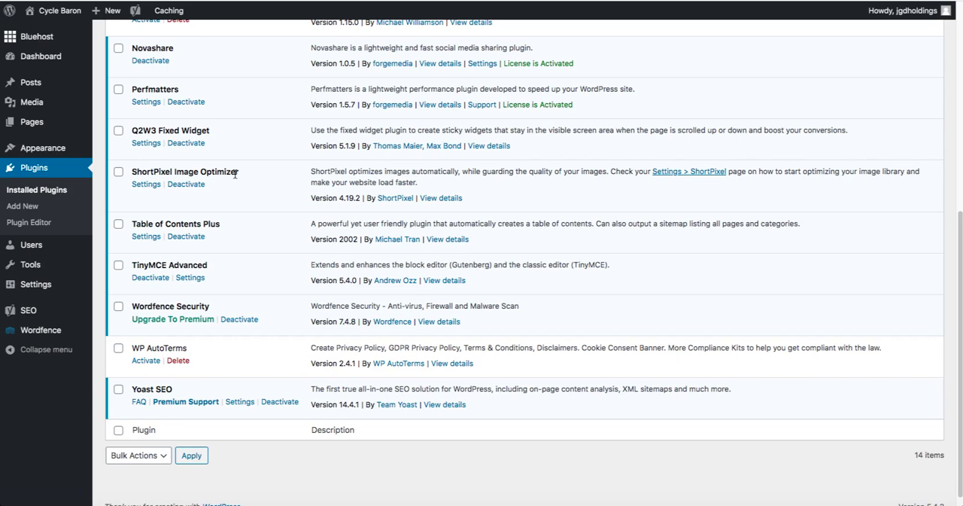
pyautogui.moveTo(208, 205)
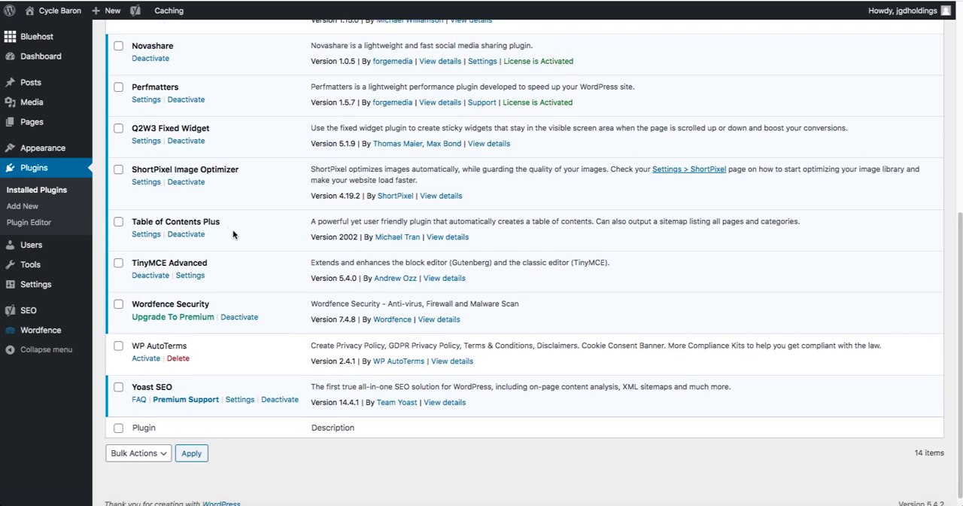
pyautogui.moveTo(426, 232)
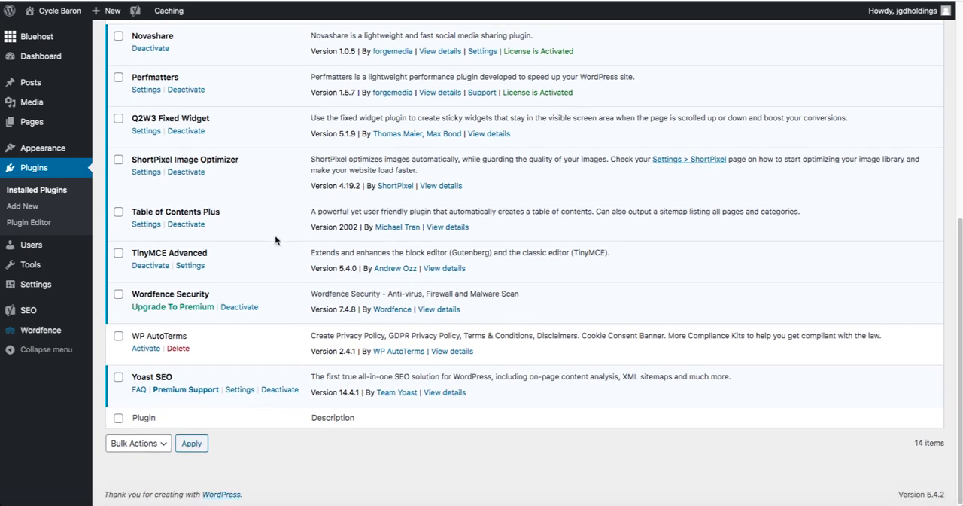
pyautogui.moveTo(186, 248)
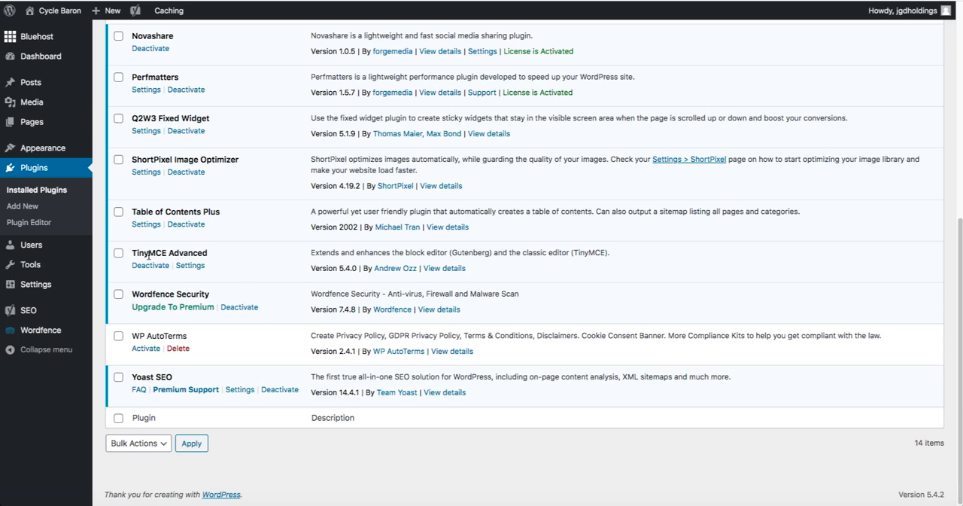
pyautogui.moveTo(151, 265)
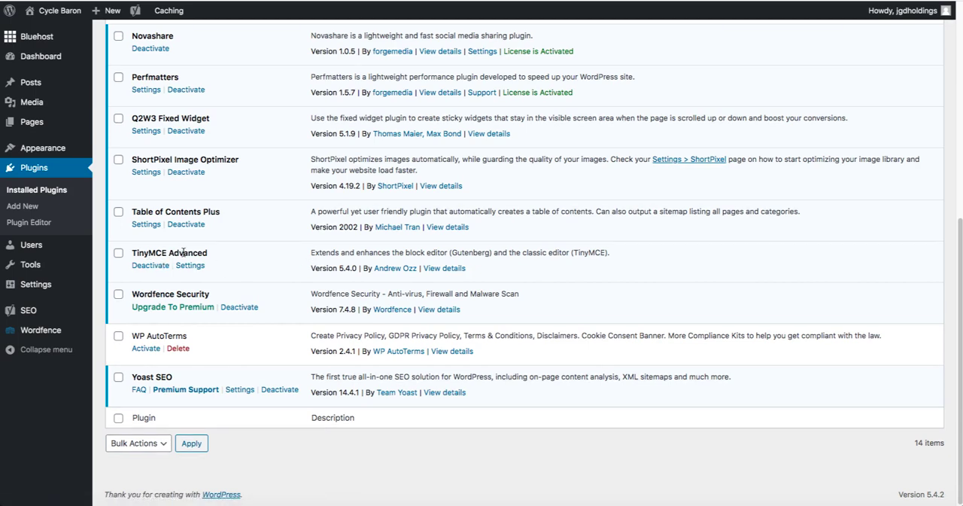
pyautogui.moveTo(233, 260)
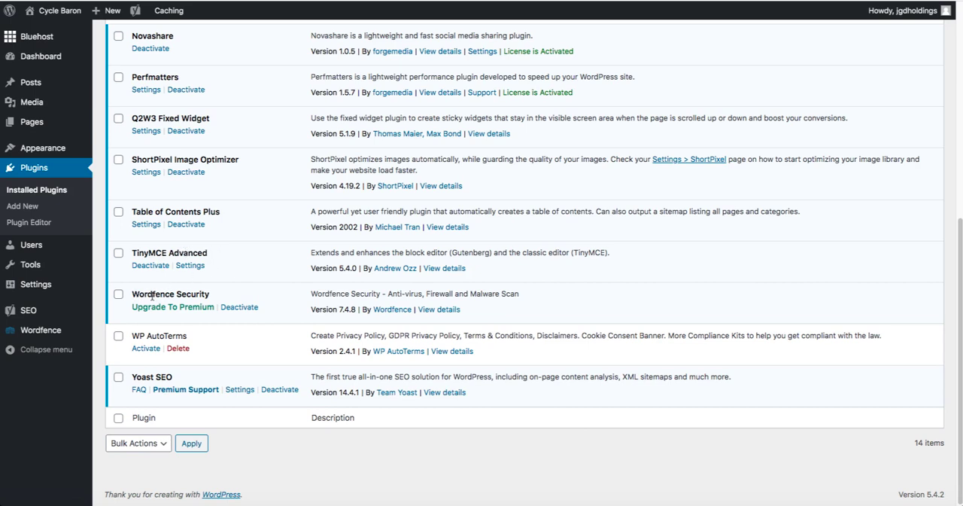
pyautogui.moveTo(230, 300)
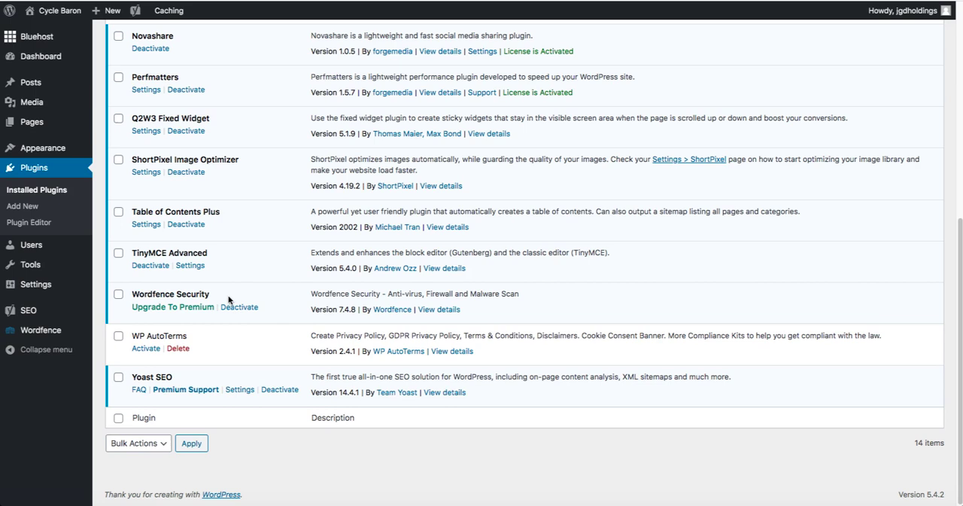
pyautogui.moveTo(272, 294)
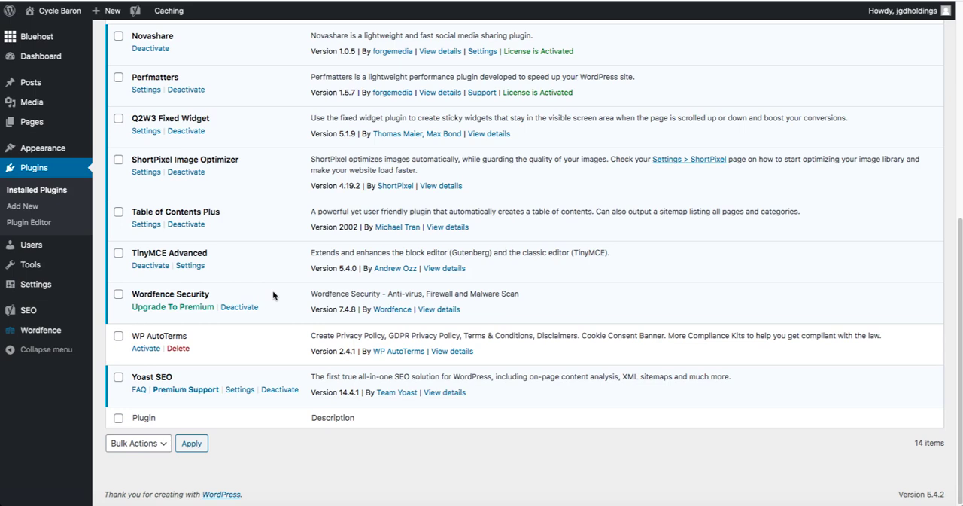
pyautogui.moveTo(296, 302)
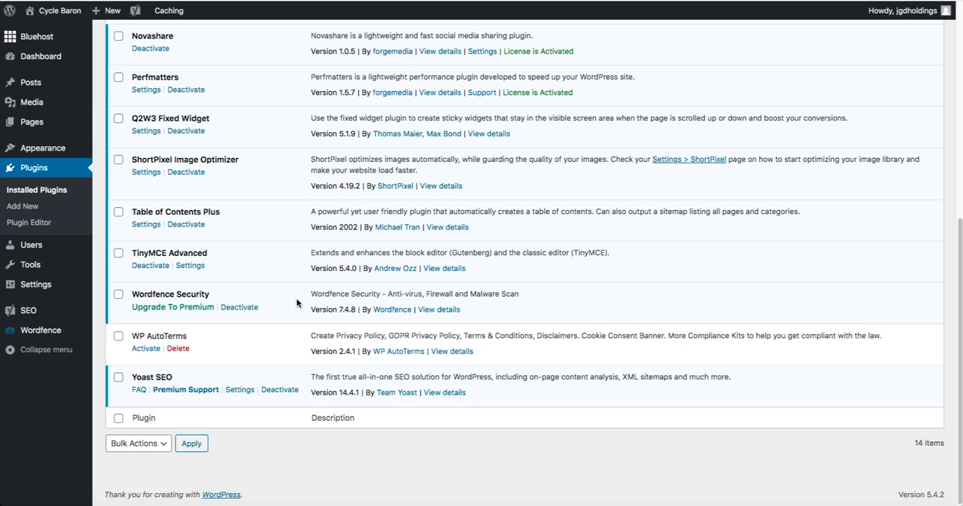
pyautogui.moveTo(134, 296)
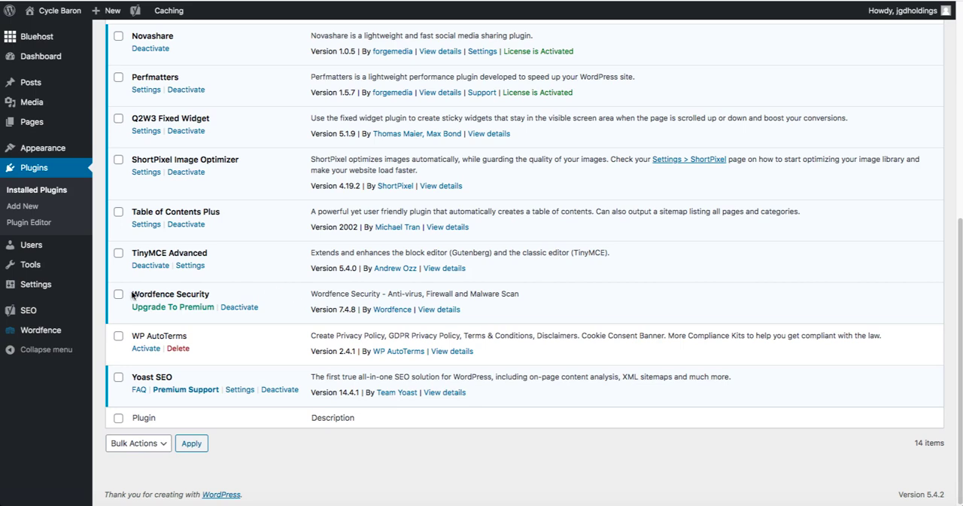
pyautogui.moveTo(123, 355)
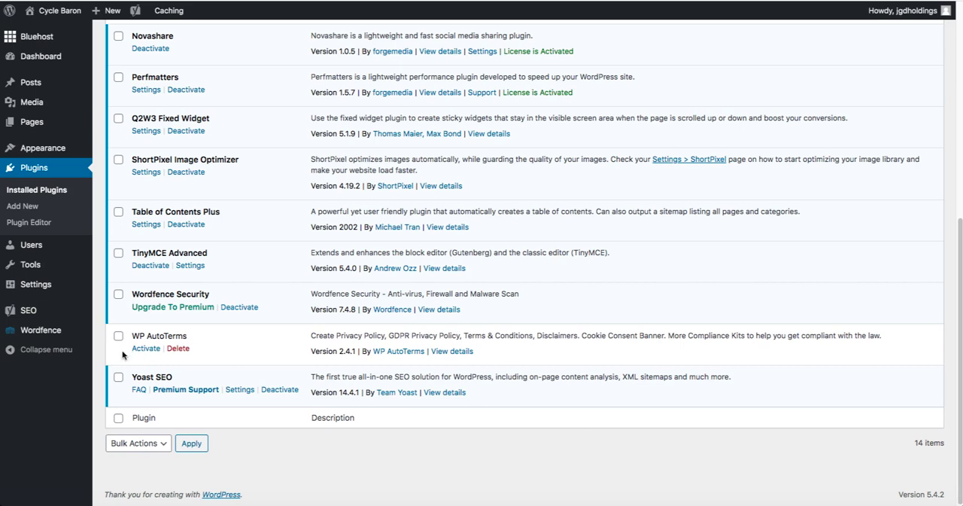
pyautogui.moveTo(342, 326)
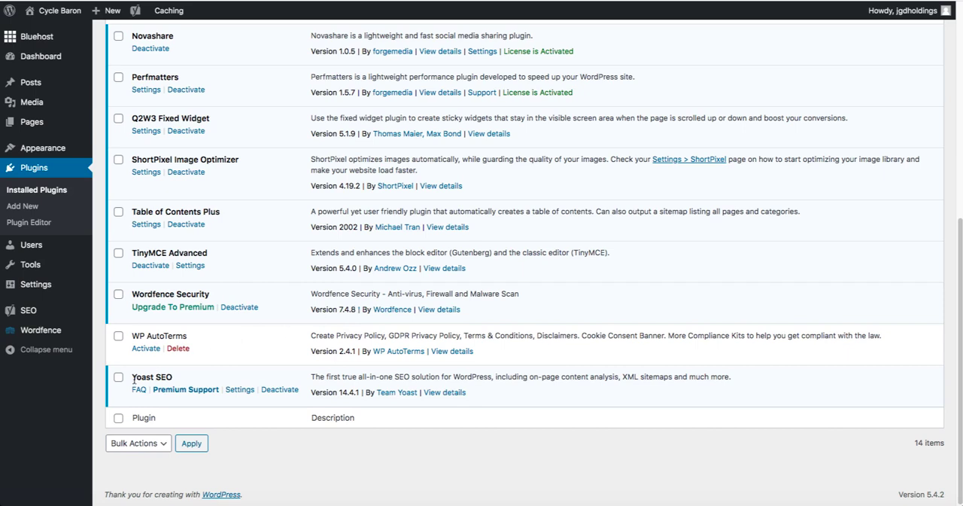
pyautogui.moveTo(258, 350)
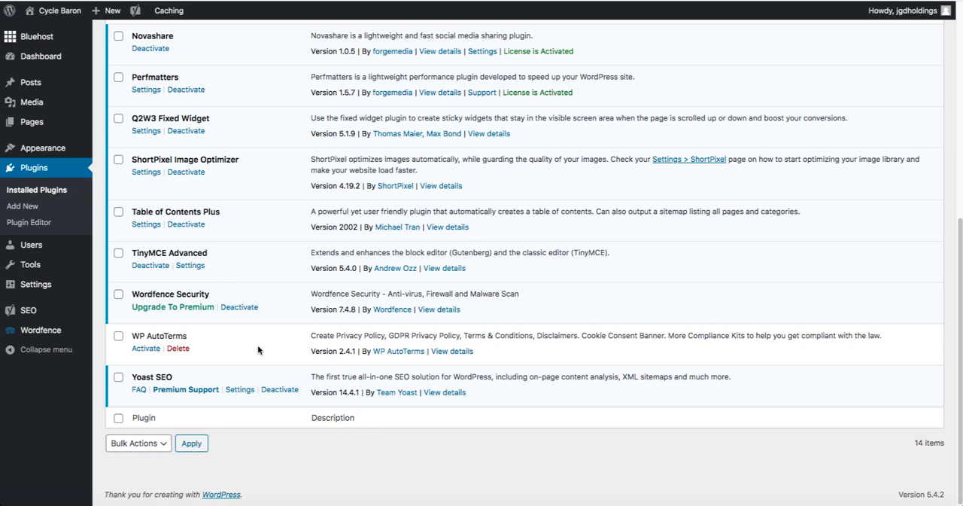
pyautogui.moveTo(110, 239)
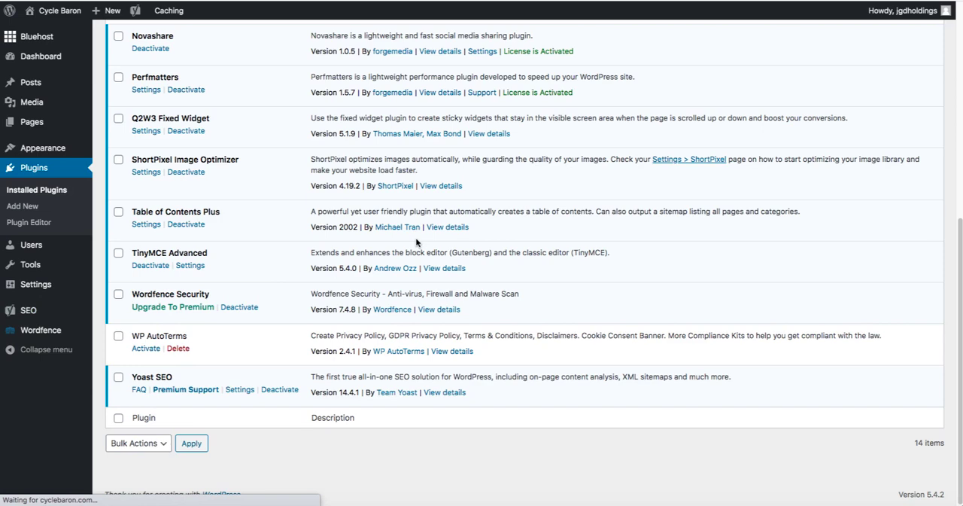
# Step: Go from the Installed Plugins list to Yoast SEO's General settings page
pyautogui.click(240, 389)
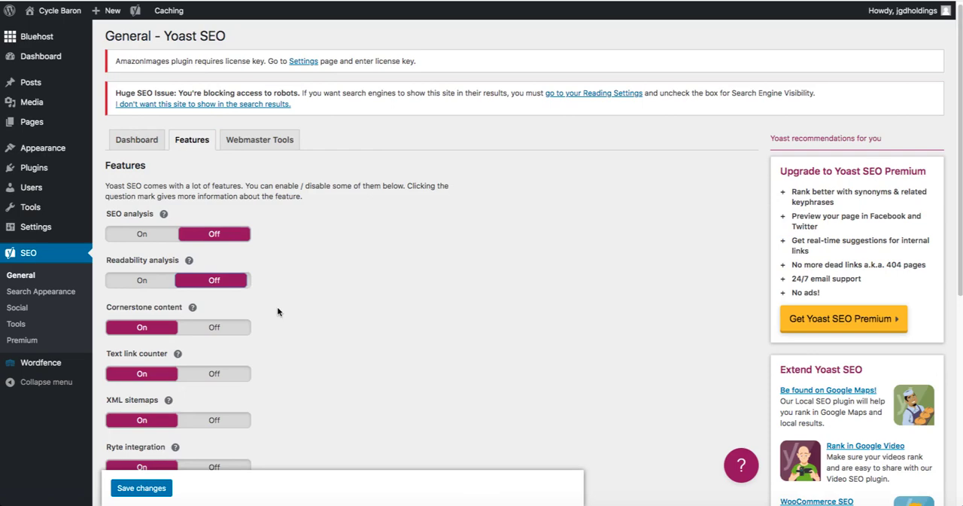
# Step: Turn Cornerstone content and Text link counter off and save the Yoast features
pyautogui.scroll(-3)
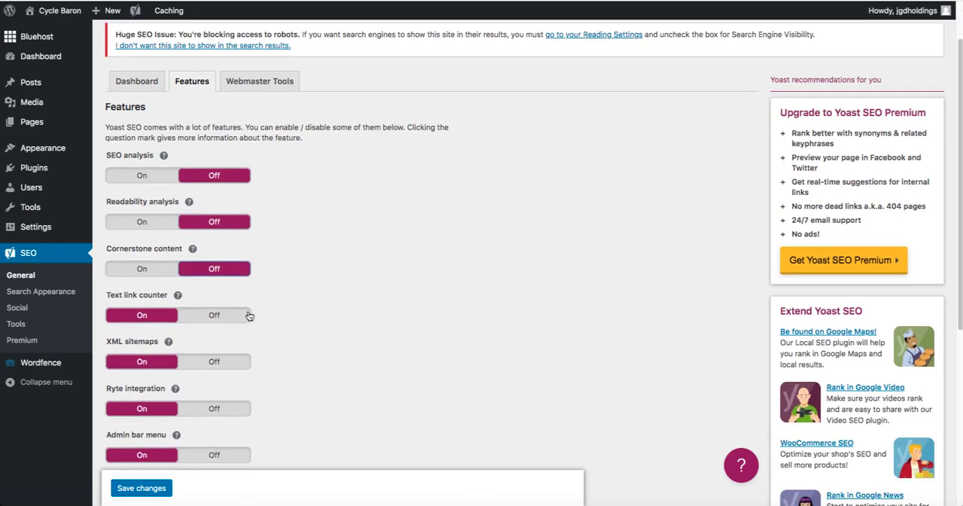
pyautogui.scroll(-3)
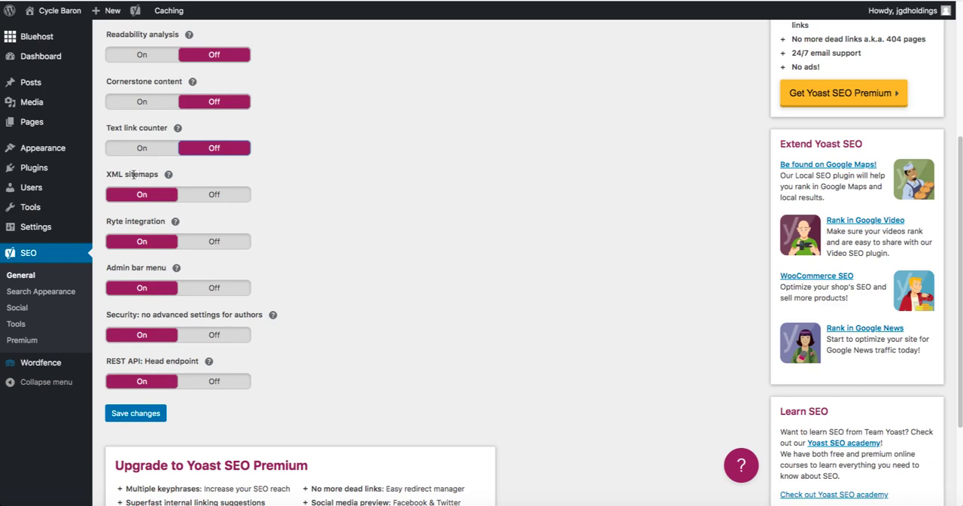
pyautogui.moveTo(210, 284)
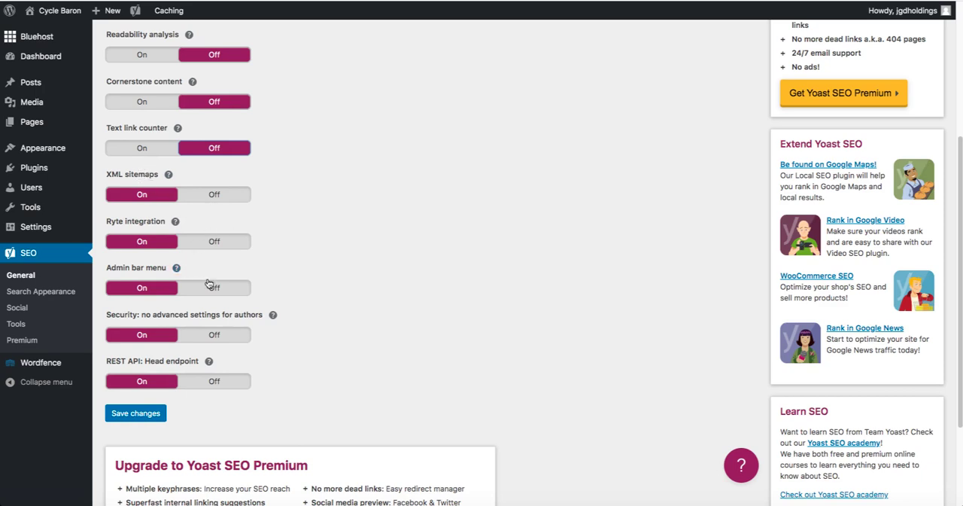
pyautogui.moveTo(211, 399)
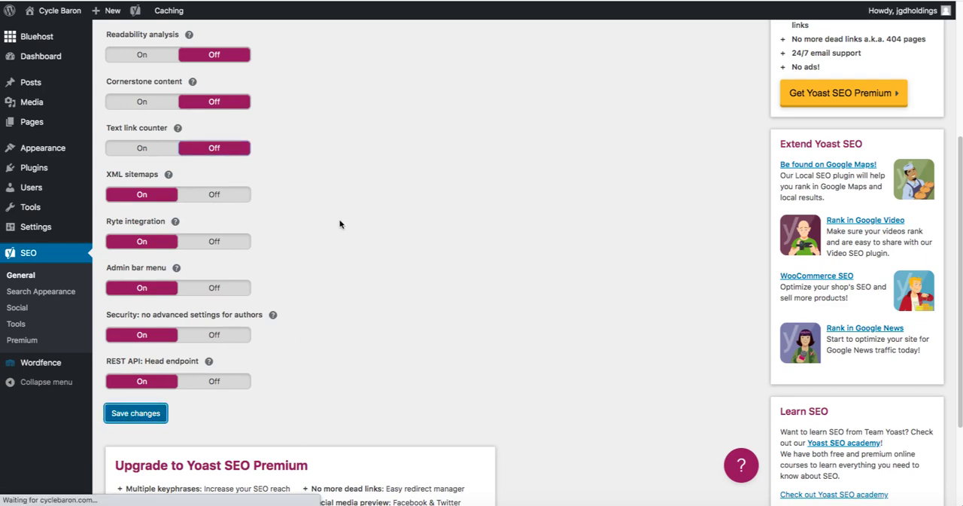
pyautogui.scroll(3)
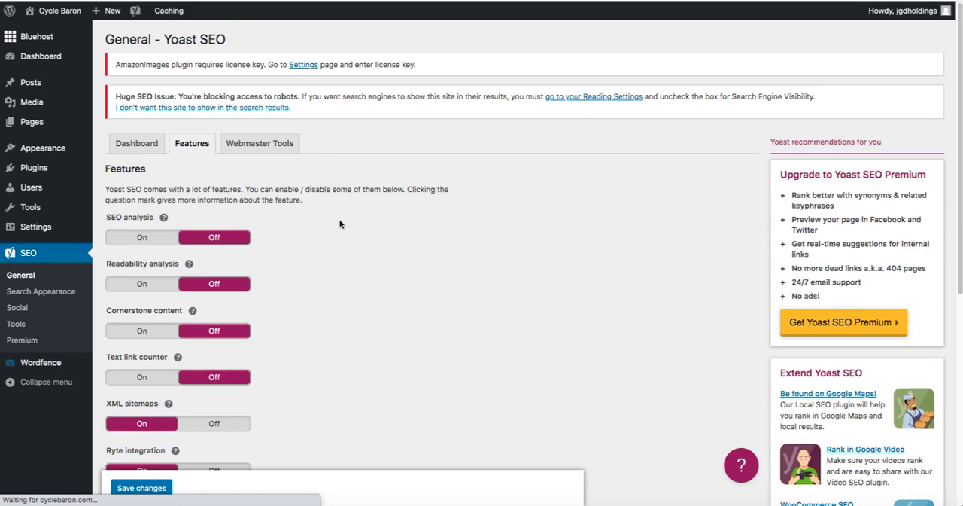
pyautogui.moveTo(345, 165)
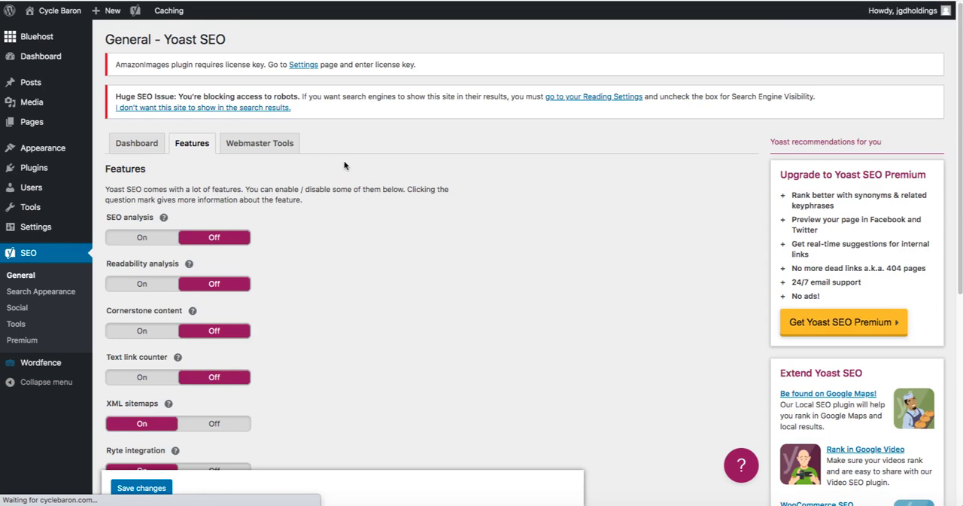
pyautogui.moveTo(413, 158)
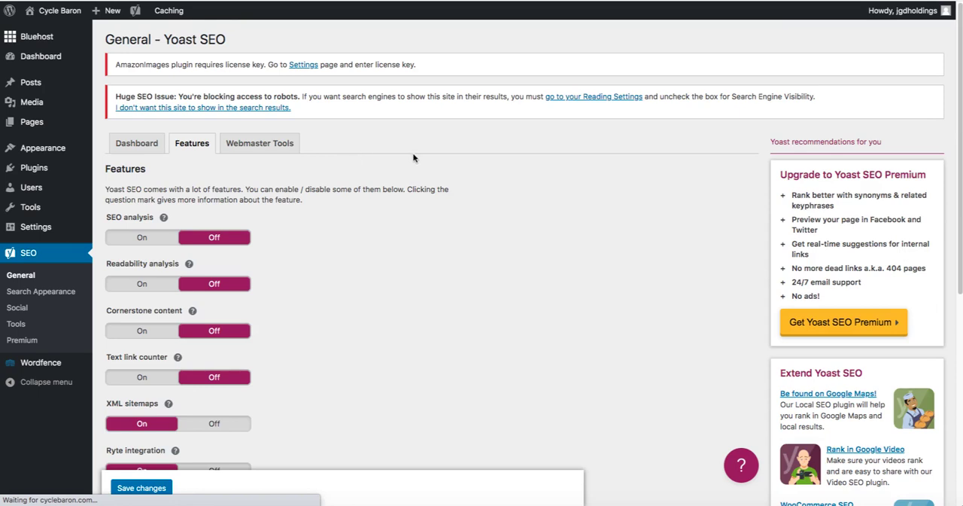
pyautogui.moveTo(124, 75)
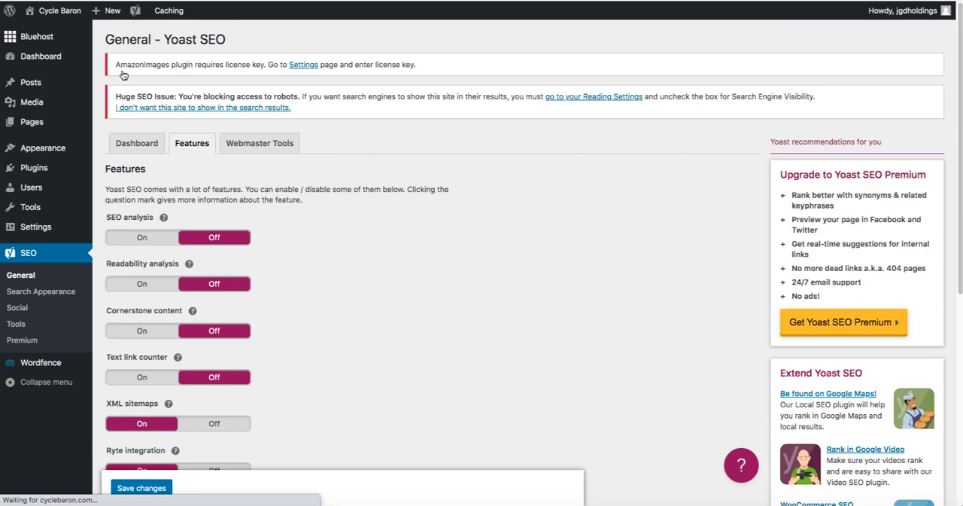
pyautogui.click(142, 488)
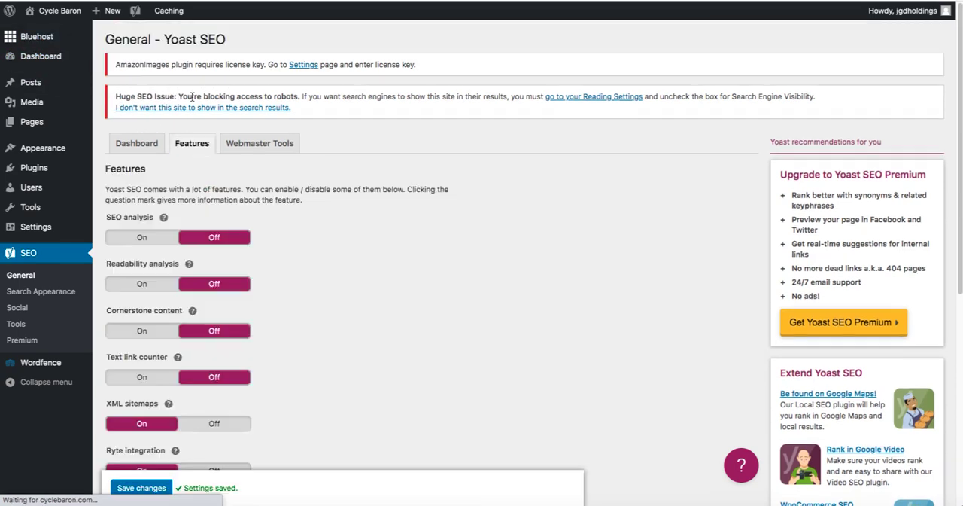
# Step: Check the General Dashboard tab showing zero problems and notifications
pyautogui.scroll(-3)
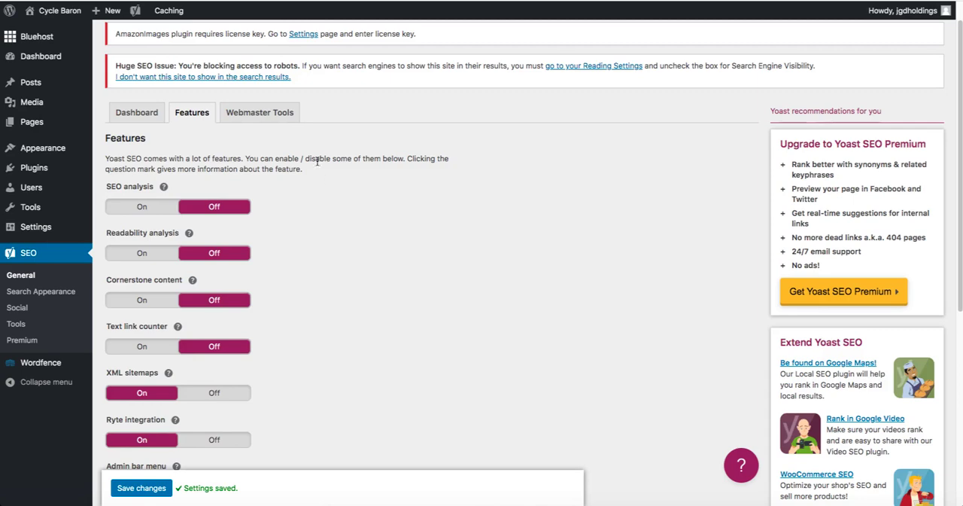
pyautogui.click(136, 79)
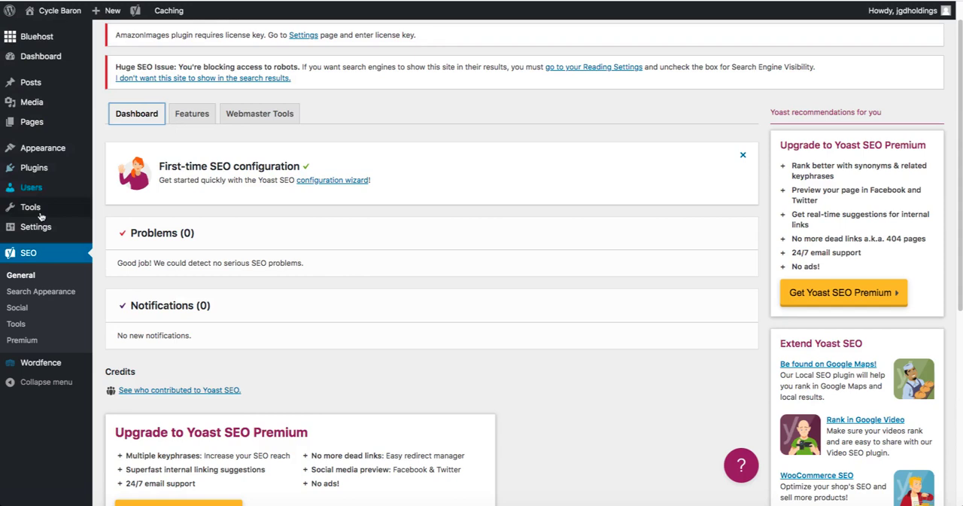
pyautogui.click(40, 291)
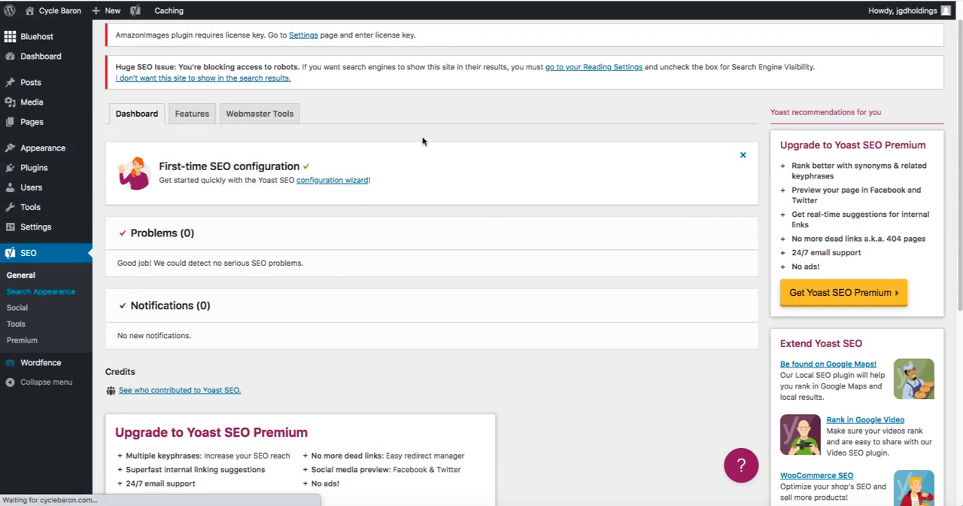
# Step: Enter 'Cycle Baron' as the organization name and save the Search Appearance general settings
pyautogui.click(41, 291)
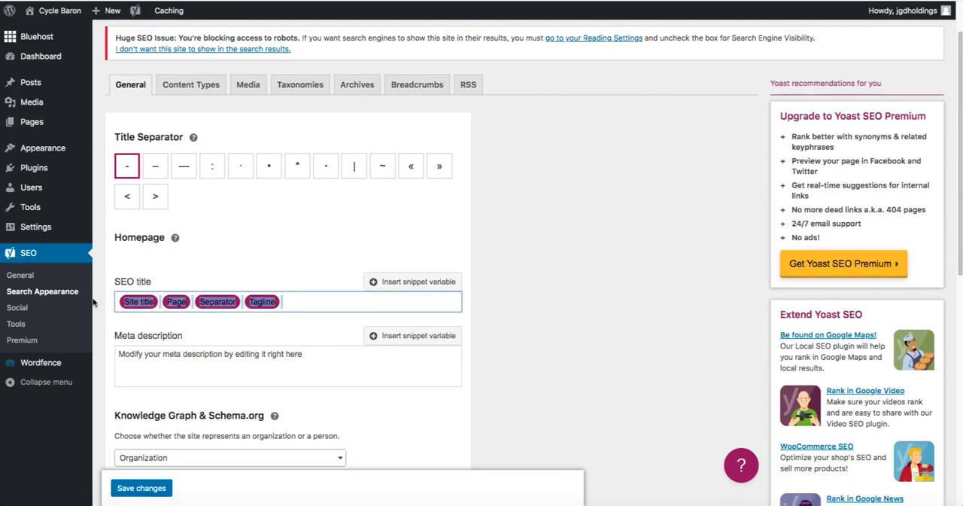
pyautogui.write('Cycle Baa')
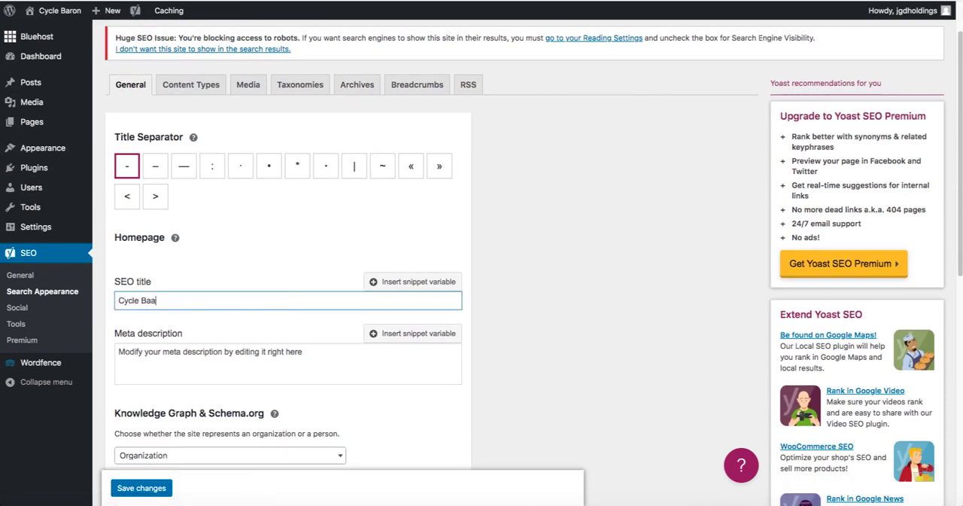
pyautogui.write('ro')
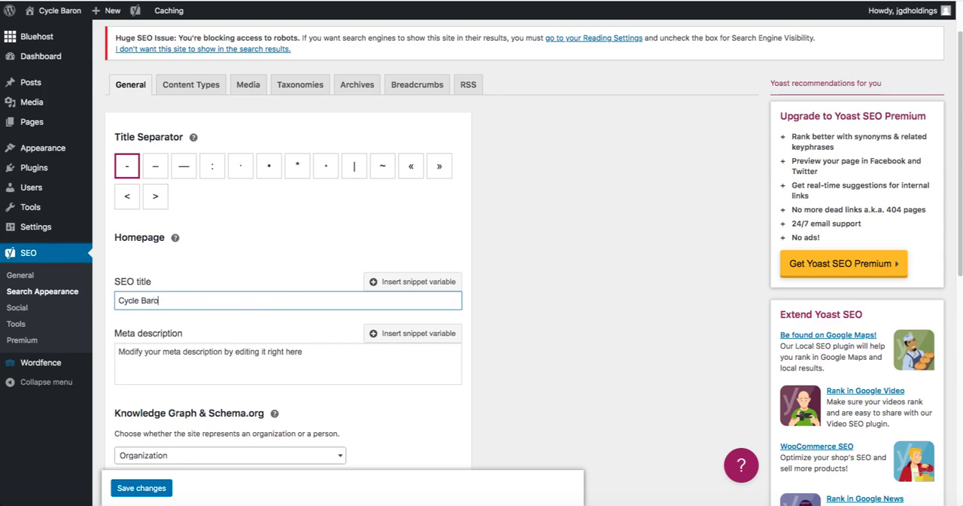
pyautogui.scroll(-3)
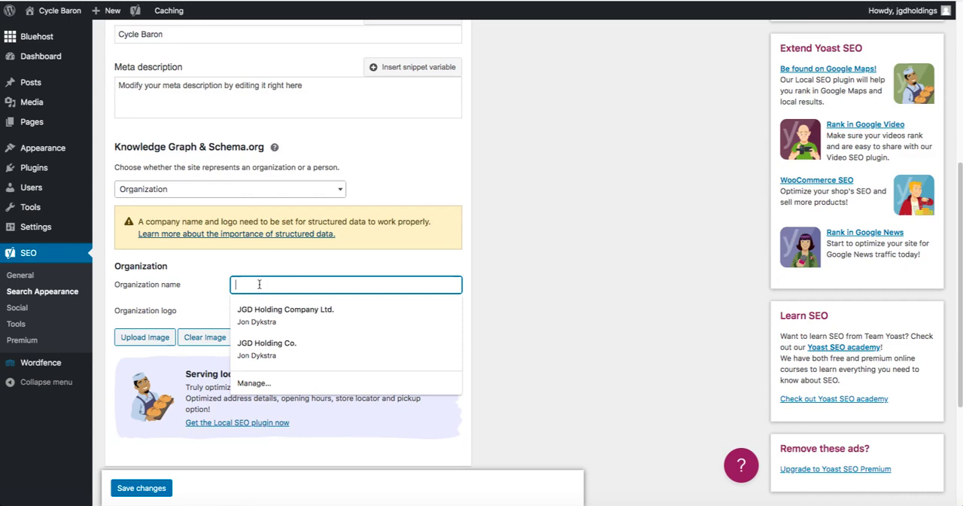
pyautogui.write('Cycle Baron')
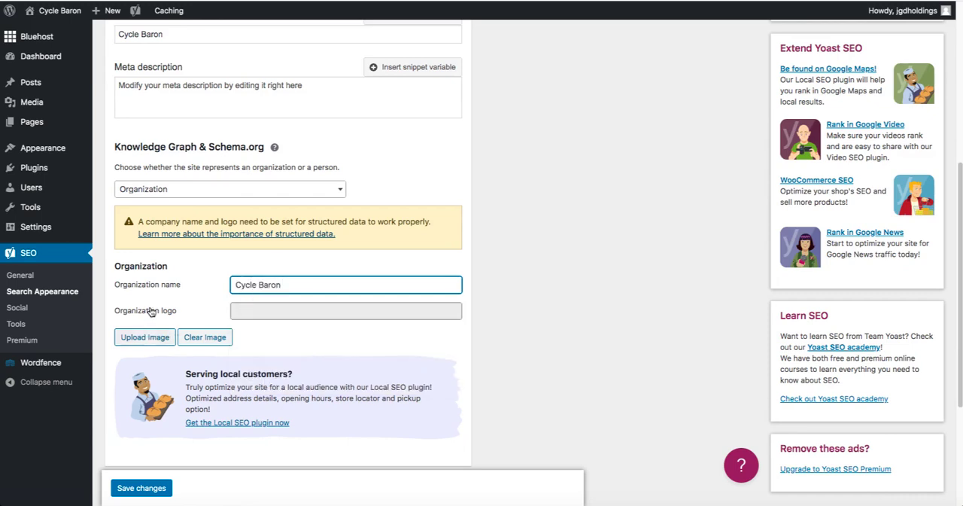
pyautogui.moveTo(192, 361)
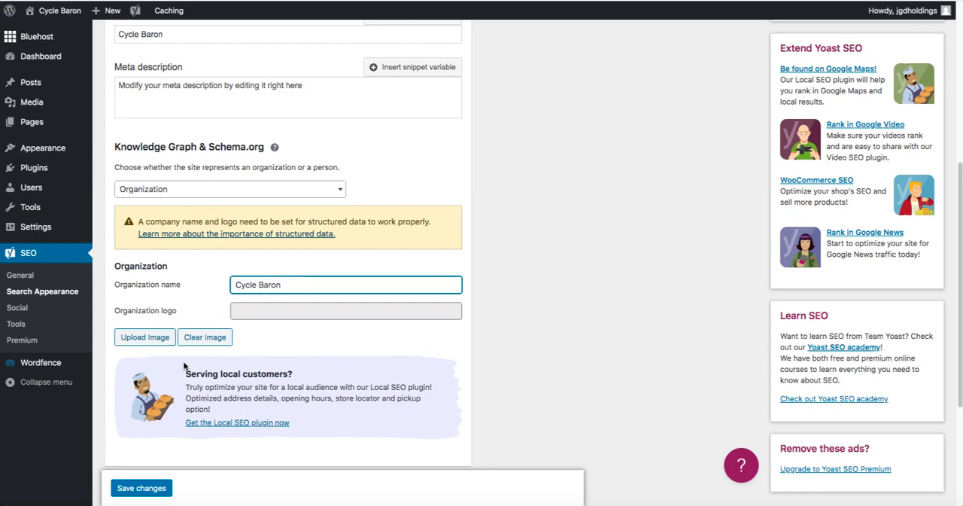
pyautogui.click(141, 488)
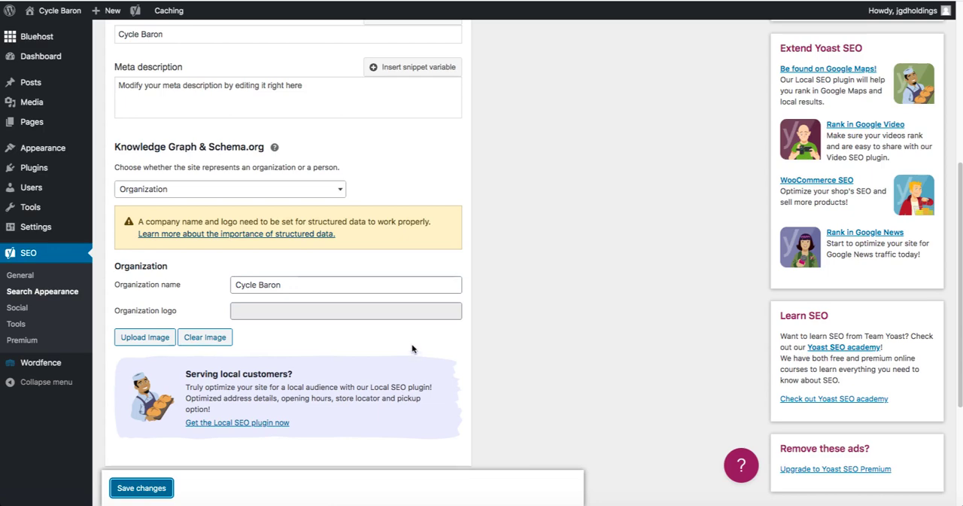
pyautogui.click(141, 488)
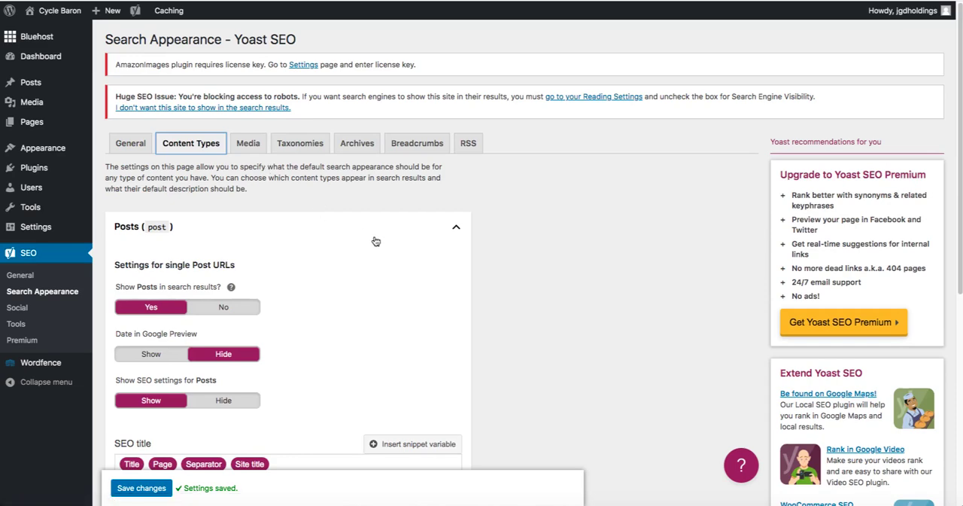
# Step: Review the Posts and Pages defaults and the Media attachment redirect set to Yes
pyautogui.scroll(-3)
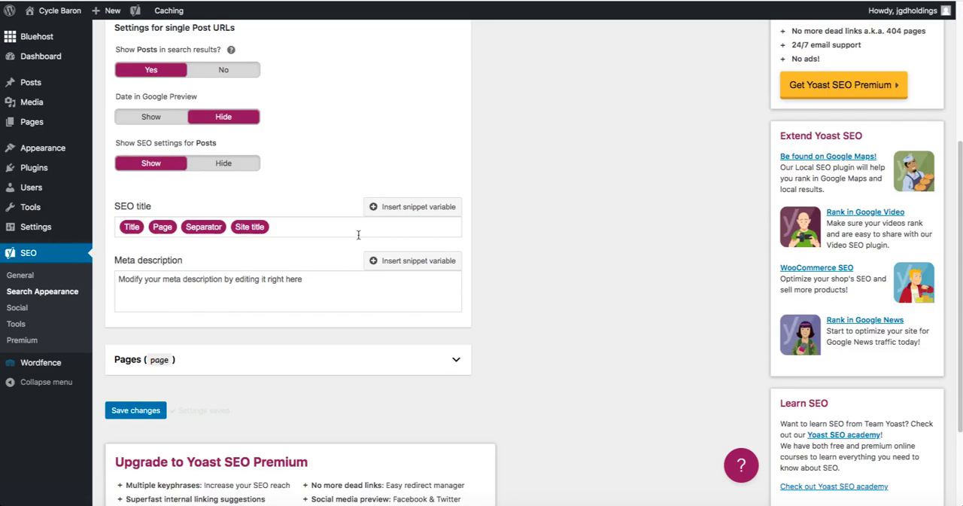
pyautogui.click(288, 359)
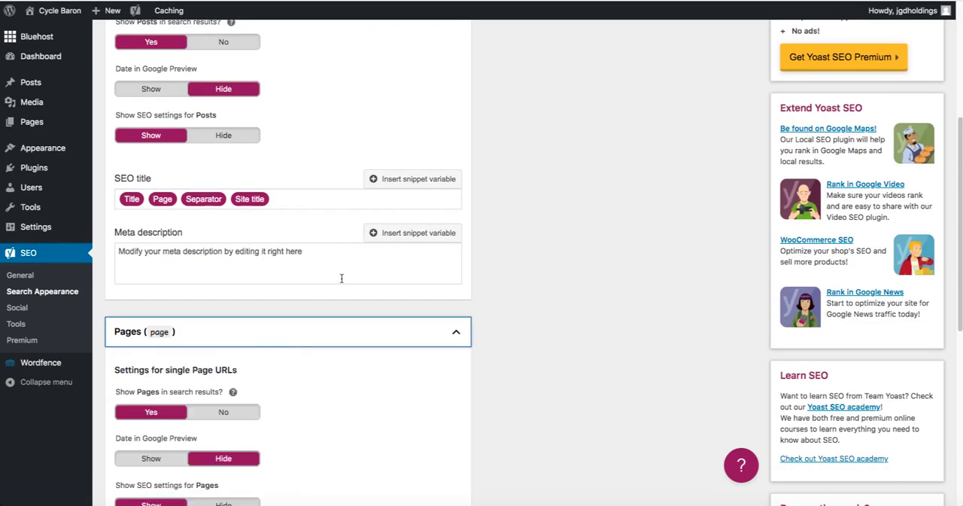
pyautogui.scroll(-3)
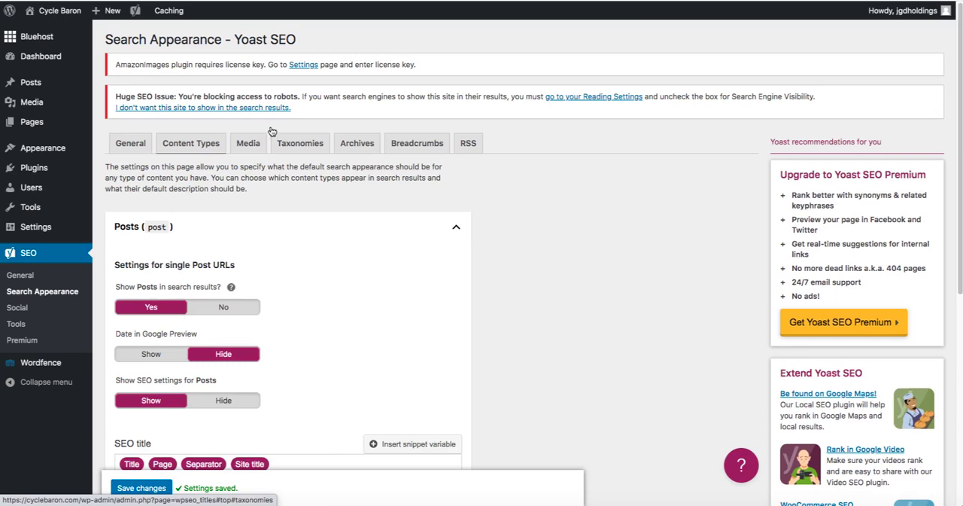
pyautogui.click(248, 143)
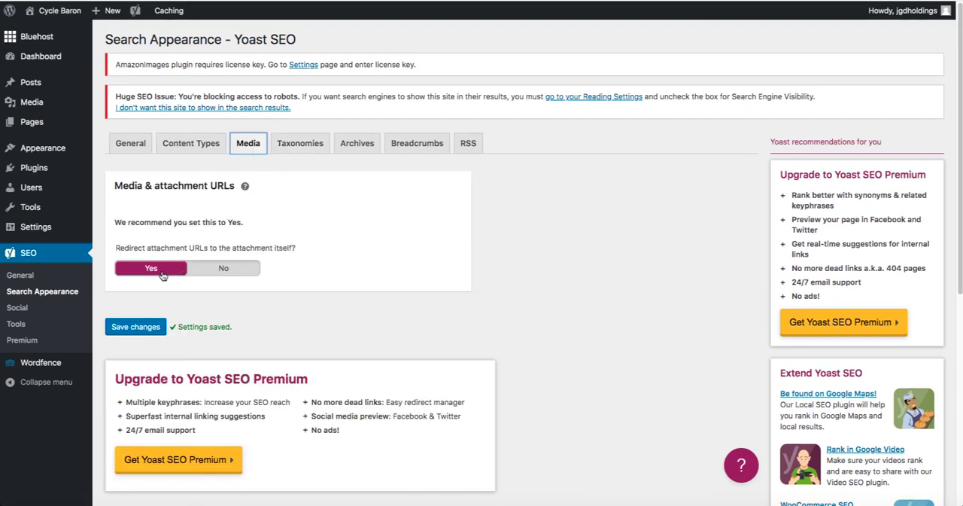
pyautogui.click(300, 143)
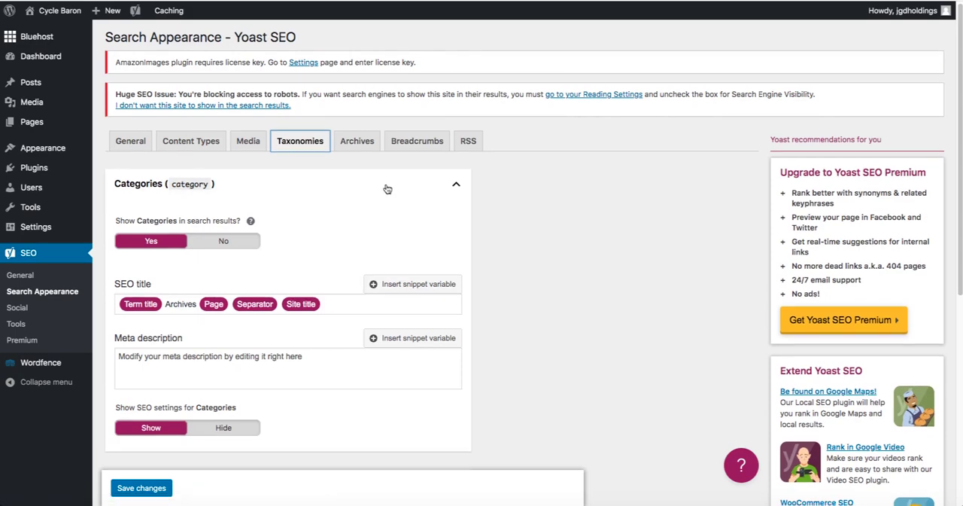
# Step: Keep tags shown in search results, disable format-based archives, and save taxonomy settings
pyautogui.scroll(-3)
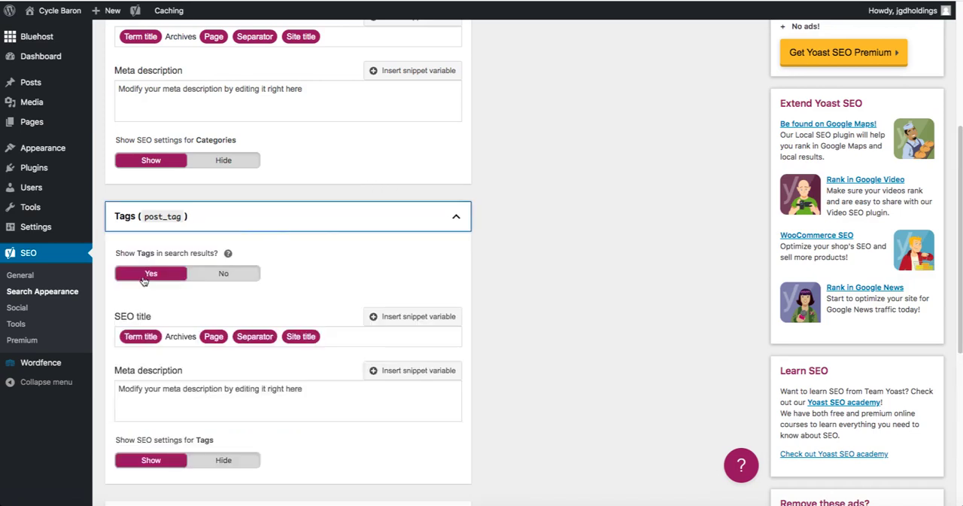
pyautogui.click(224, 274)
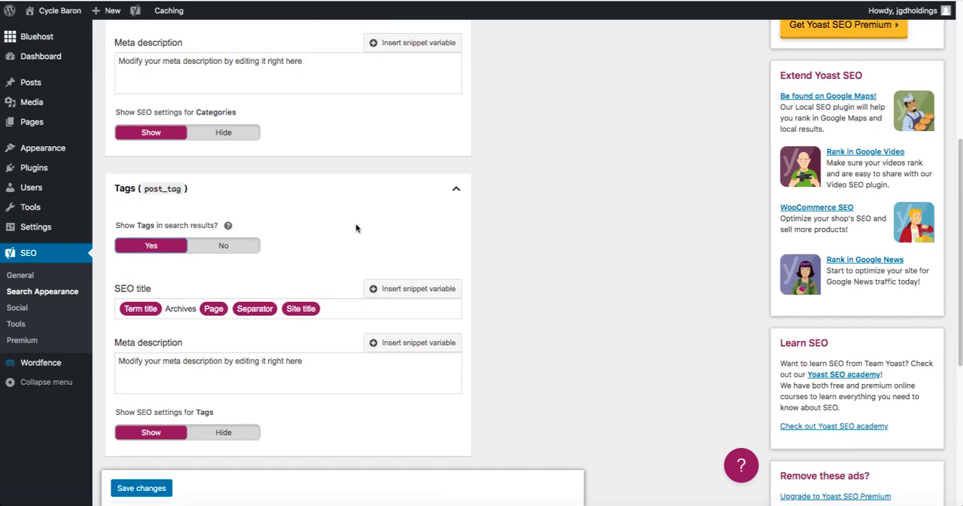
pyautogui.scroll(-3)
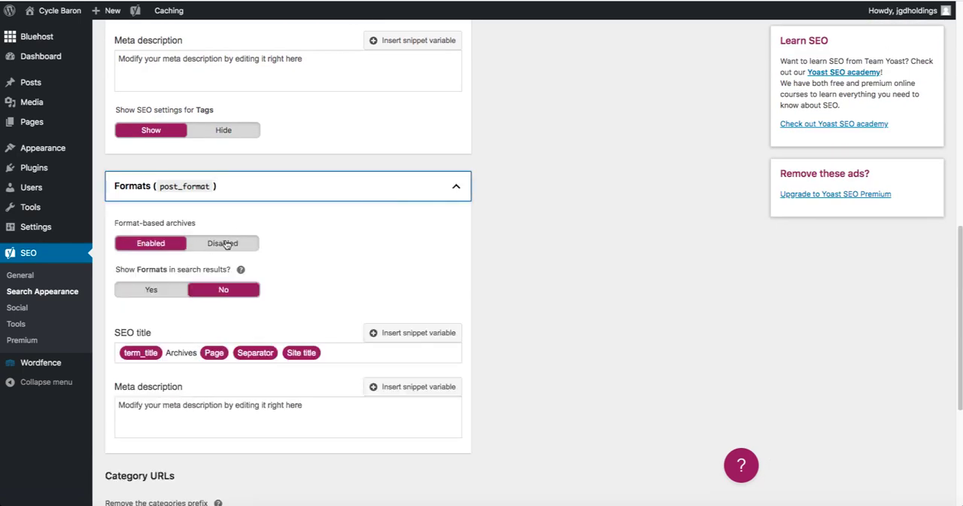
pyautogui.click(223, 242)
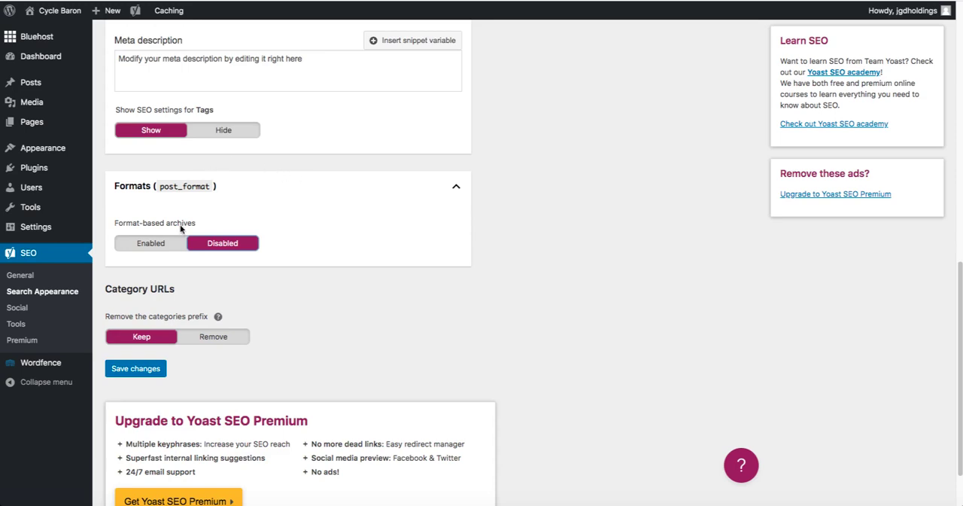
pyautogui.click(136, 368)
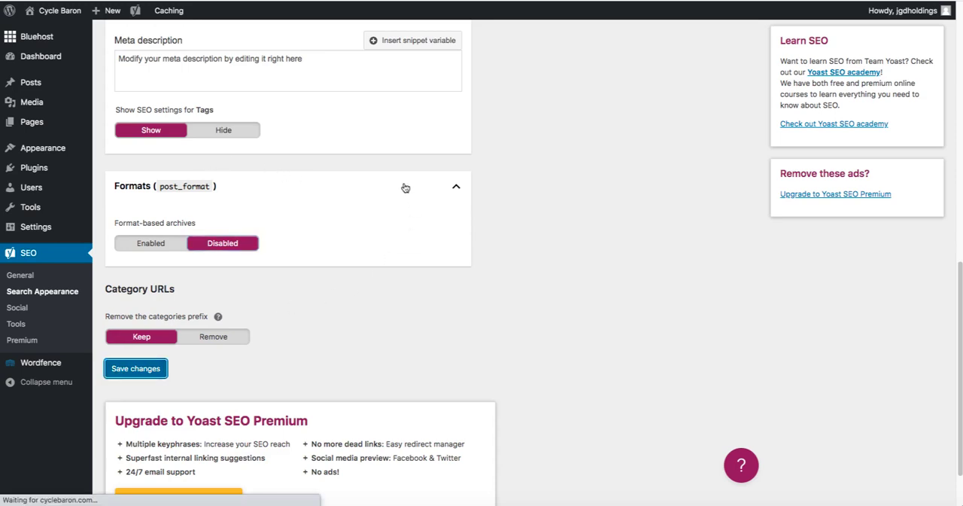
pyautogui.moveTo(243, 179)
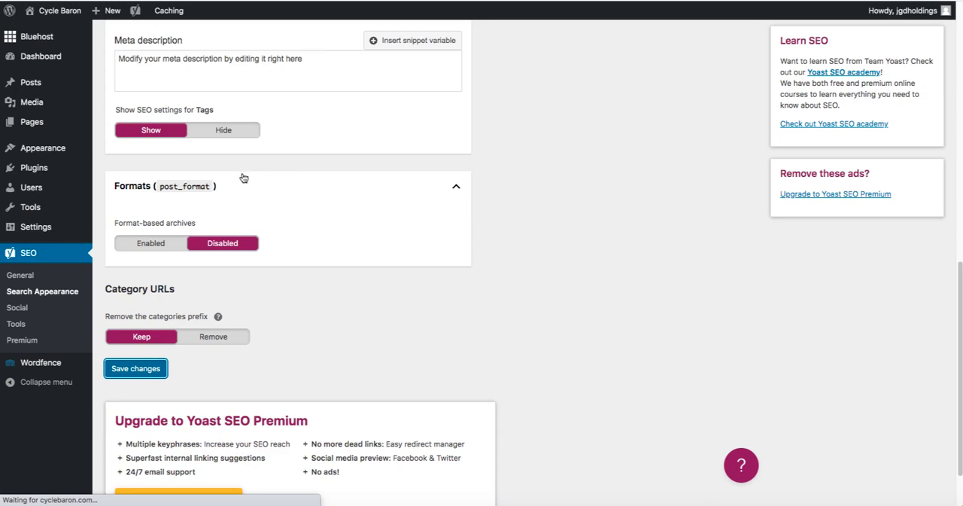
pyautogui.moveTo(197, 319)
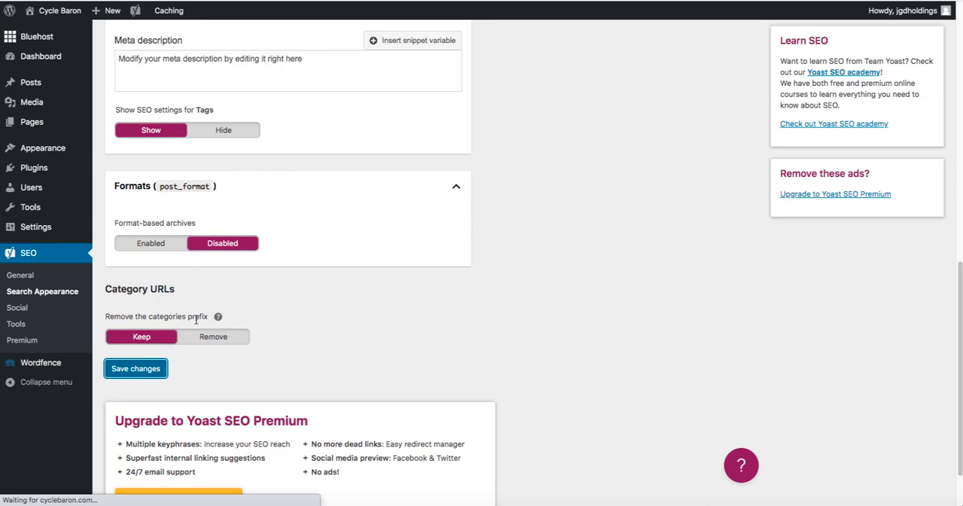
pyautogui.moveTo(340, 286)
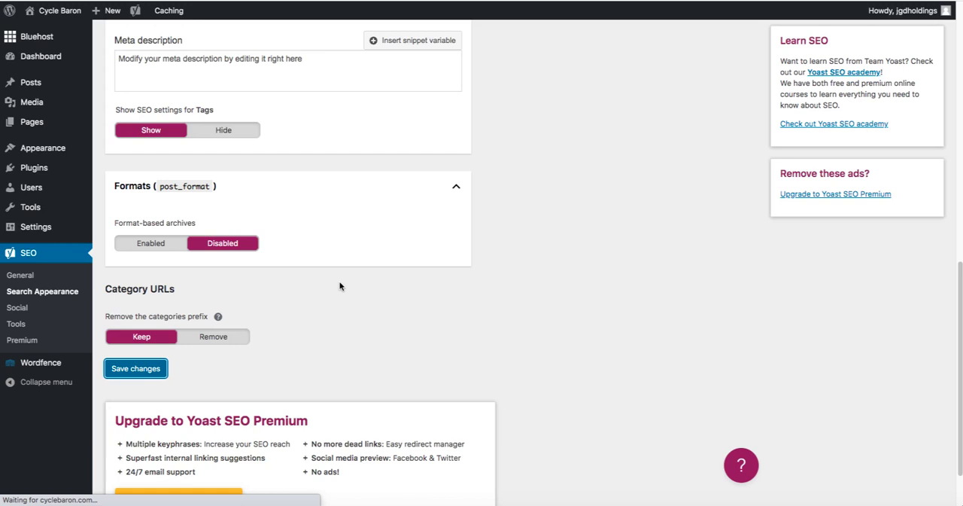
pyautogui.click(135, 368)
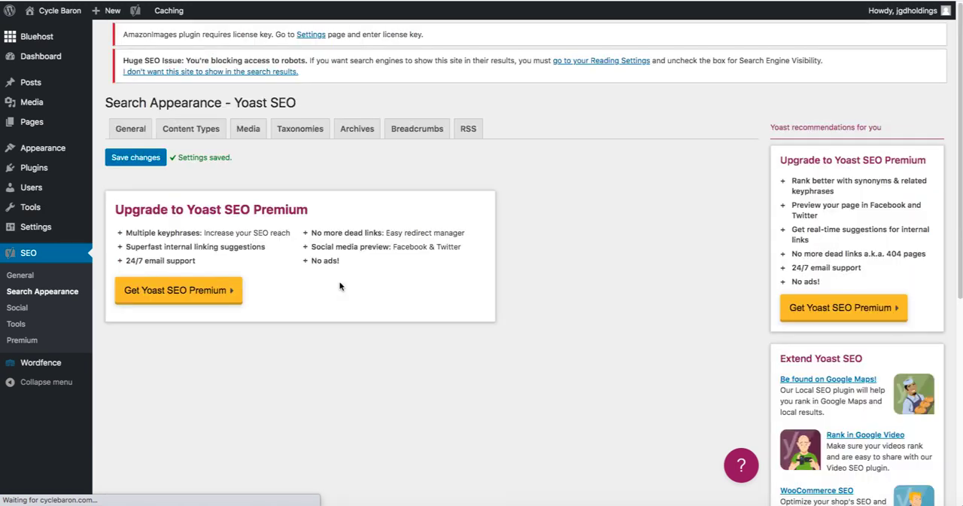
# Step: Show the help text for 'Remove the categories prefix' under Category URLs on Taxonomies
pyautogui.click(300, 128)
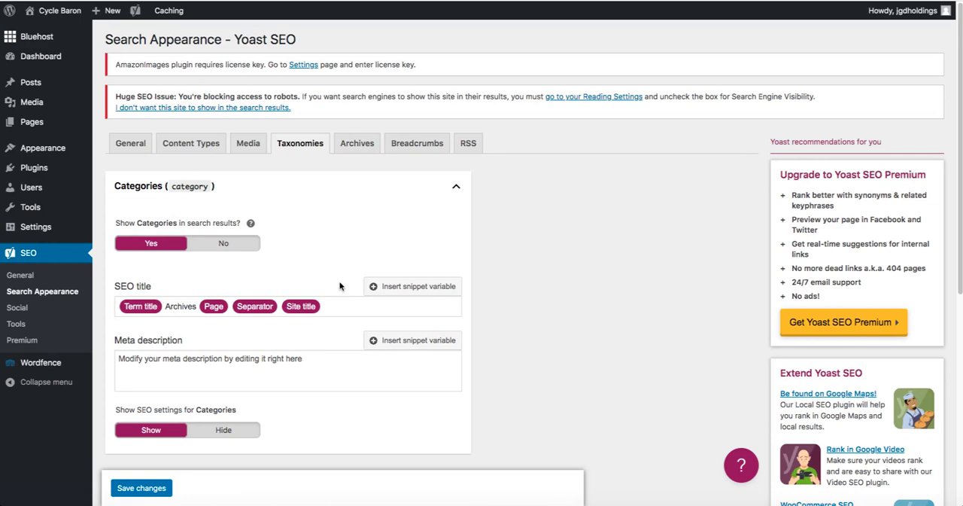
pyautogui.scroll(-3)
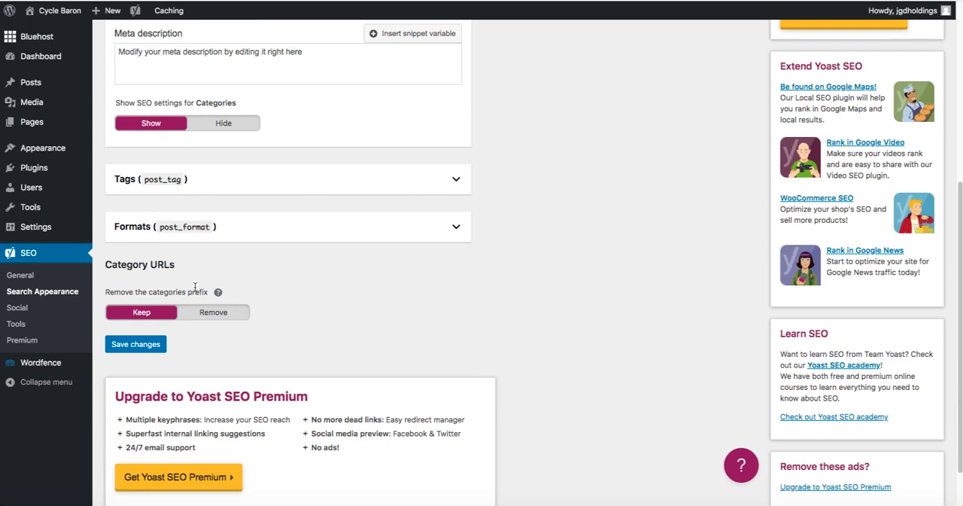
pyautogui.click(218, 293)
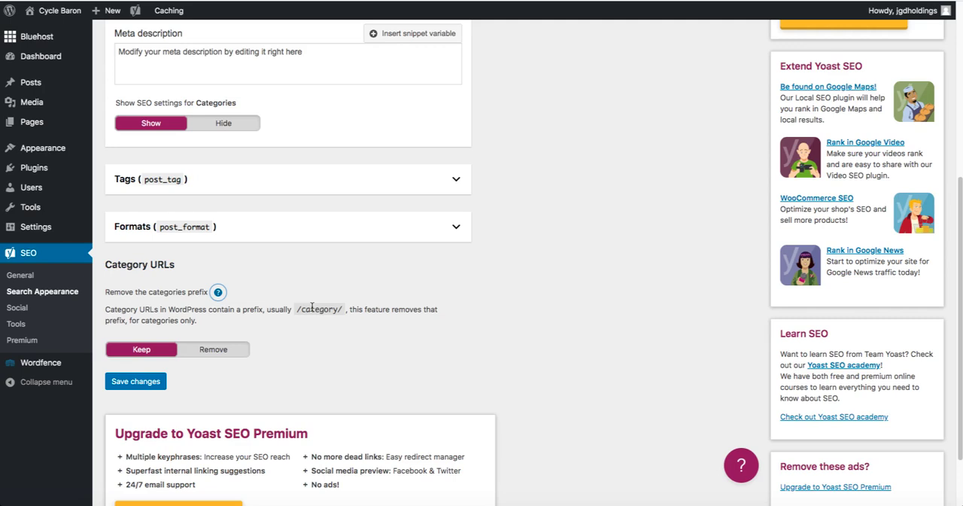
pyautogui.moveTo(264, 307)
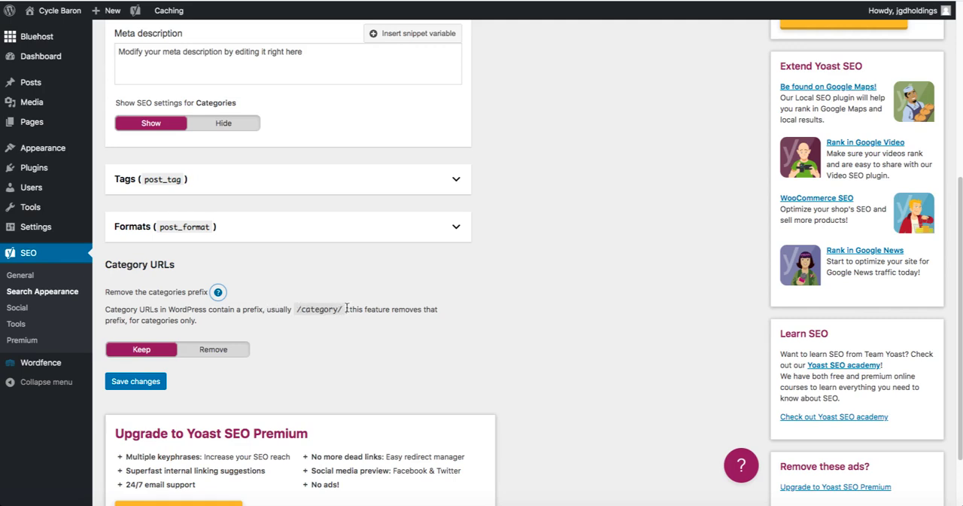
pyautogui.moveTo(510, 310)
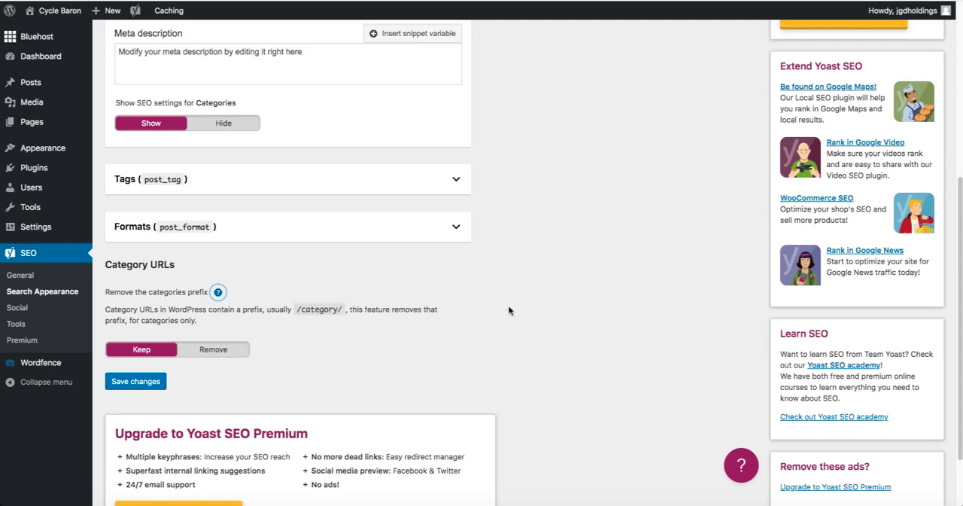
pyautogui.moveTo(248, 297)
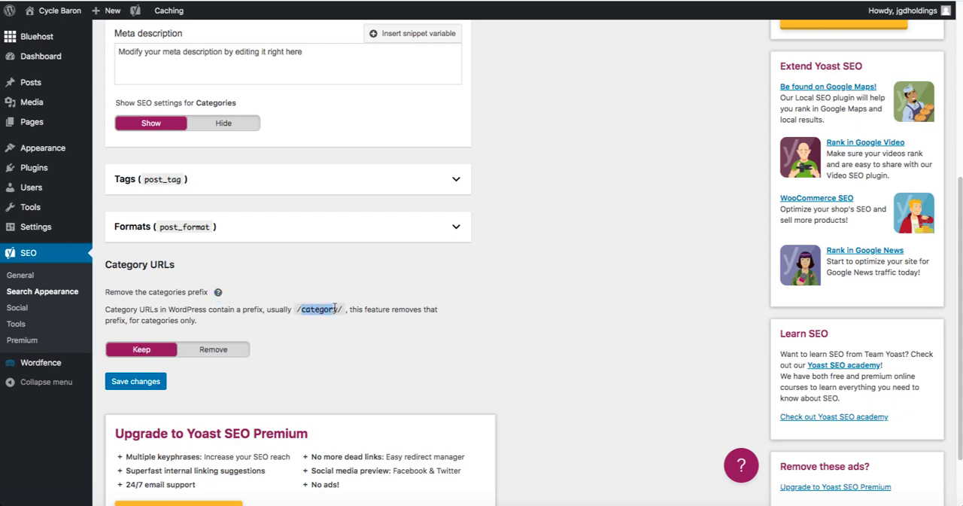
# Step: Switch 'Remove the categories prefix' from Keep to Remove, not yet saved
pyautogui.click(213, 349)
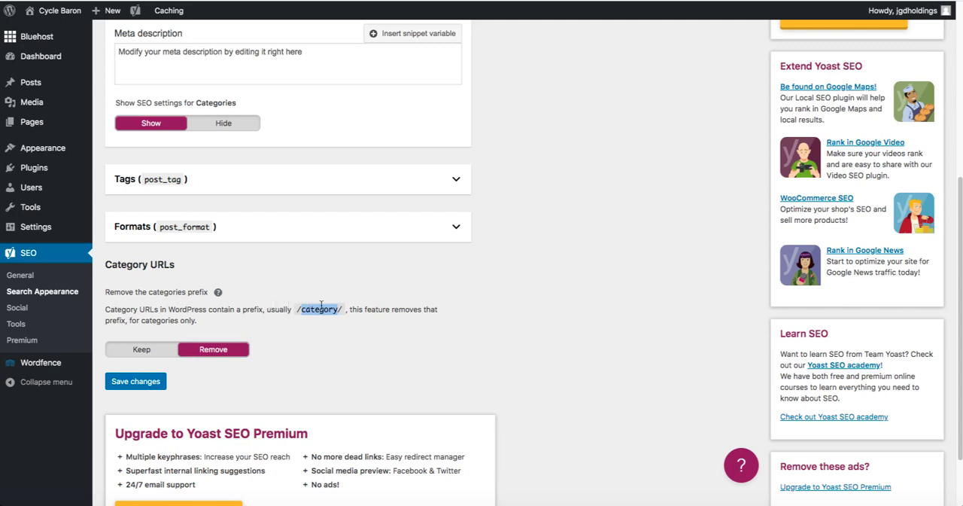
pyautogui.moveTo(464, 319)
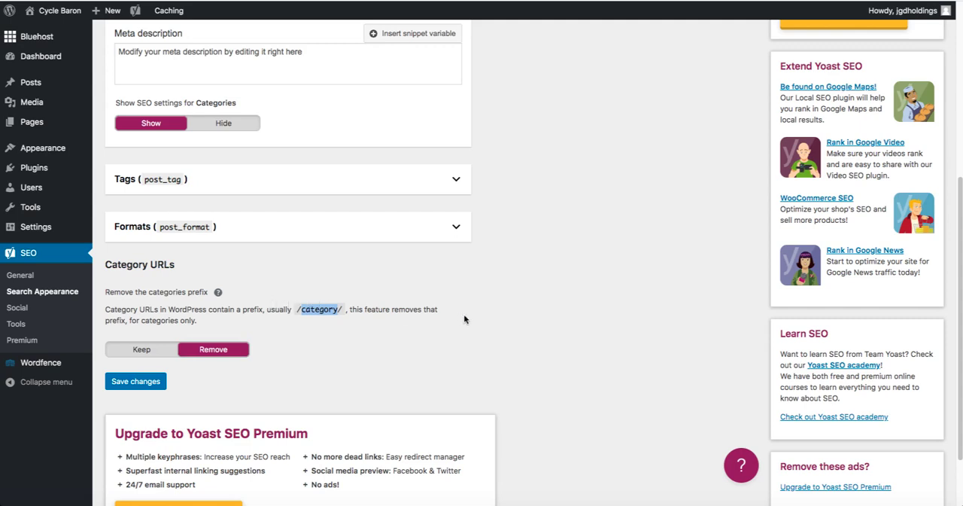
pyautogui.moveTo(338, 286)
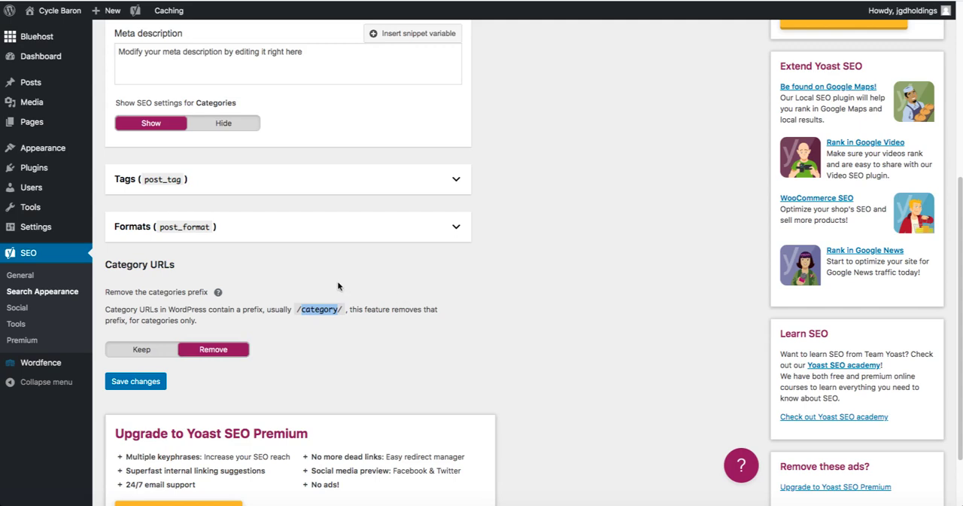
pyautogui.moveTo(335, 286)
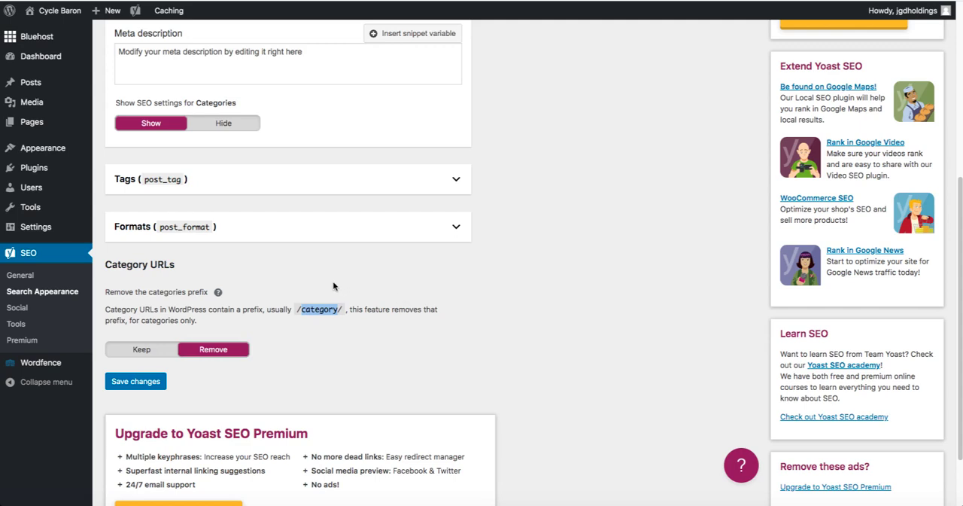
pyautogui.moveTo(303, 310)
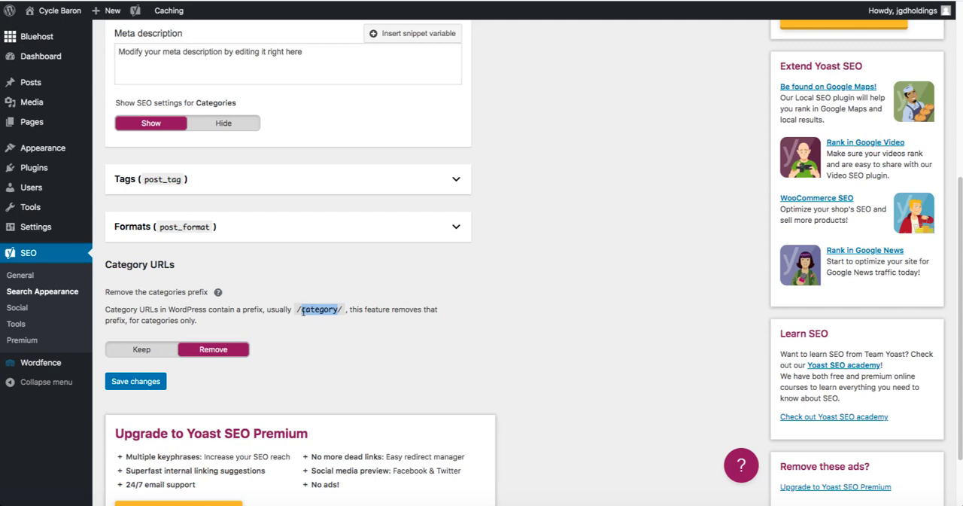
pyautogui.moveTo(327, 289)
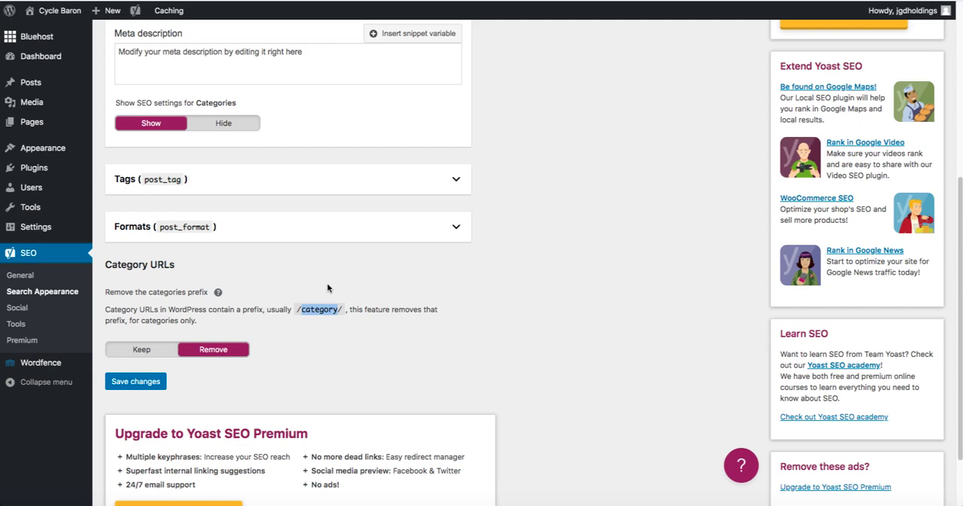
pyautogui.moveTo(289, 275)
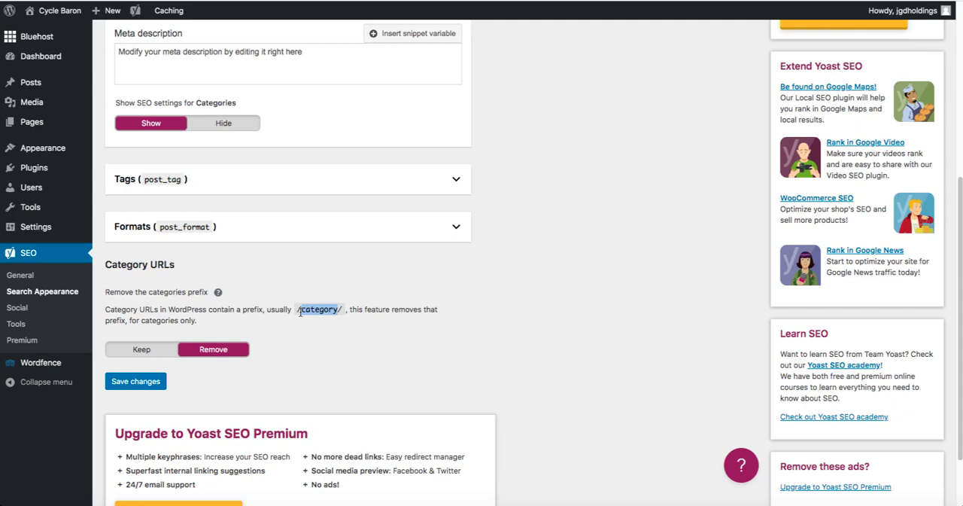
pyautogui.moveTo(314, 300)
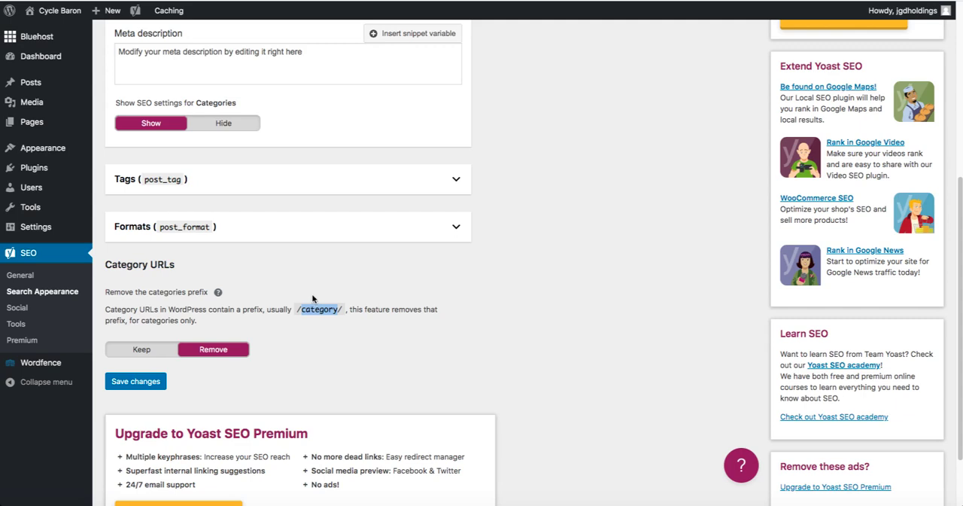
# Step: Save the Category URLs change and scroll to confirm Remove is still selected
pyautogui.click(136, 381)
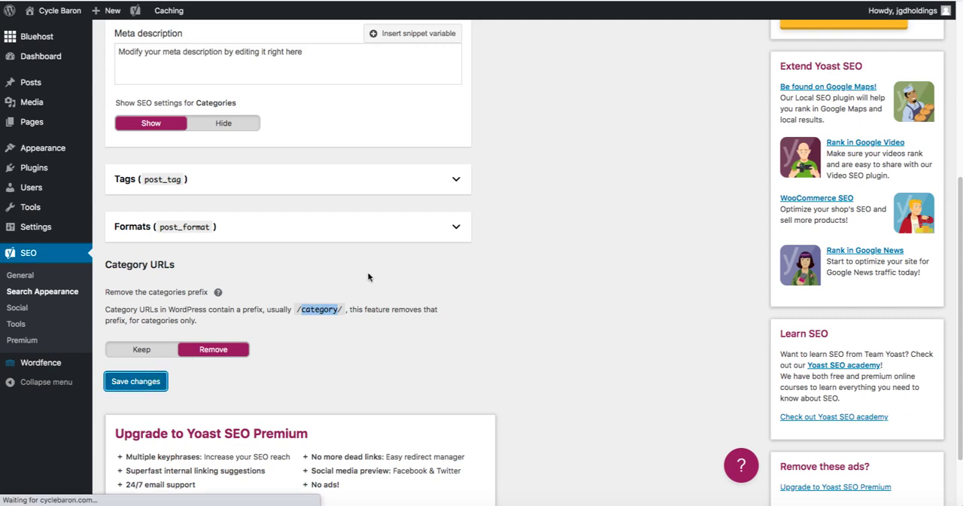
pyautogui.moveTo(357, 267)
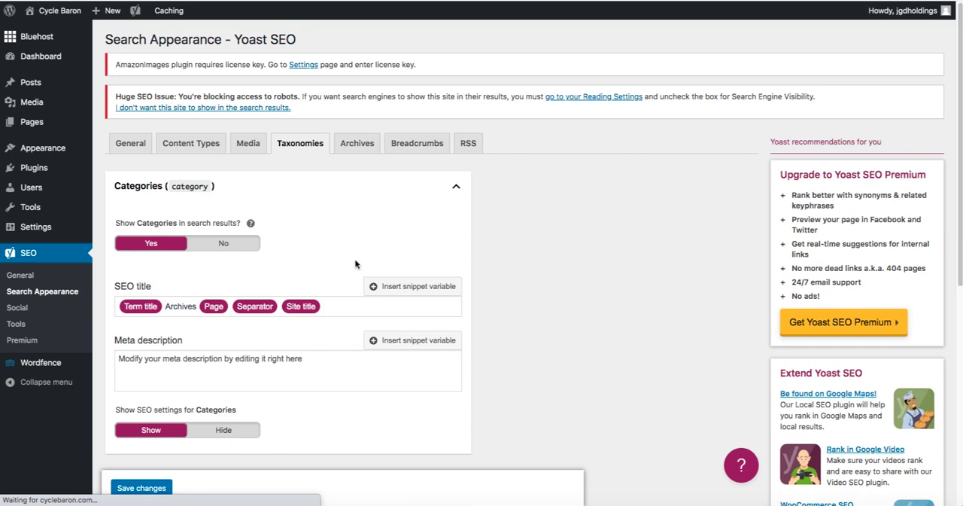
pyautogui.moveTo(353, 232)
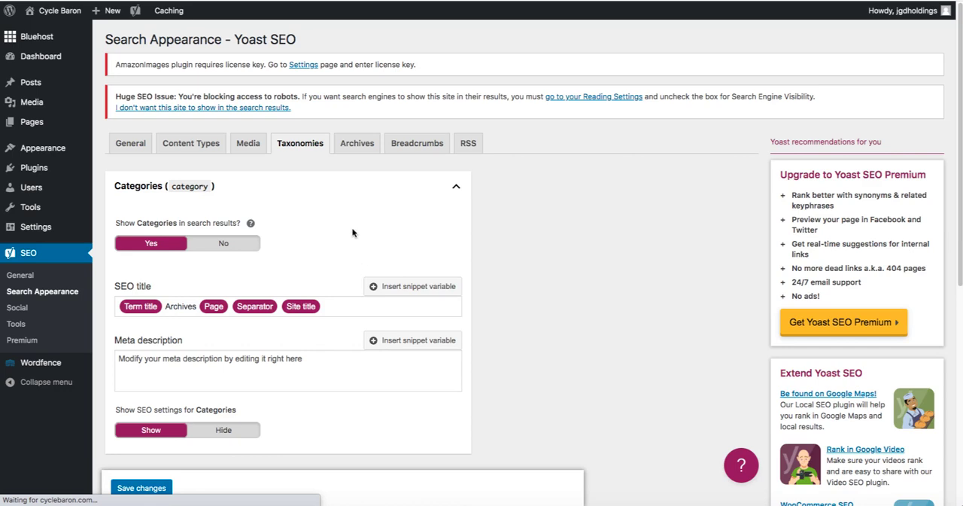
pyautogui.moveTo(491, 215)
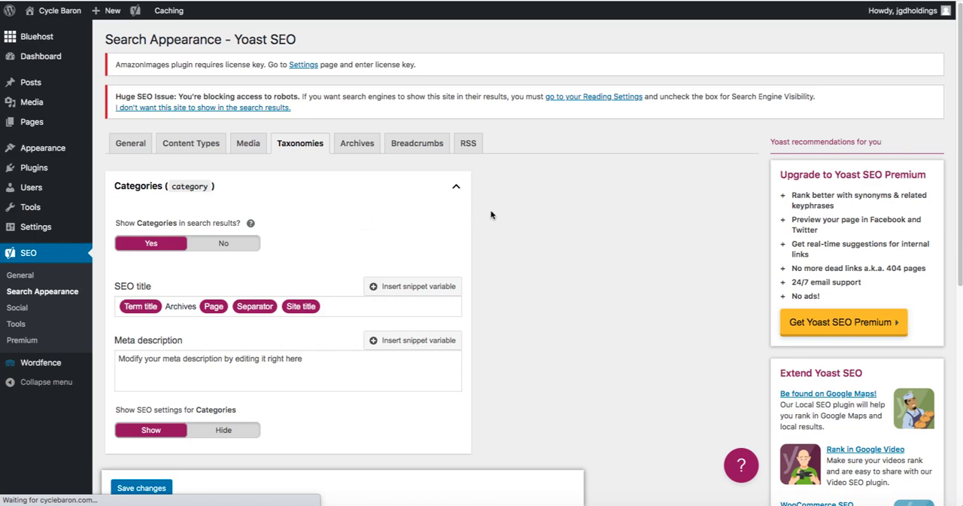
pyautogui.scroll(-3)
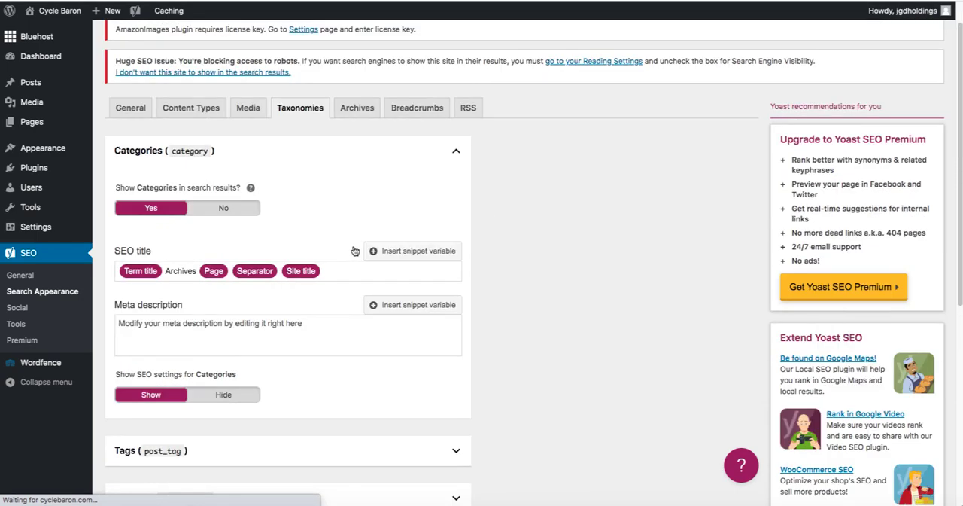
pyautogui.scroll(3)
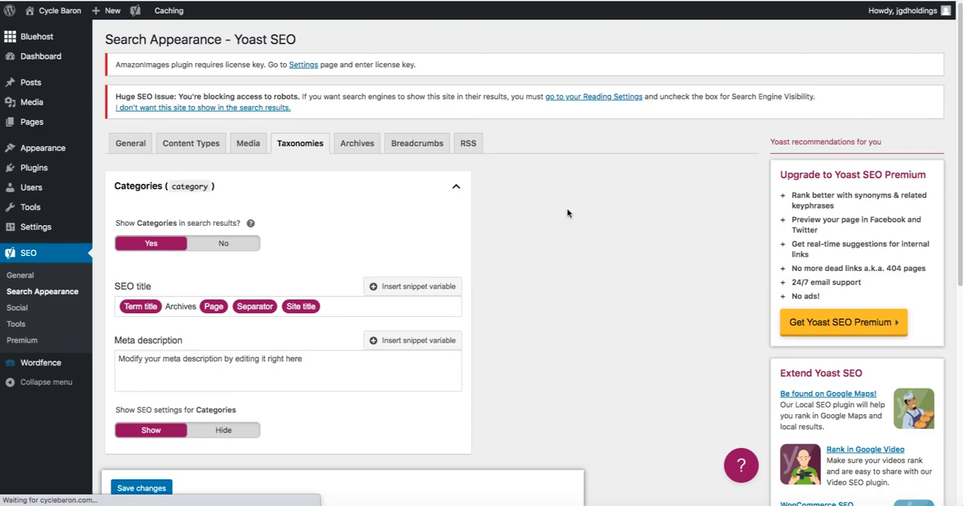
pyautogui.scroll(-3)
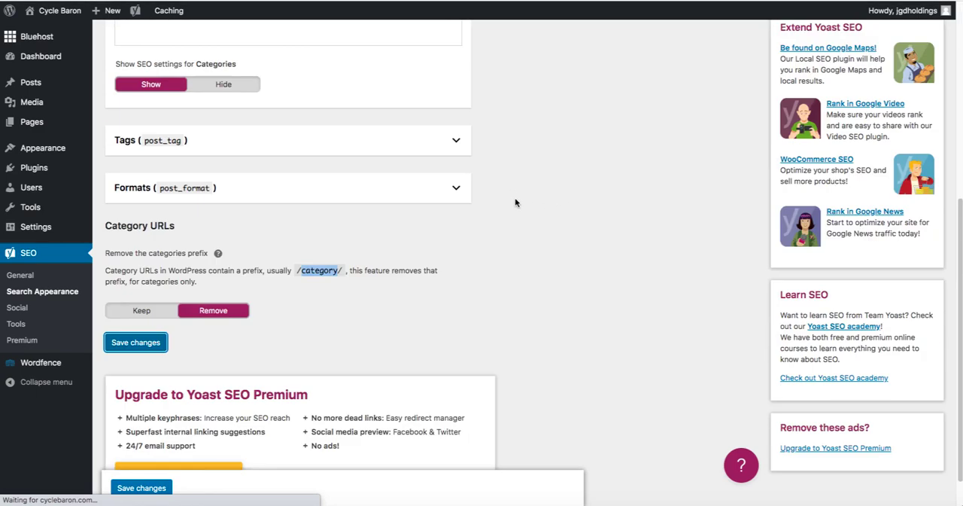
pyautogui.scroll(3)
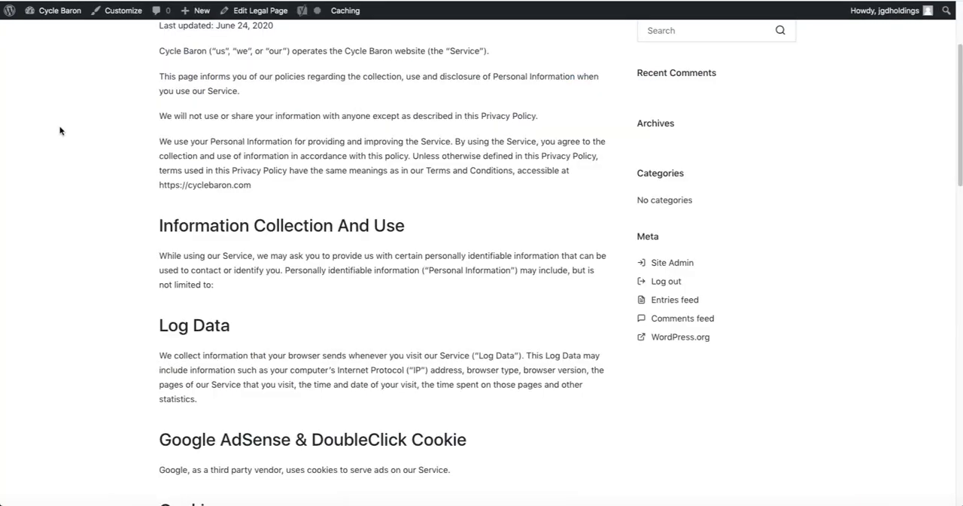
# Step: Scroll the Cycle Baron Privacy Policy page back up to its title
pyautogui.scroll(3)
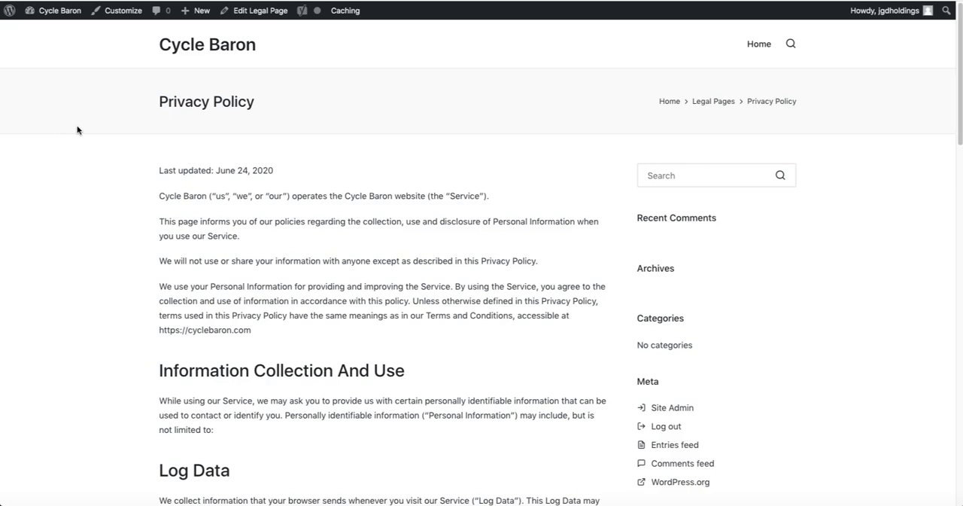
pyautogui.moveTo(137, 303)
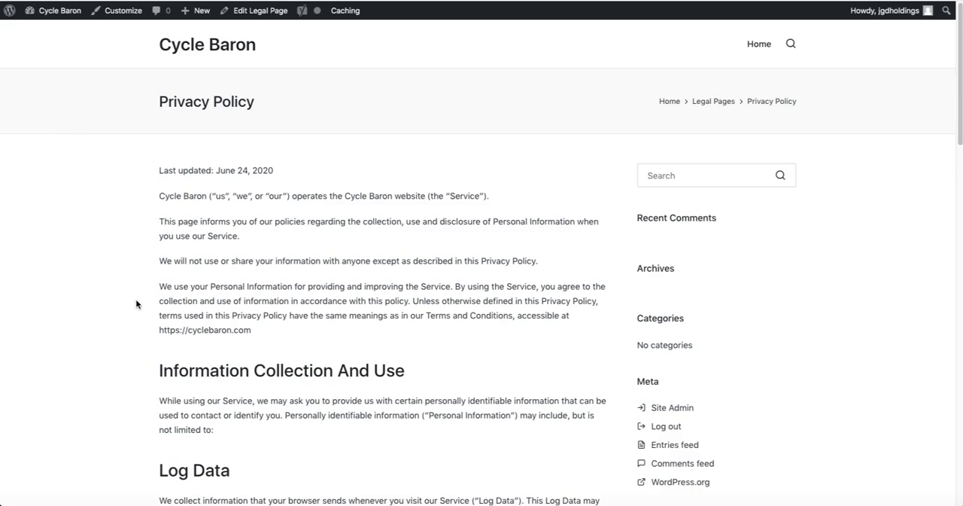
pyautogui.moveTo(105, 278)
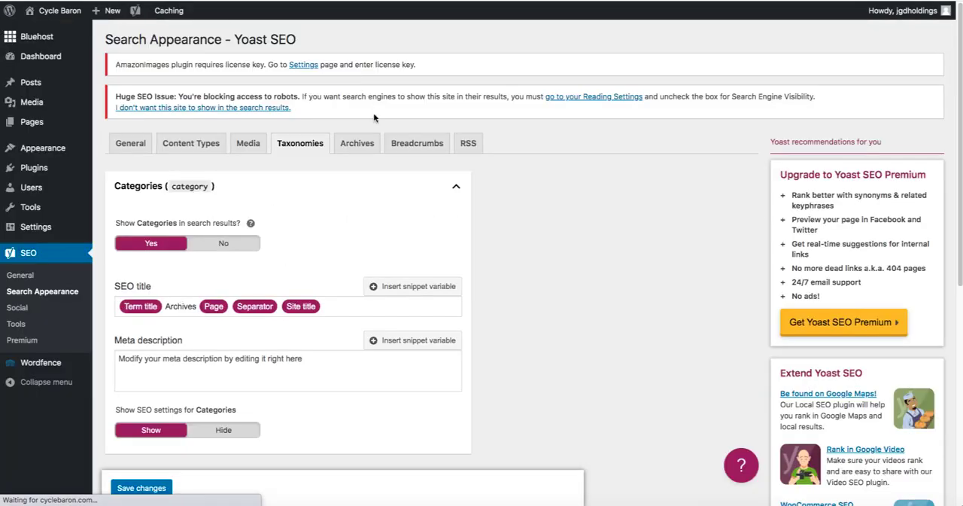
# Step: Scroll the Taxonomies tab to confirm the category prefix is still set to Remove
pyautogui.scroll(-3)
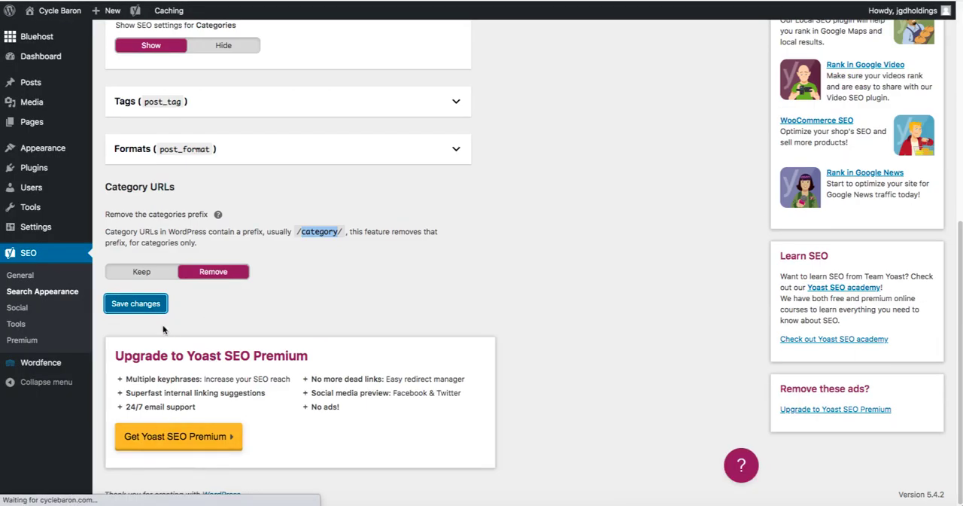
pyautogui.scroll(3)
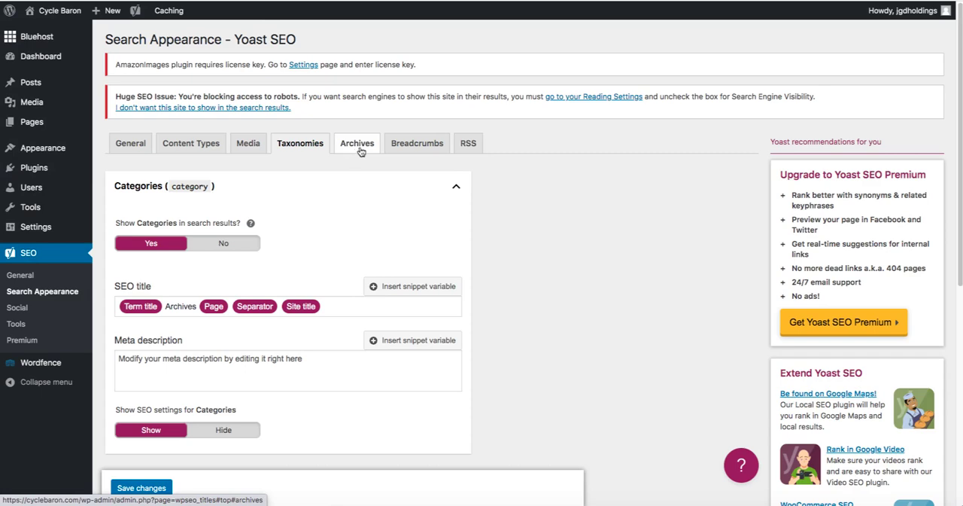
# Step: Set Author archives to Disabled in Yoast's Archives settings
pyautogui.click(357, 143)
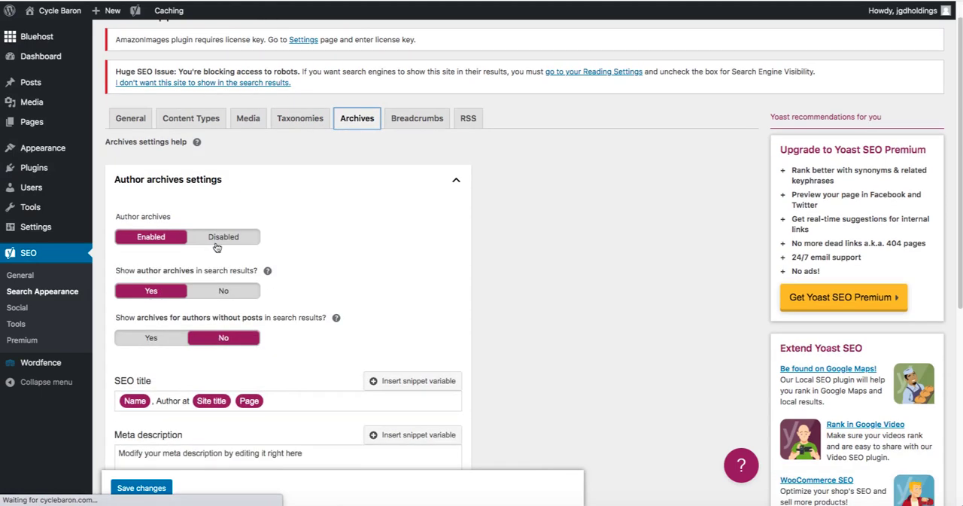
pyautogui.click(20, 275)
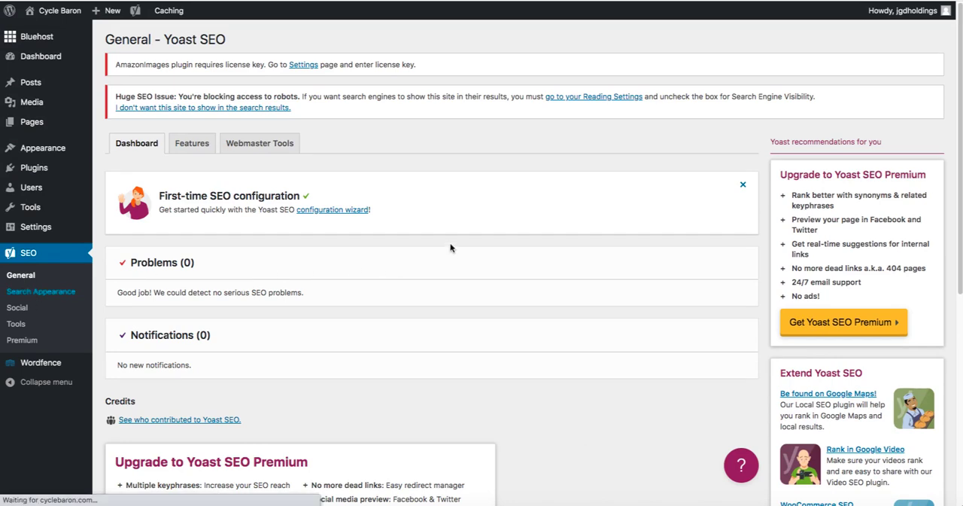
pyautogui.moveTo(417, 137)
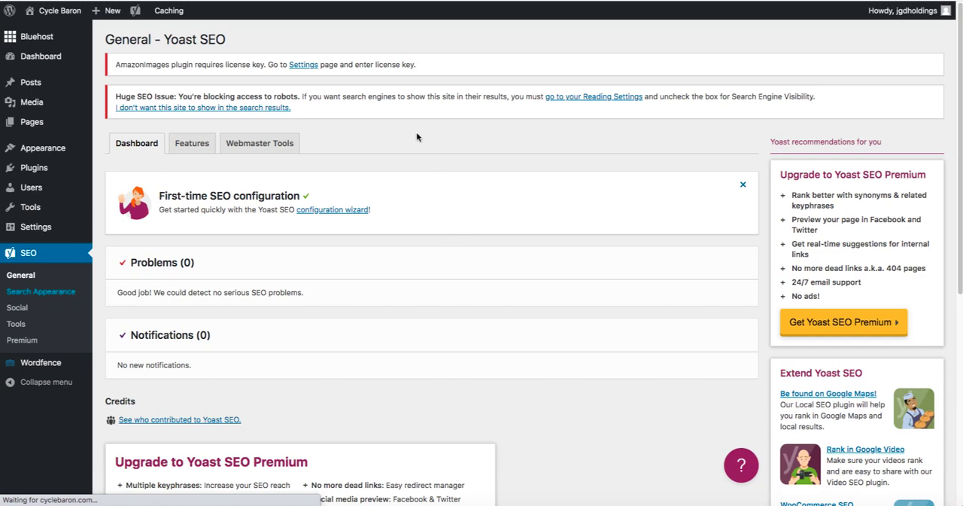
pyautogui.moveTo(398, 92)
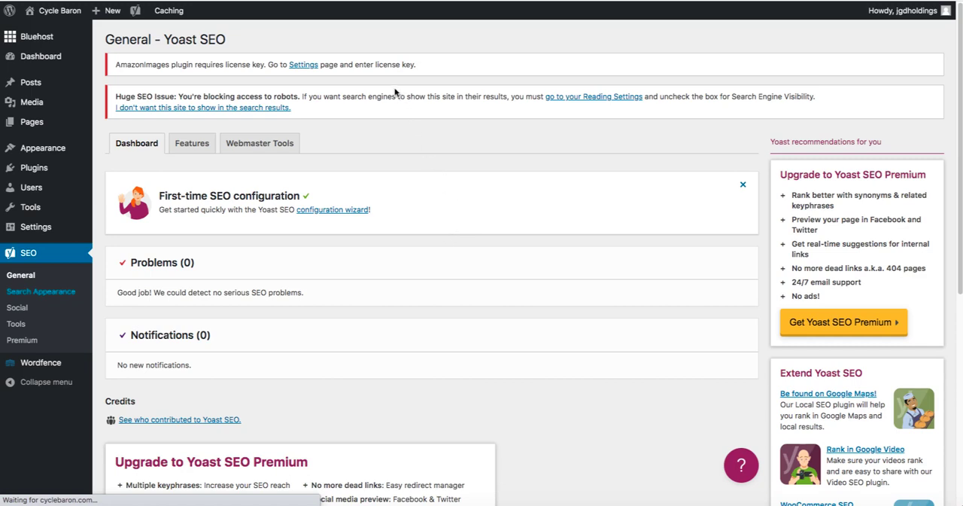
pyautogui.click(41, 291)
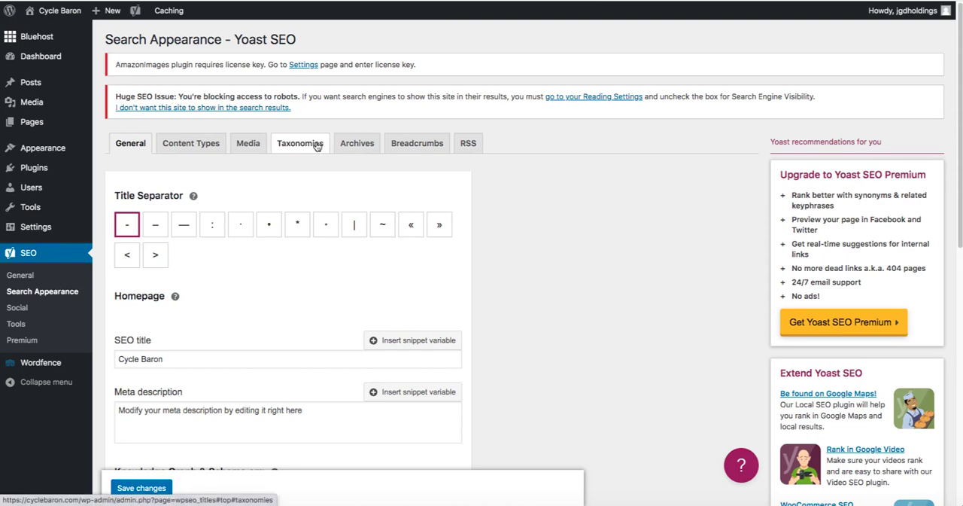
pyautogui.click(356, 143)
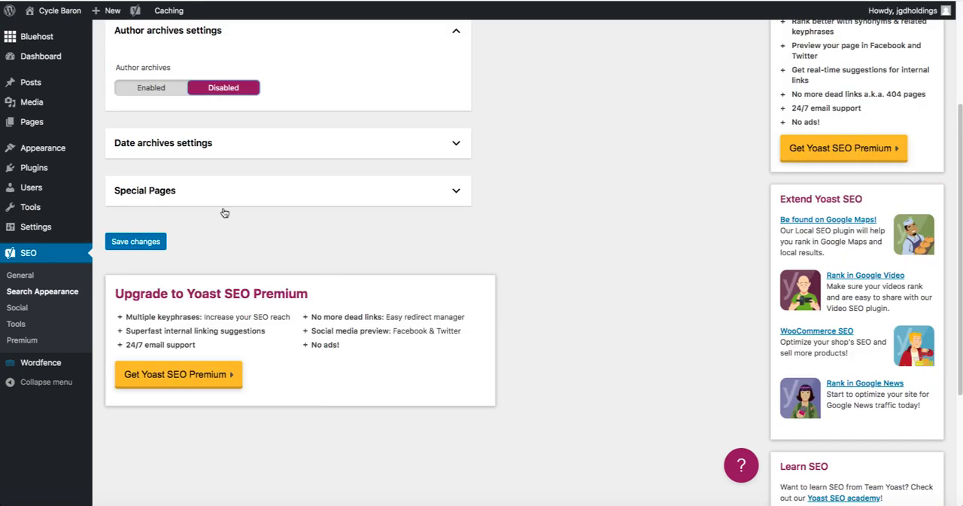
# Step: Expand Date archives and Special Pages, confirming Date archives is Disabled
pyautogui.click(288, 143)
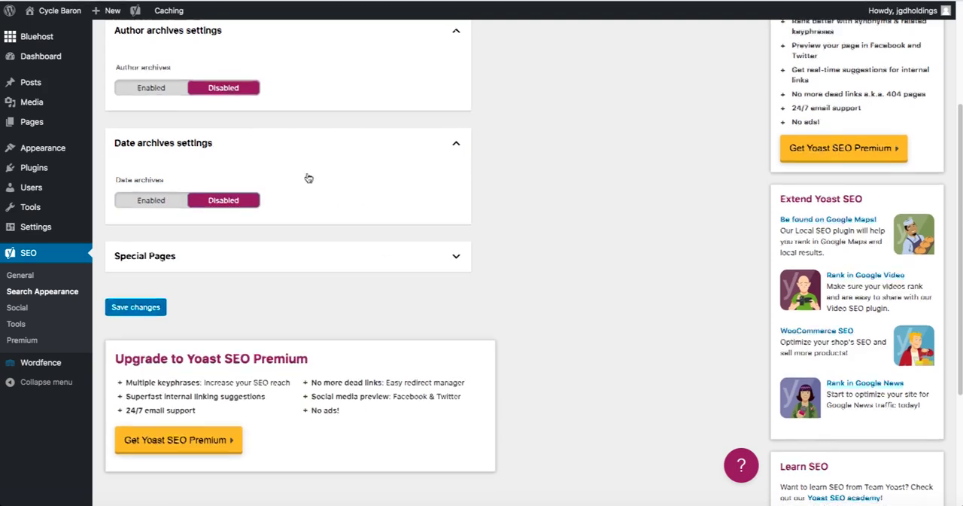
pyautogui.scroll(3)
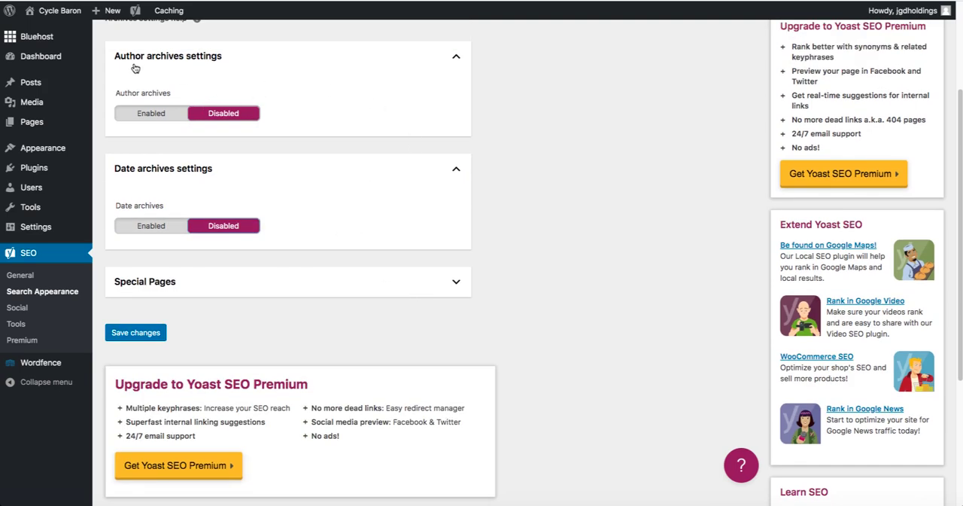
pyautogui.moveTo(138, 70)
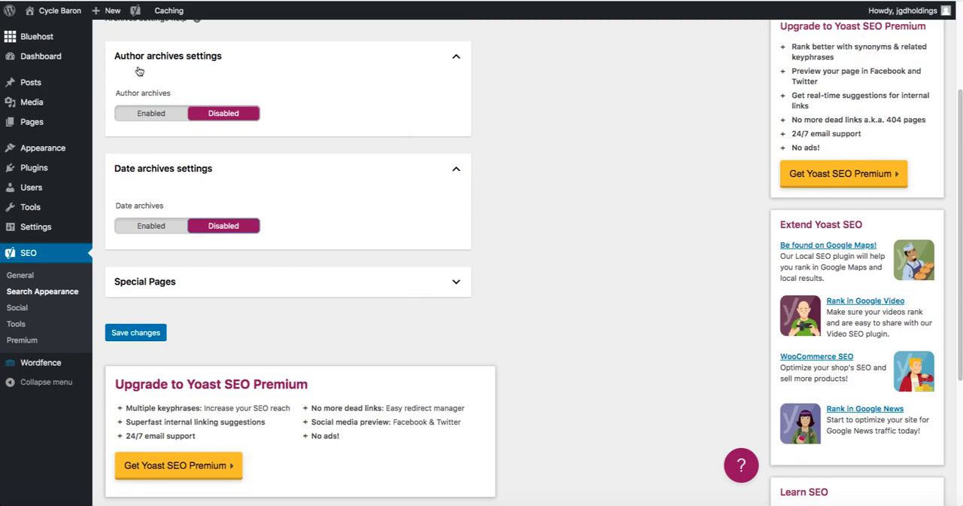
pyautogui.moveTo(269, 79)
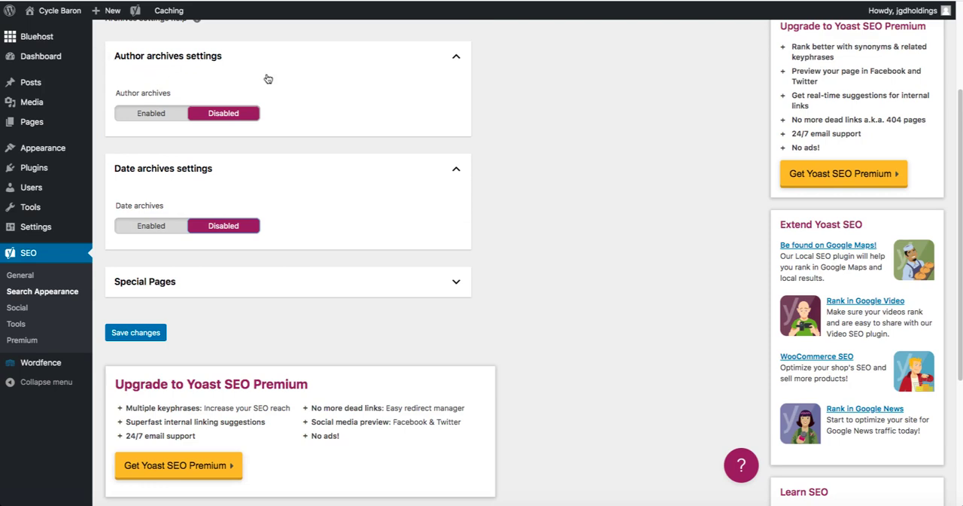
pyautogui.moveTo(243, 69)
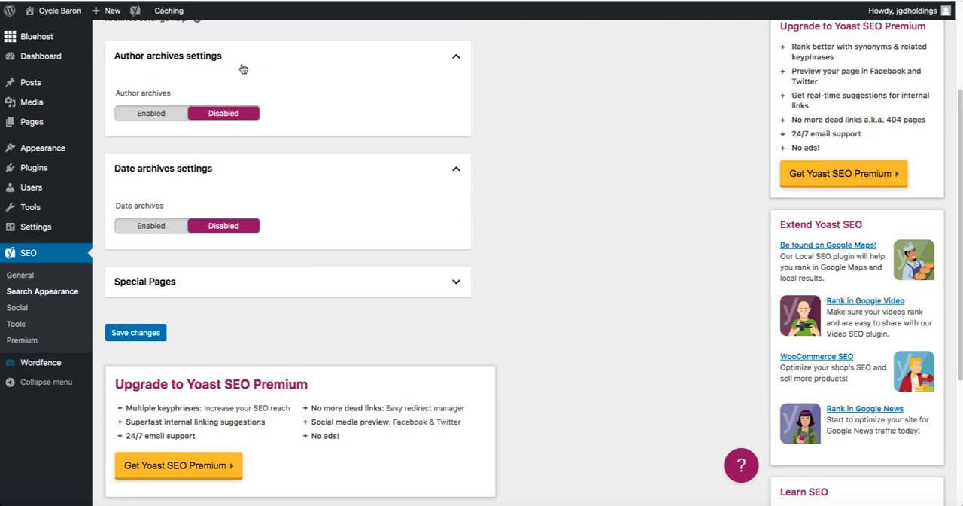
pyautogui.moveTo(346, 98)
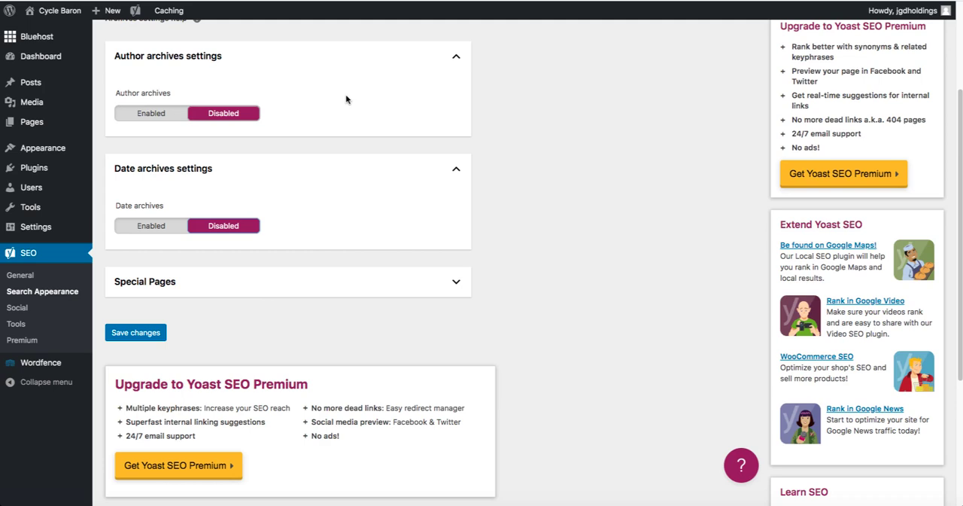
pyautogui.moveTo(281, 174)
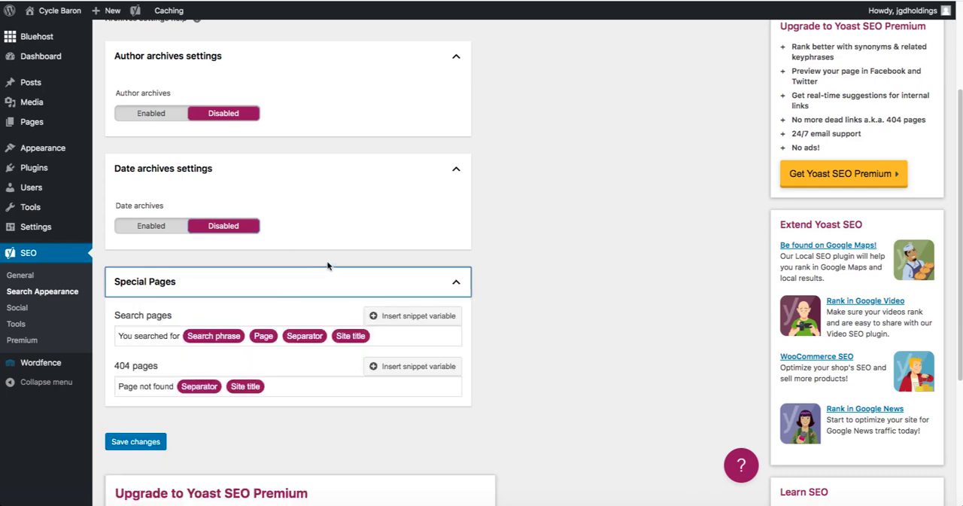
pyautogui.scroll(-3)
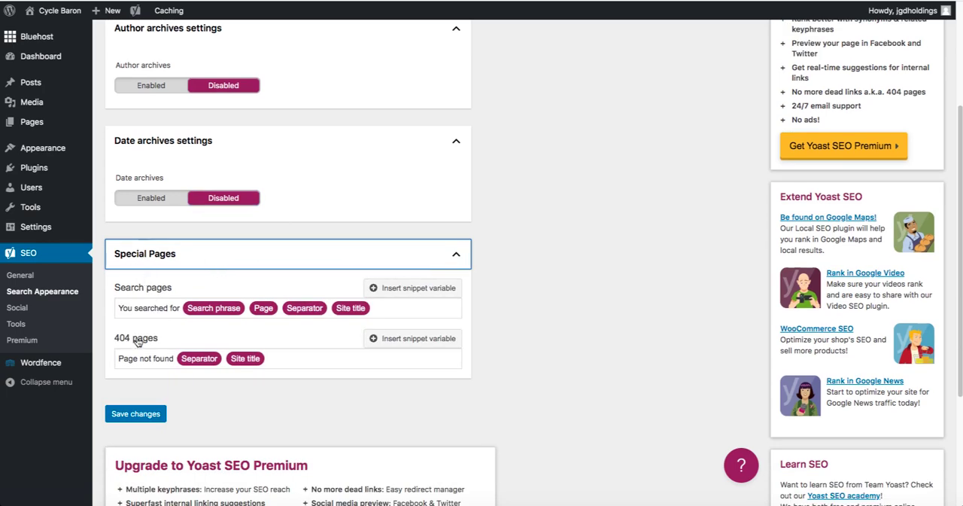
pyautogui.scroll(-3)
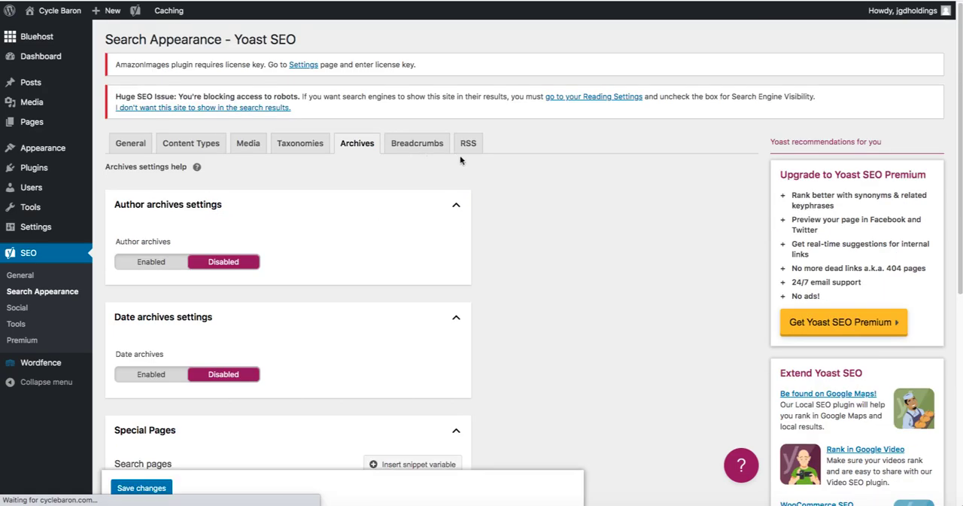
# Step: Save the archive settings, then set Enable Breadcrumbs to Enabled and review its options
pyautogui.click(142, 487)
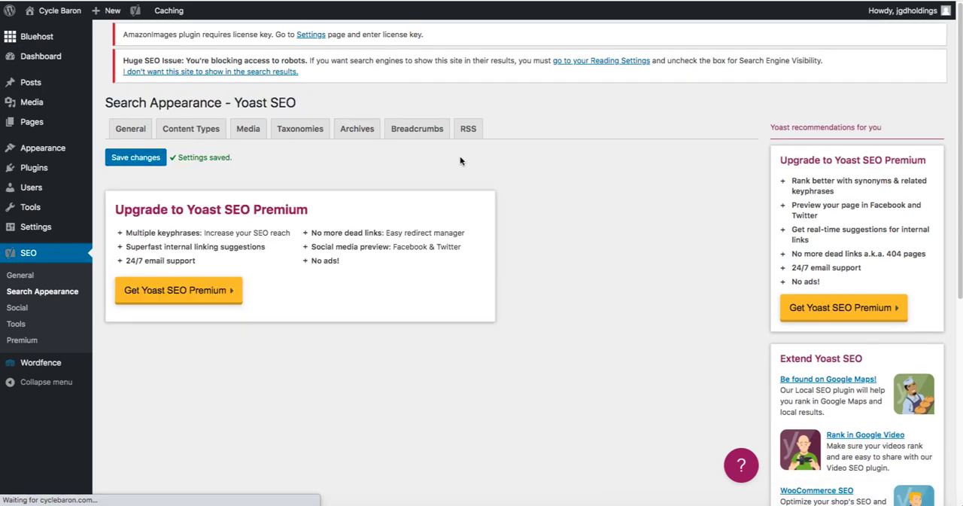
pyautogui.click(357, 128)
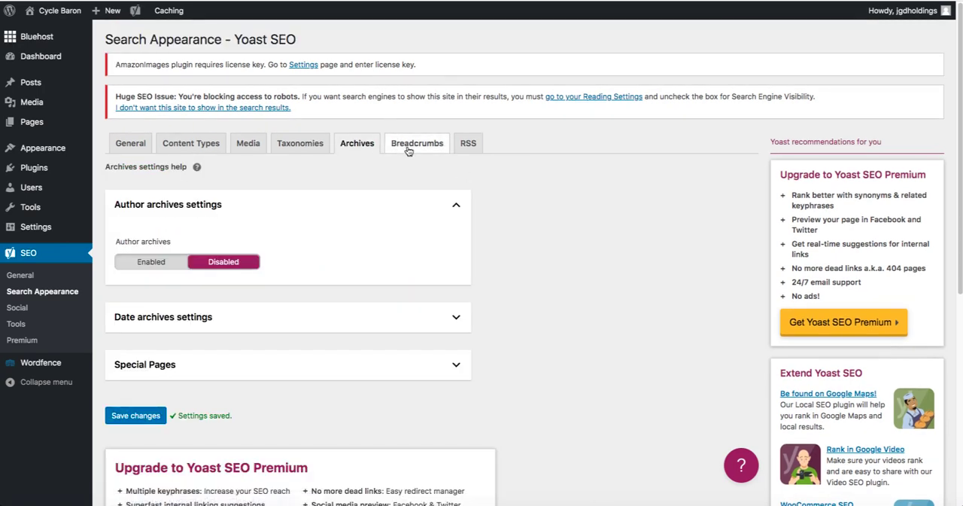
pyautogui.click(417, 143)
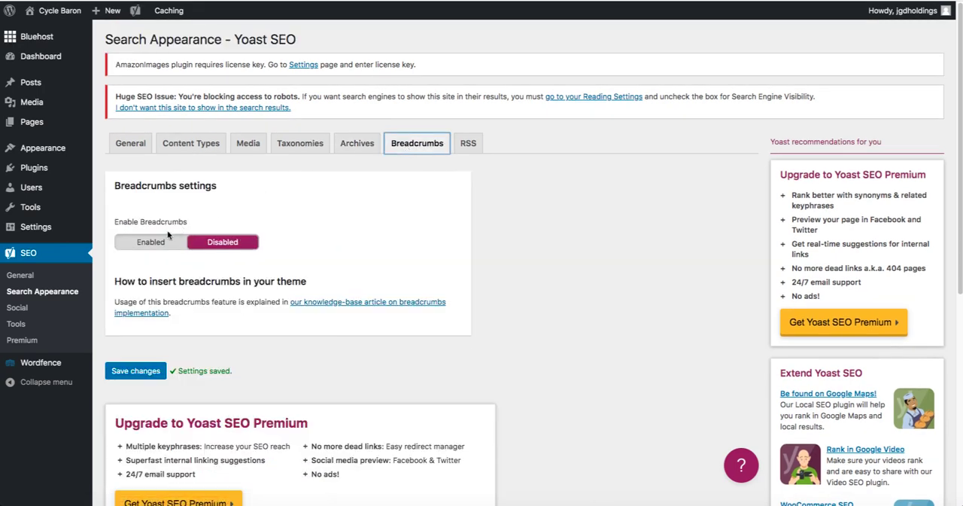
pyautogui.click(151, 242)
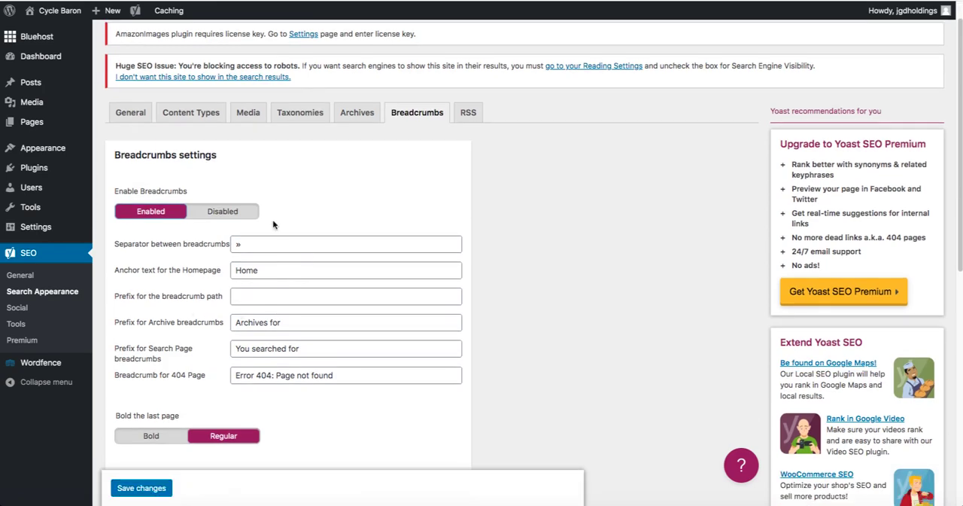
pyautogui.scroll(-3)
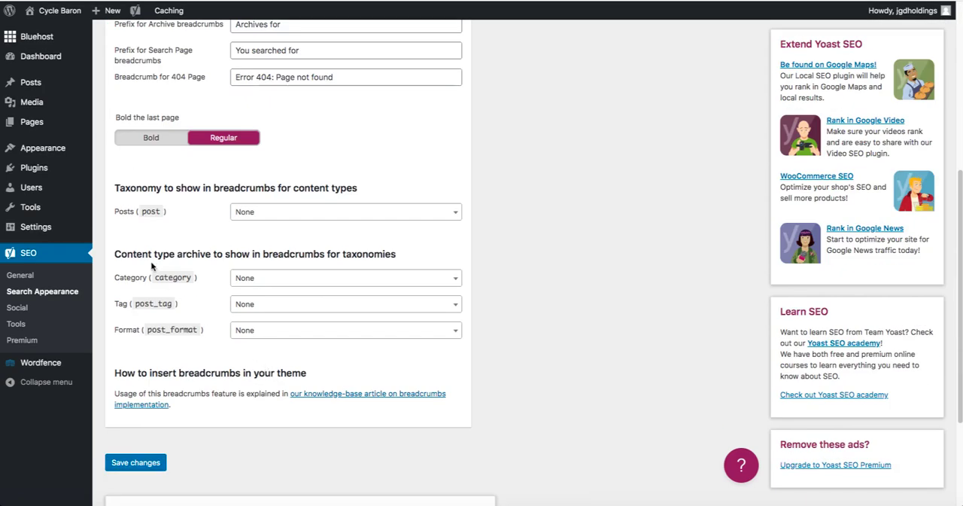
pyautogui.scroll(3)
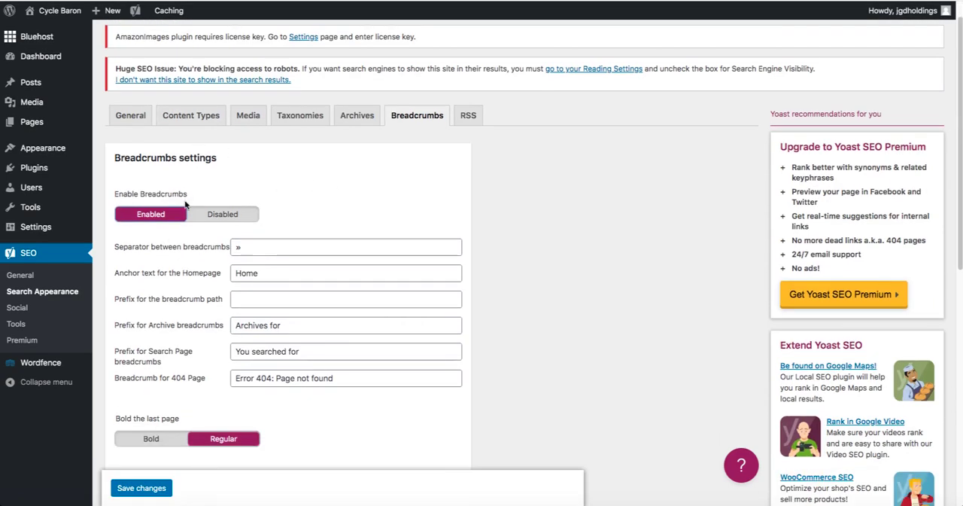
pyautogui.scroll(-3)
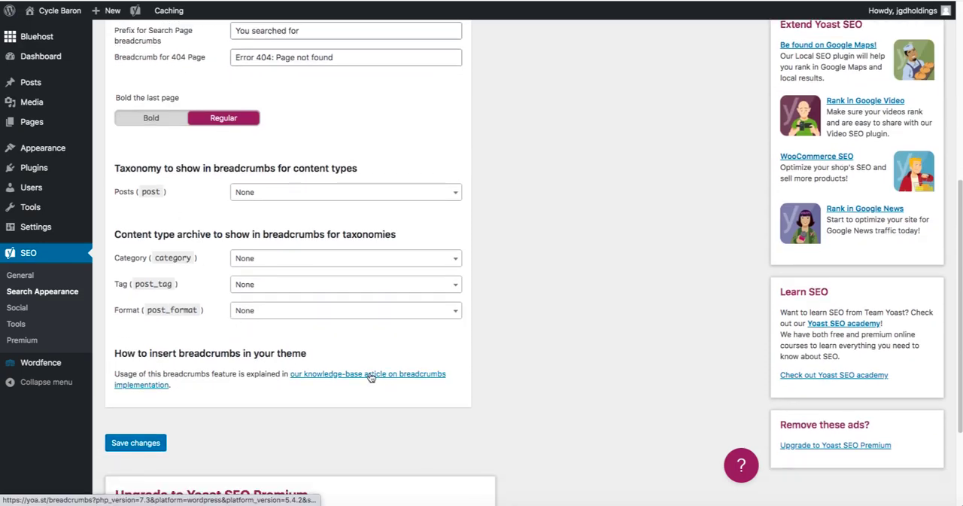
pyautogui.click(367, 374)
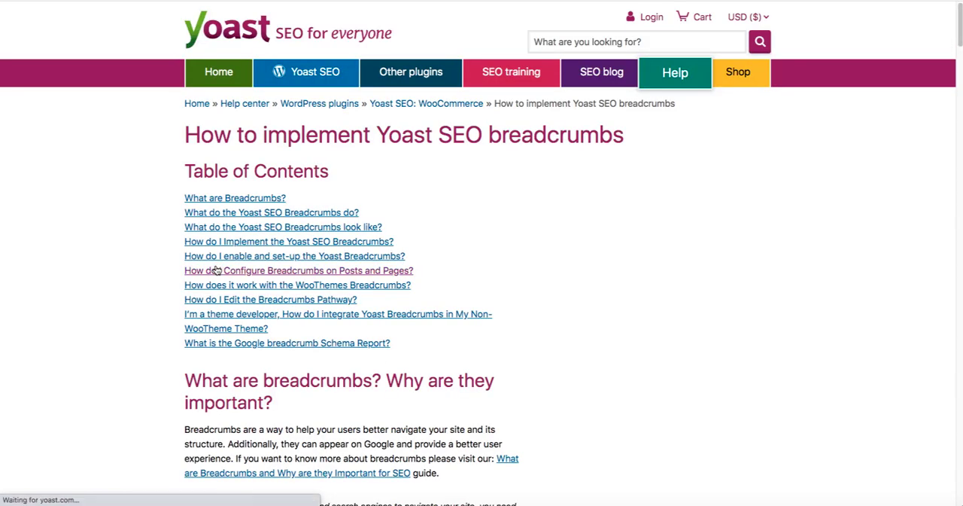
pyautogui.scroll(-3)
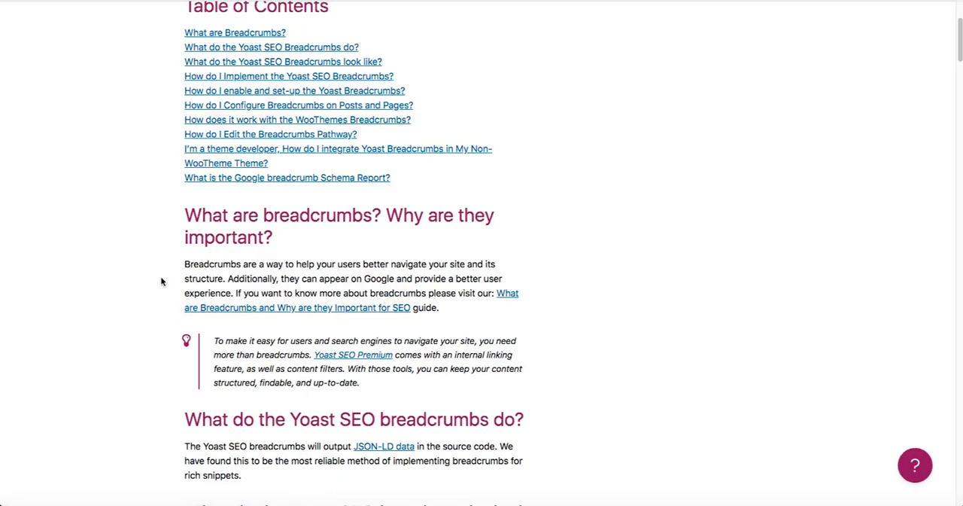
pyautogui.scroll(-3)
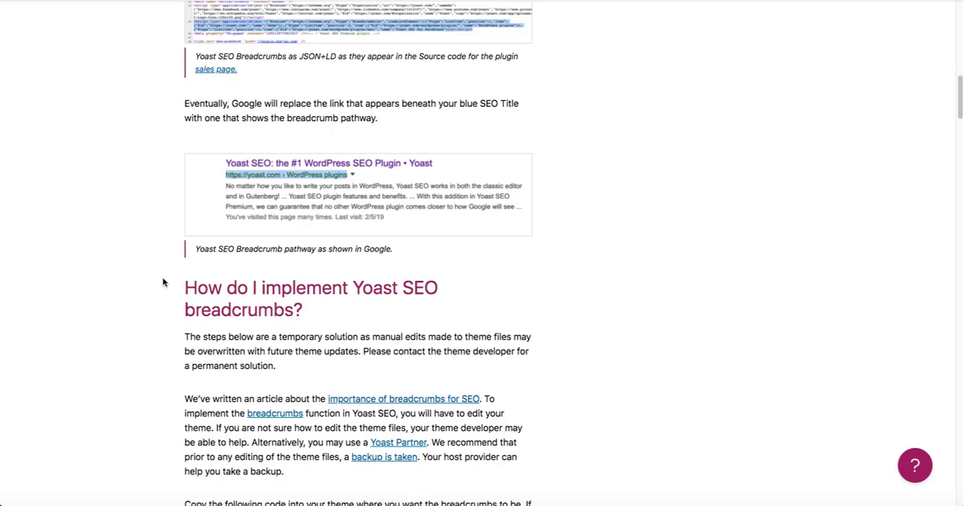
pyautogui.scroll(-3)
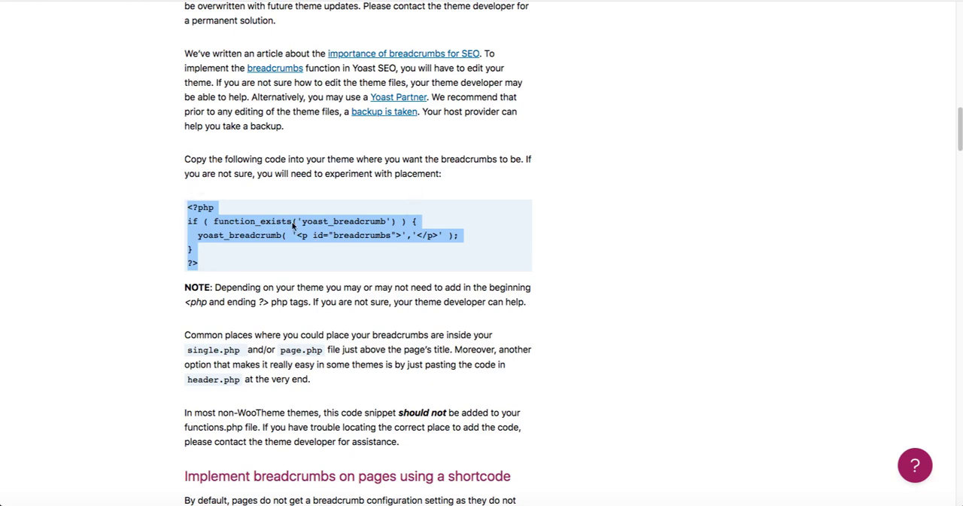
pyautogui.moveTo(307, 185)
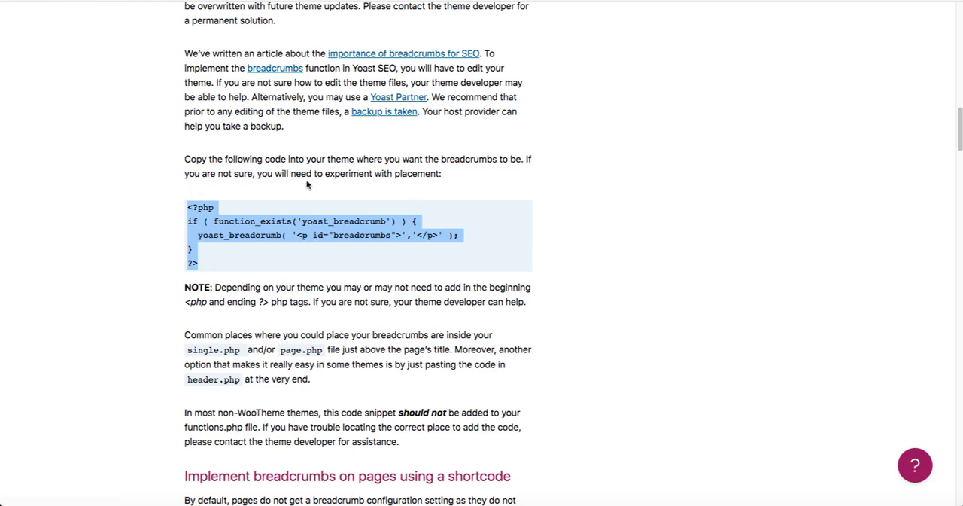
pyautogui.moveTo(243, 303)
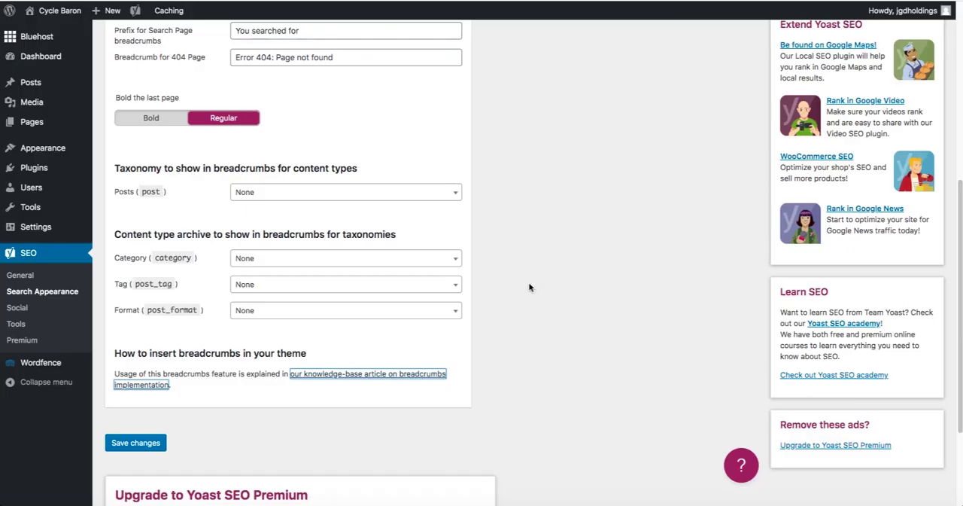
# Step: Save the enabled breadcrumbs with default separator, homepage anchor and prefixes
pyautogui.scroll(3)
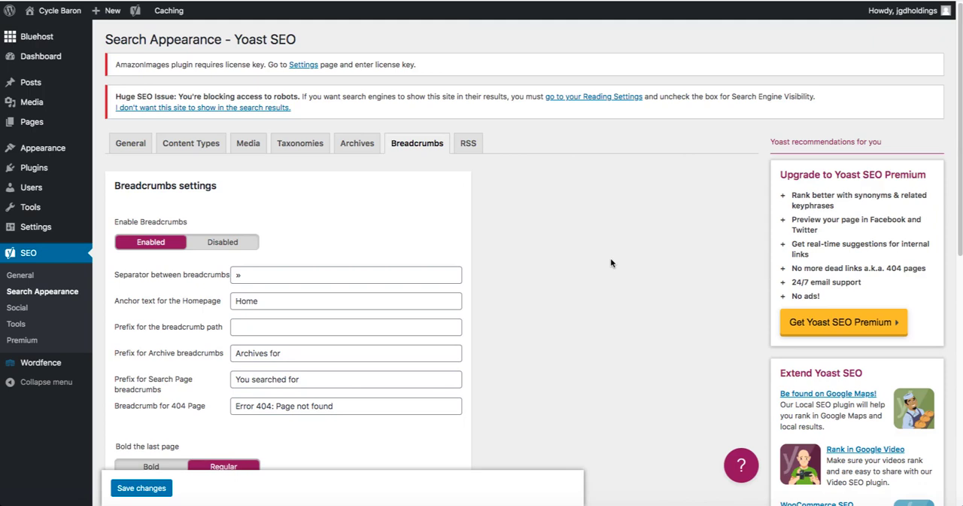
pyautogui.scroll(-3)
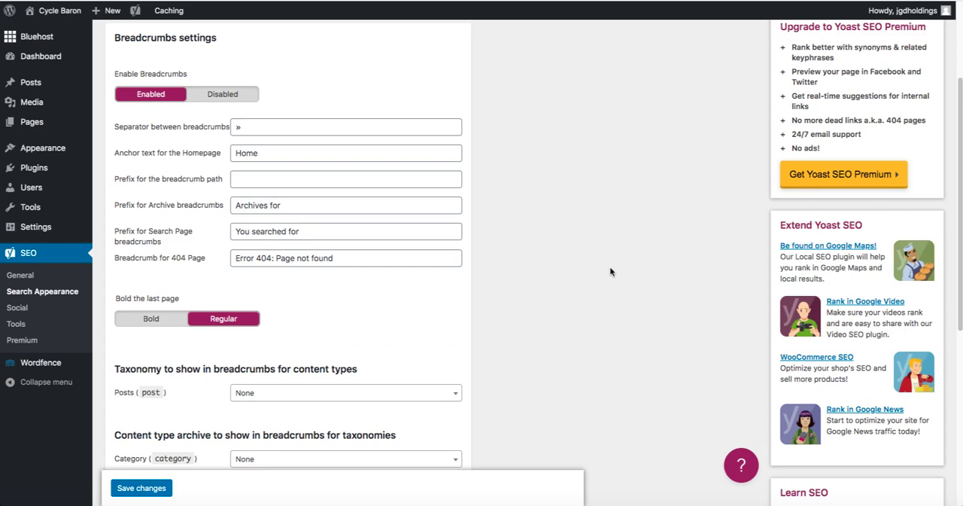
pyautogui.scroll(-3)
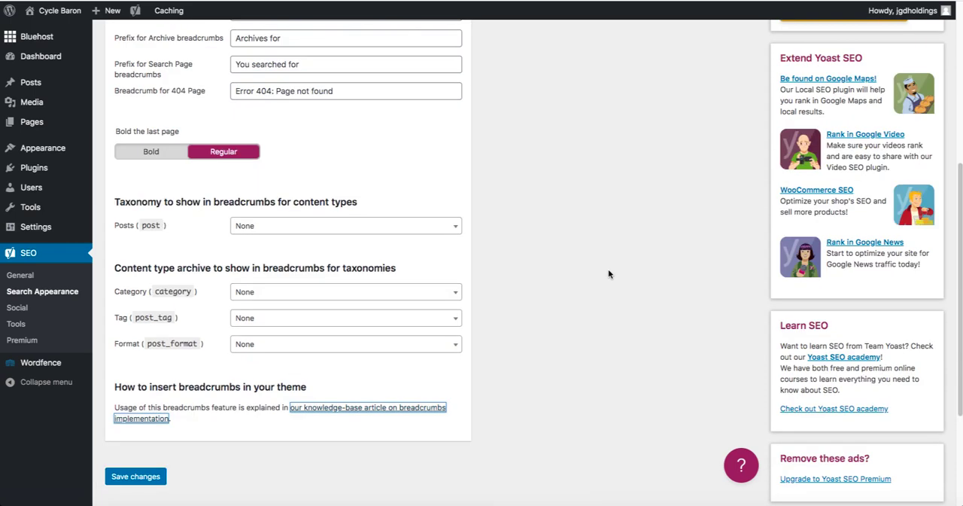
pyautogui.moveTo(604, 272)
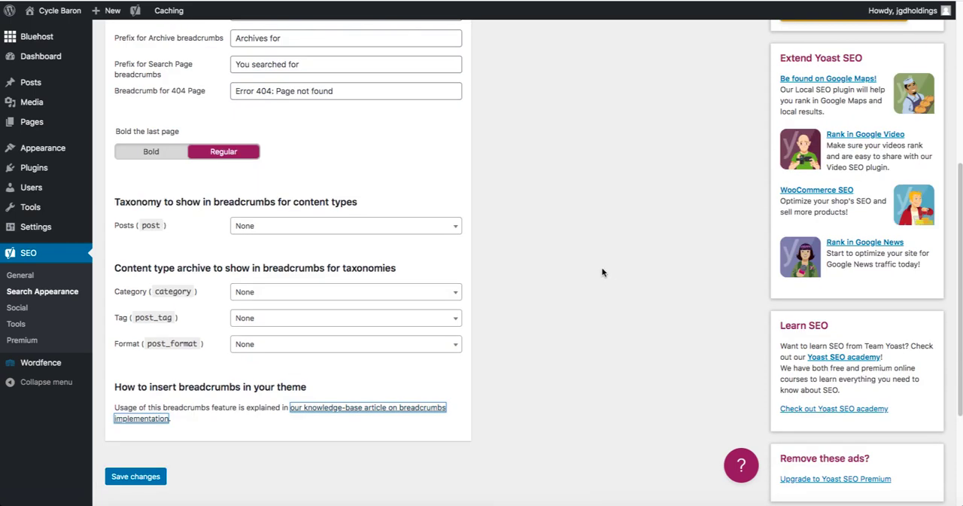
pyautogui.moveTo(554, 263)
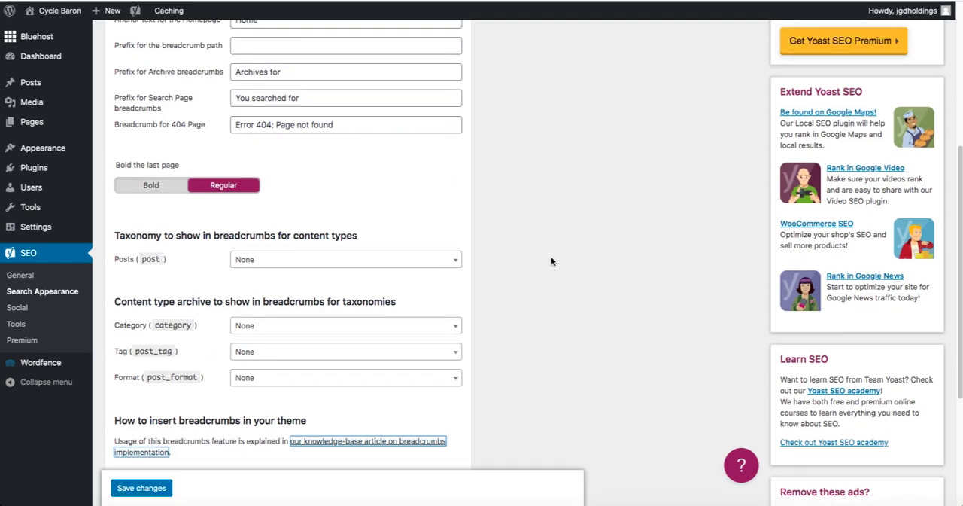
pyautogui.scroll(3)
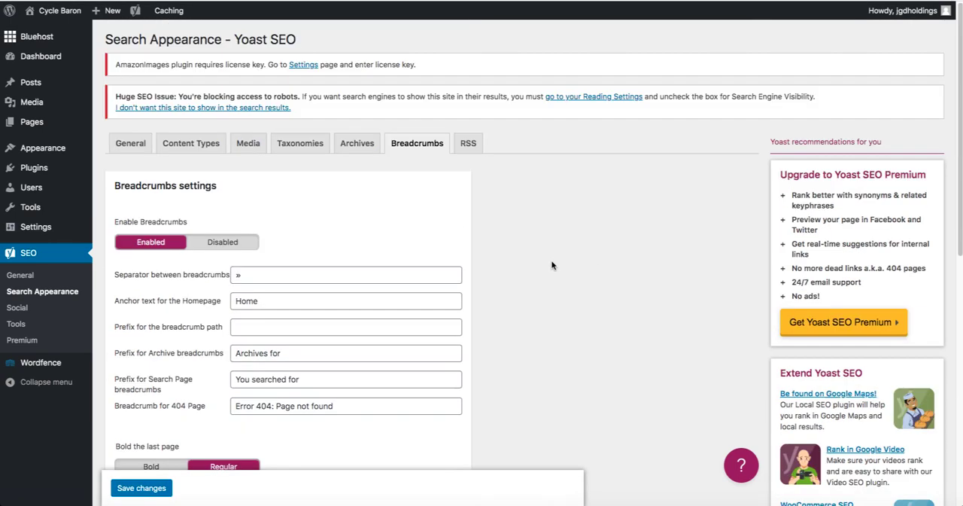
pyautogui.scroll(-3)
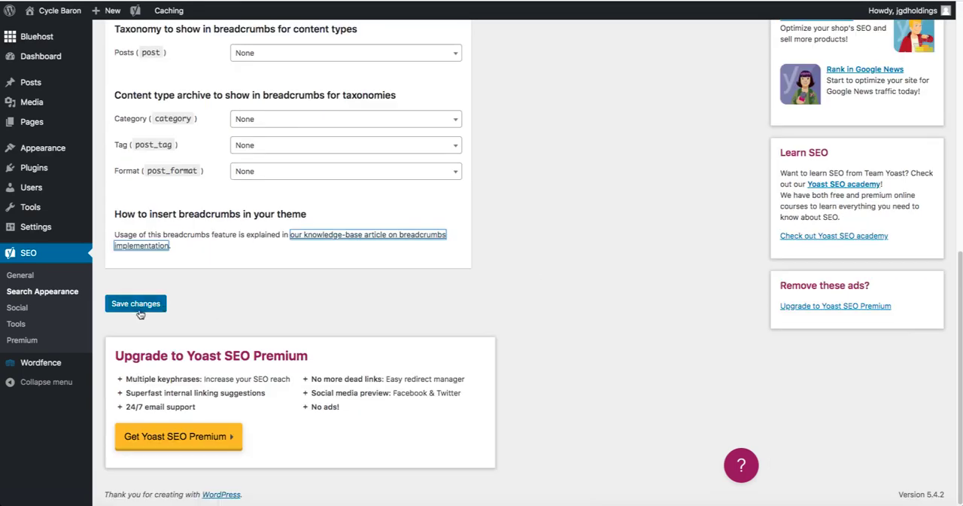
pyautogui.click(135, 303)
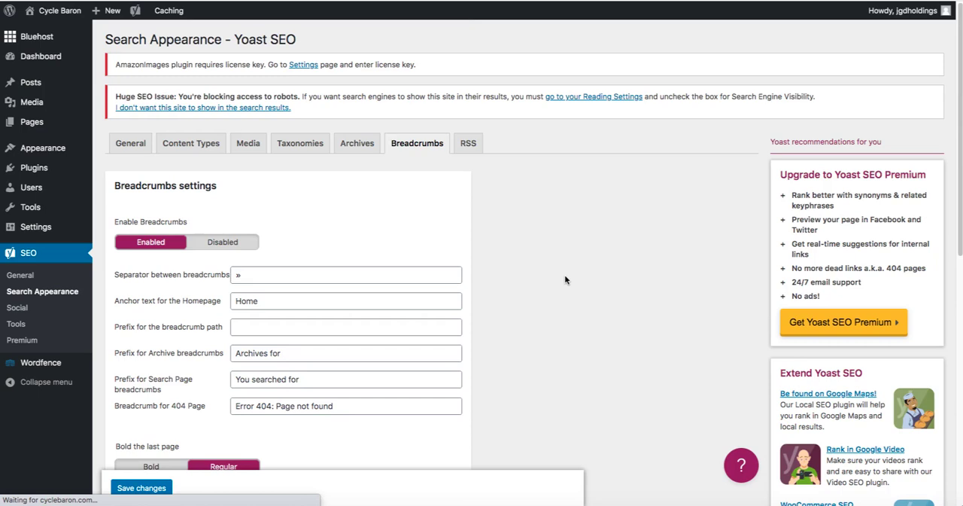
pyautogui.moveTo(243, 122)
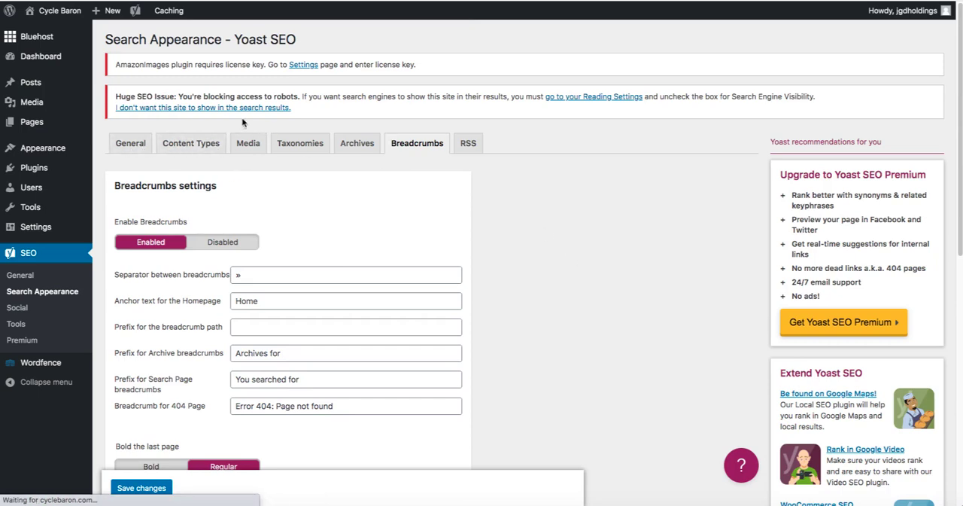
pyautogui.moveTo(333, 92)
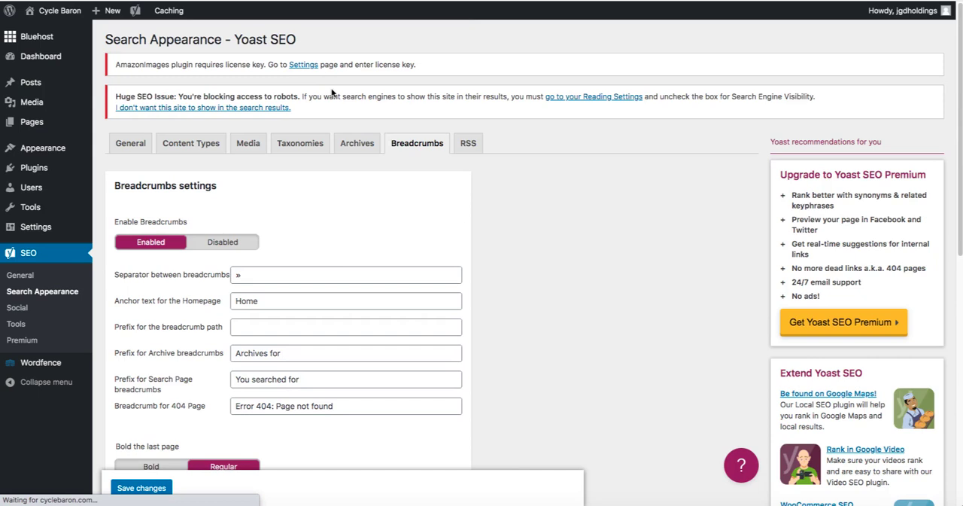
pyautogui.click(141, 487)
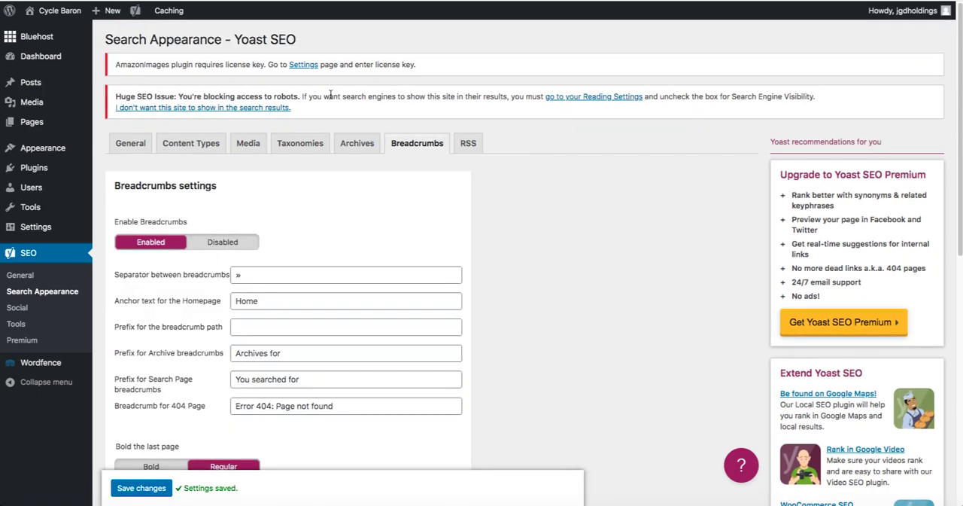
pyautogui.moveTo(528, 193)
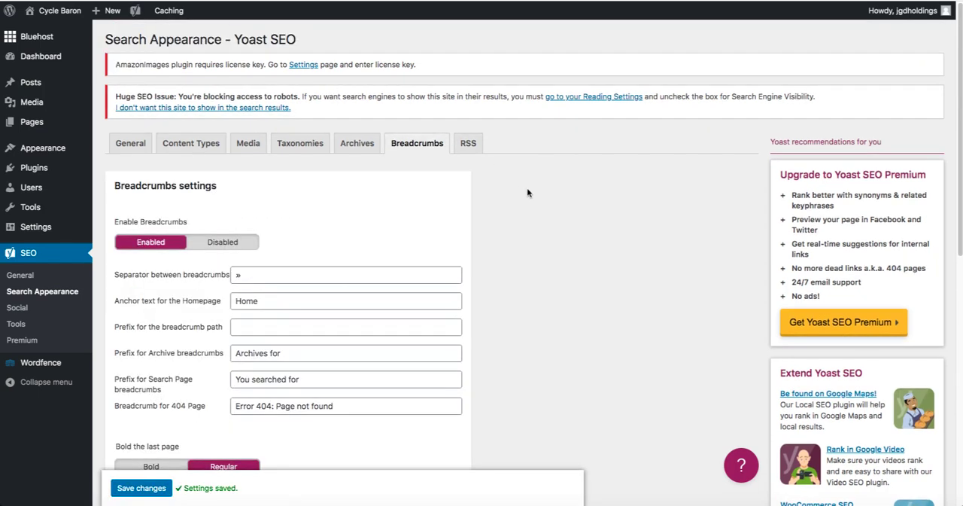
pyautogui.moveTo(557, 208)
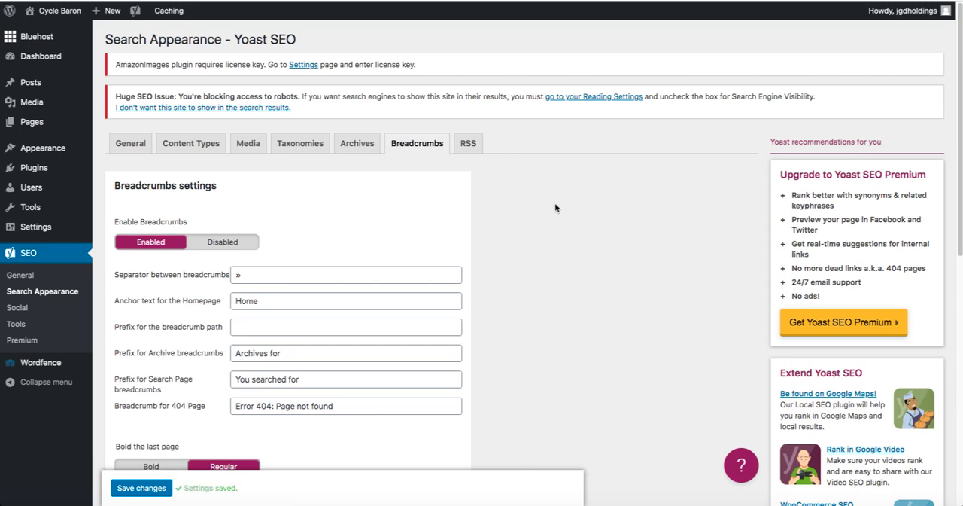